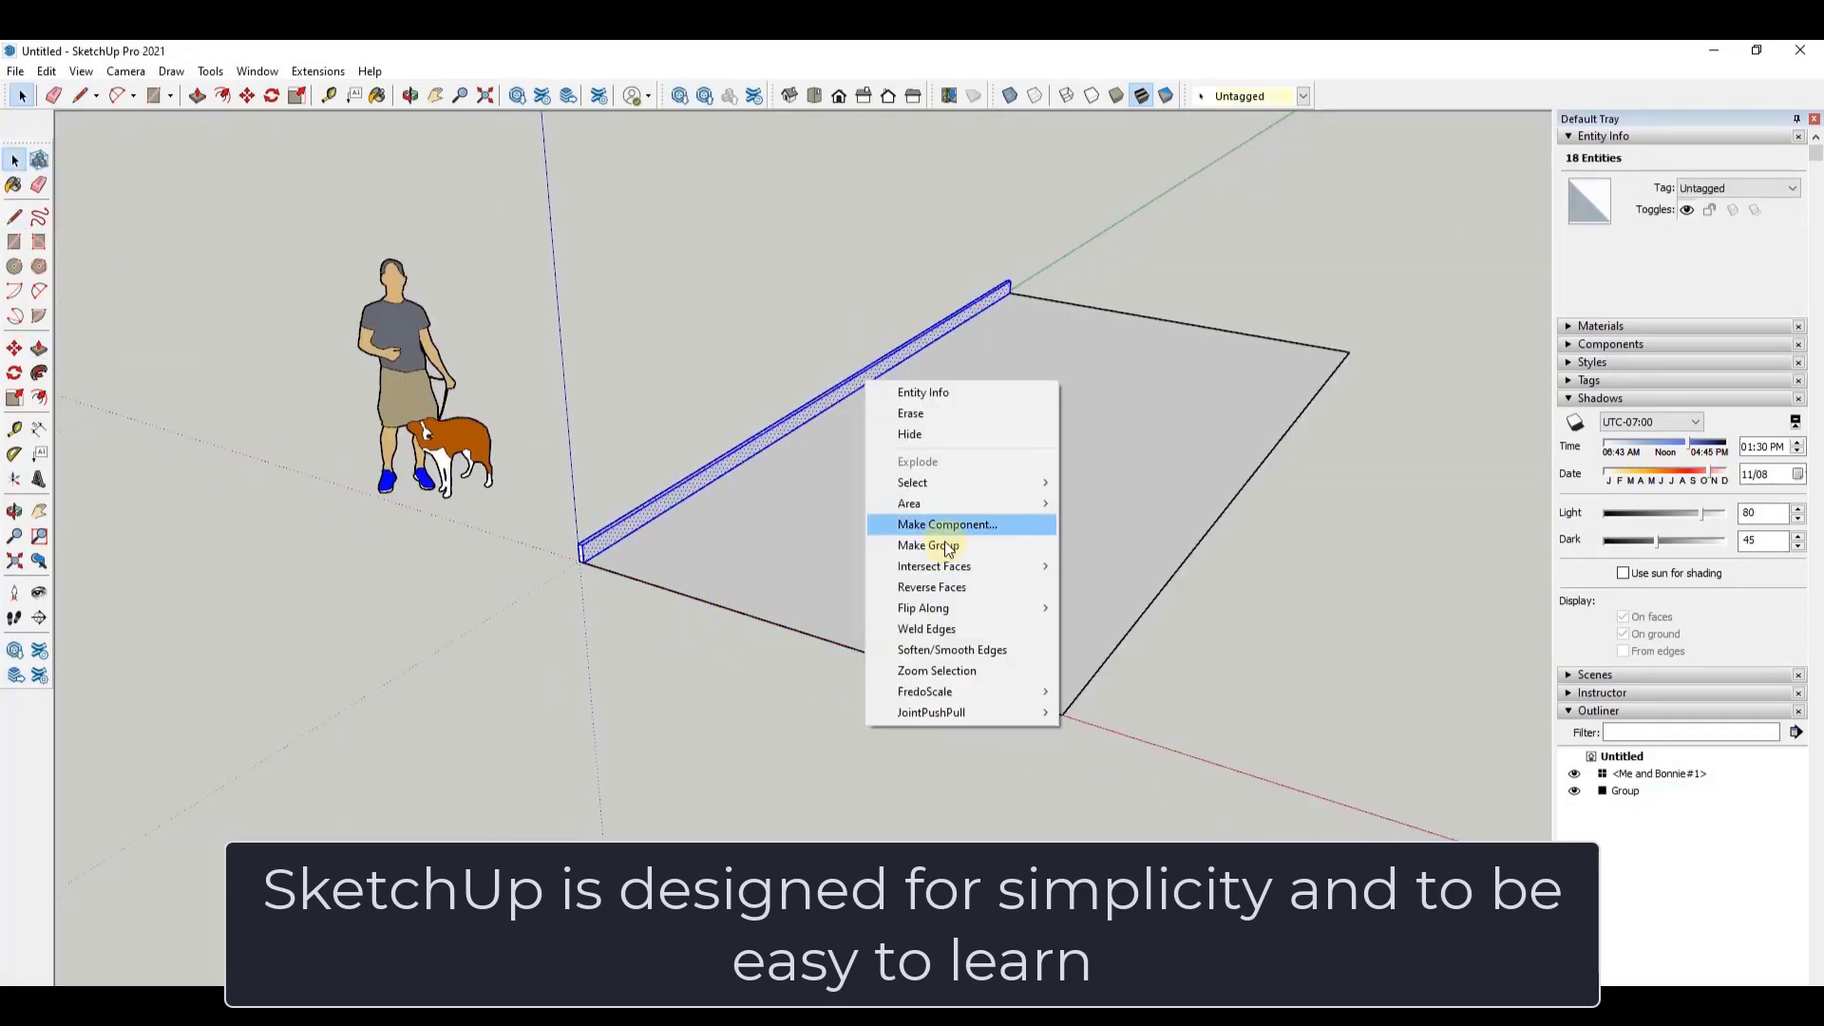
# Step: Make the selected thin wall piece along the floor edge into a group
pyautogui.click(946, 525)
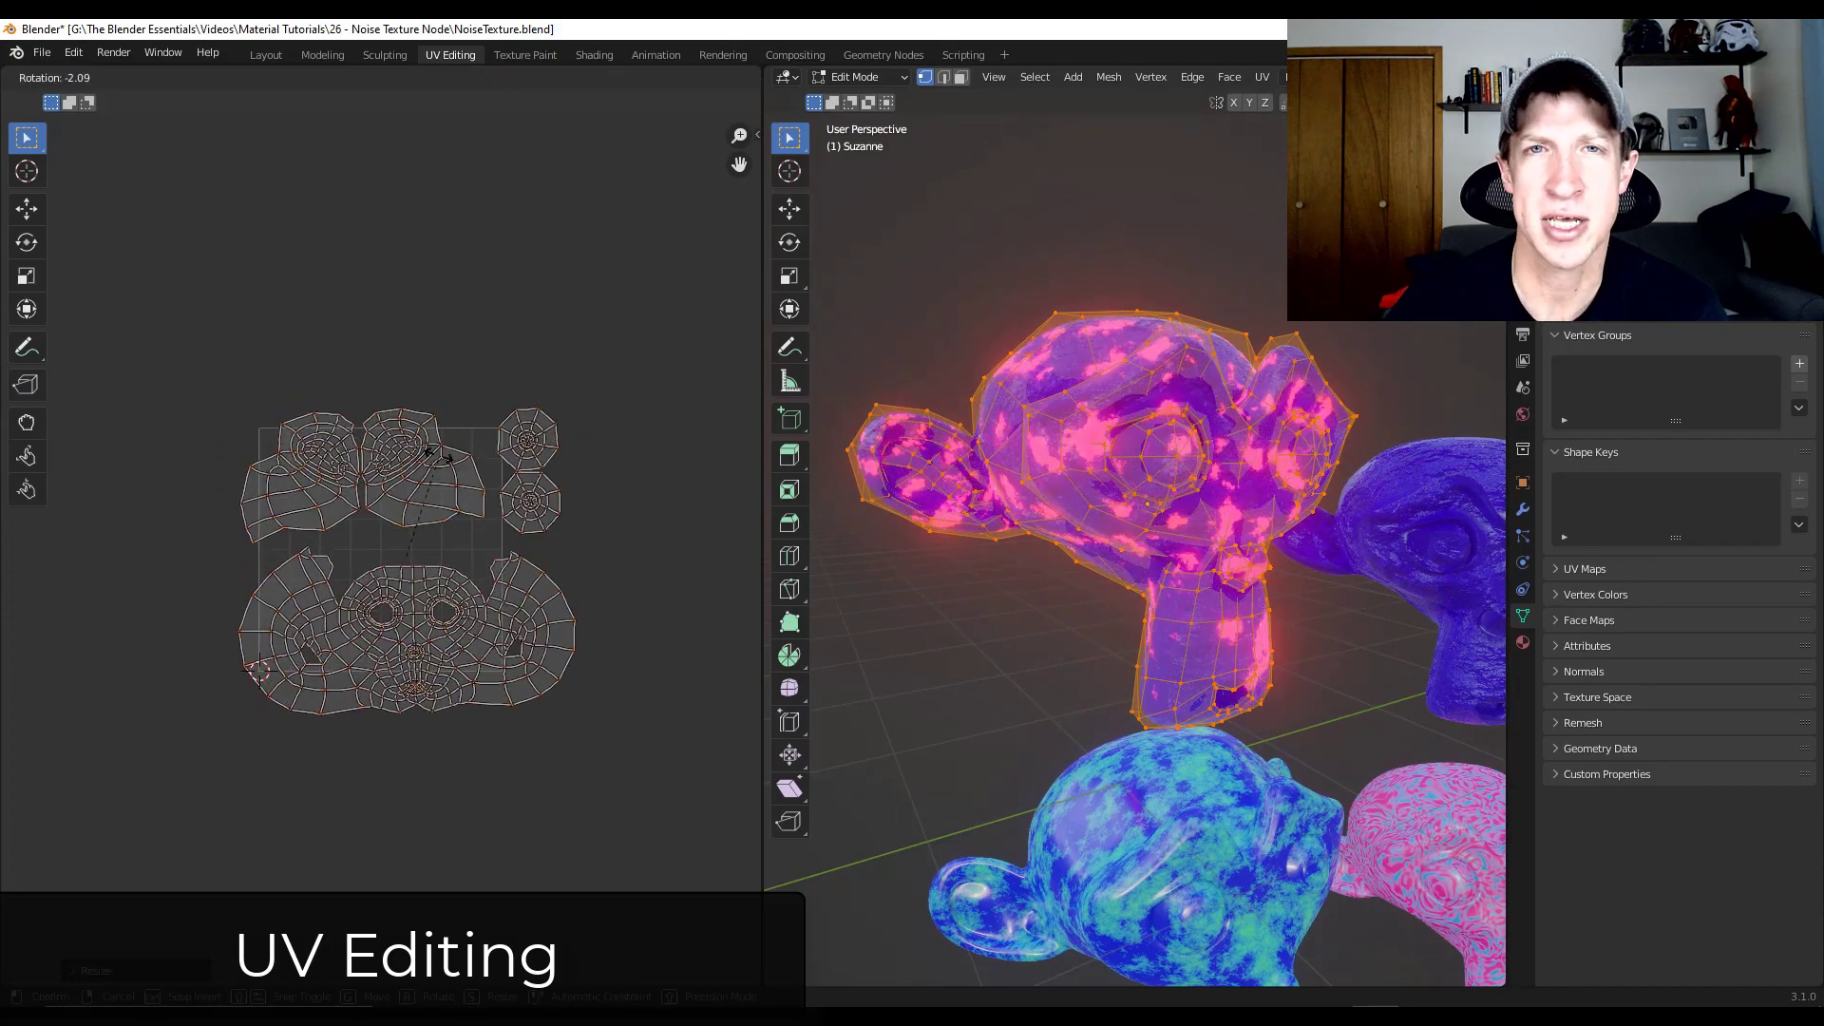
# Step: Confirm the slight rotation of Suzanne's UV islands against the noise texture
pyautogui.click(593, 55)
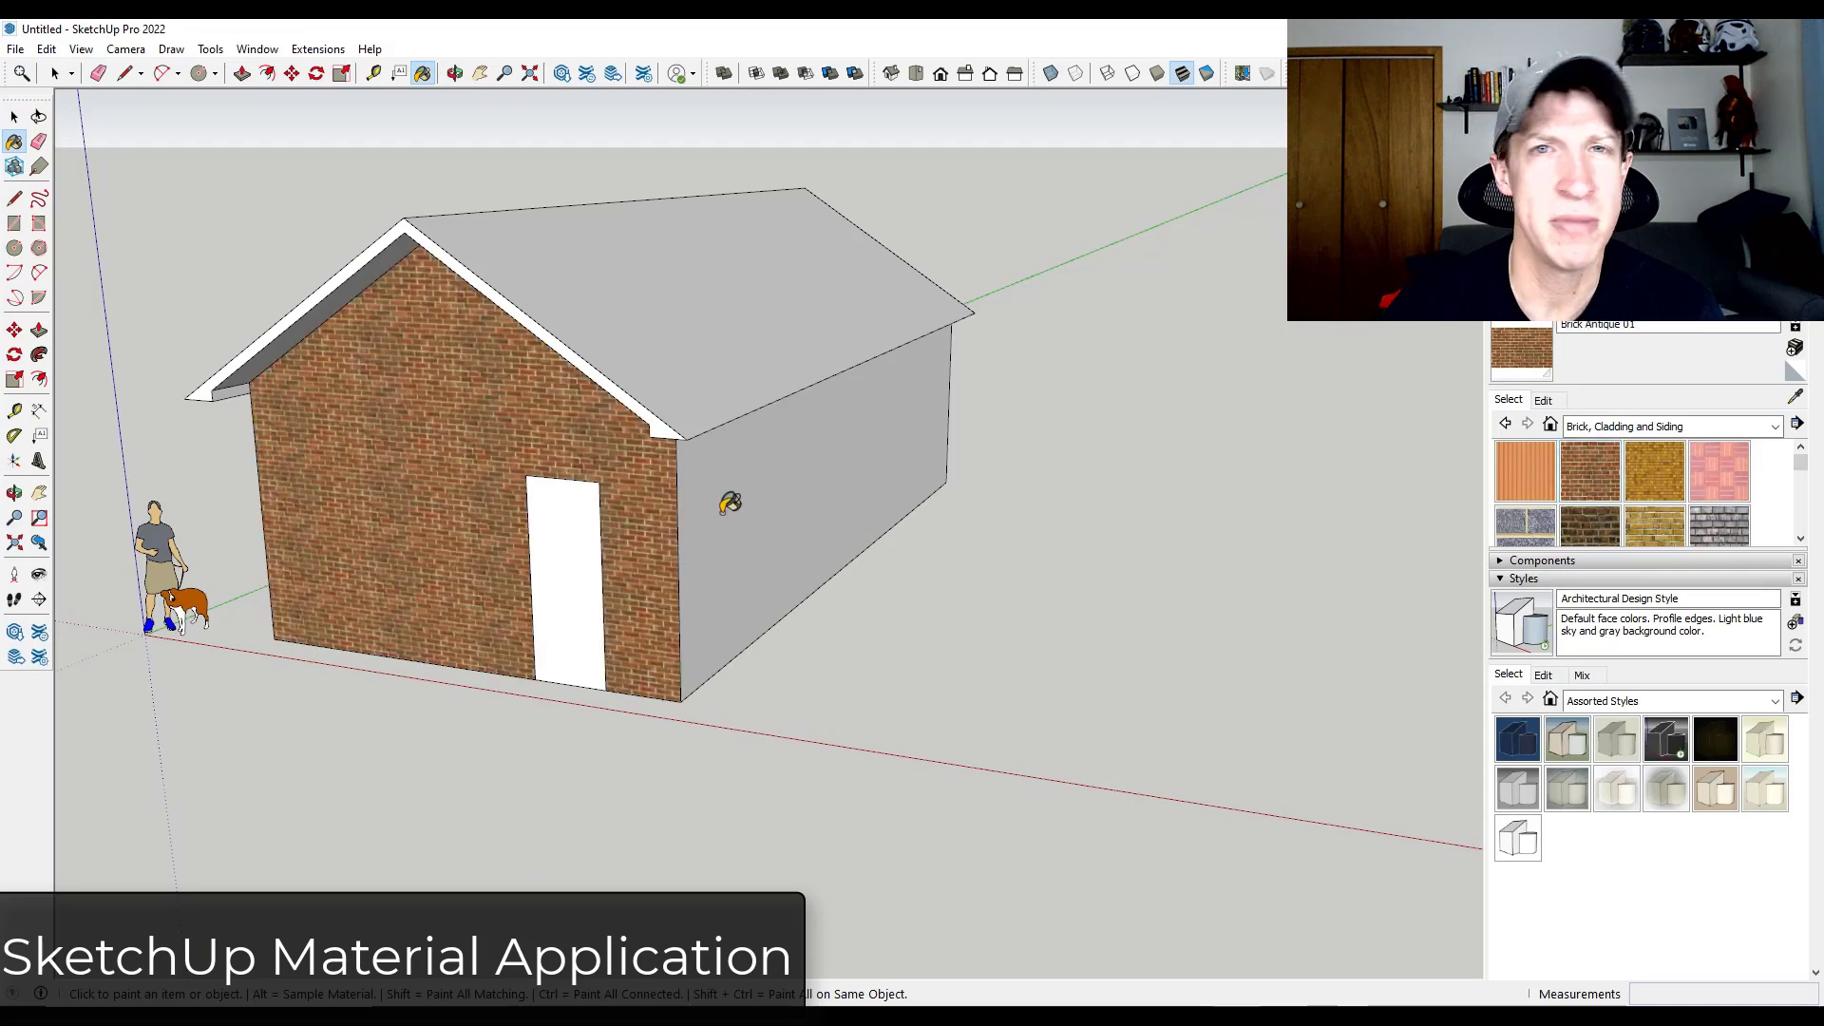
# Step: Paint the house walls with Brick Colored Blue from the brick and siding materials
pyautogui.click(734, 500)
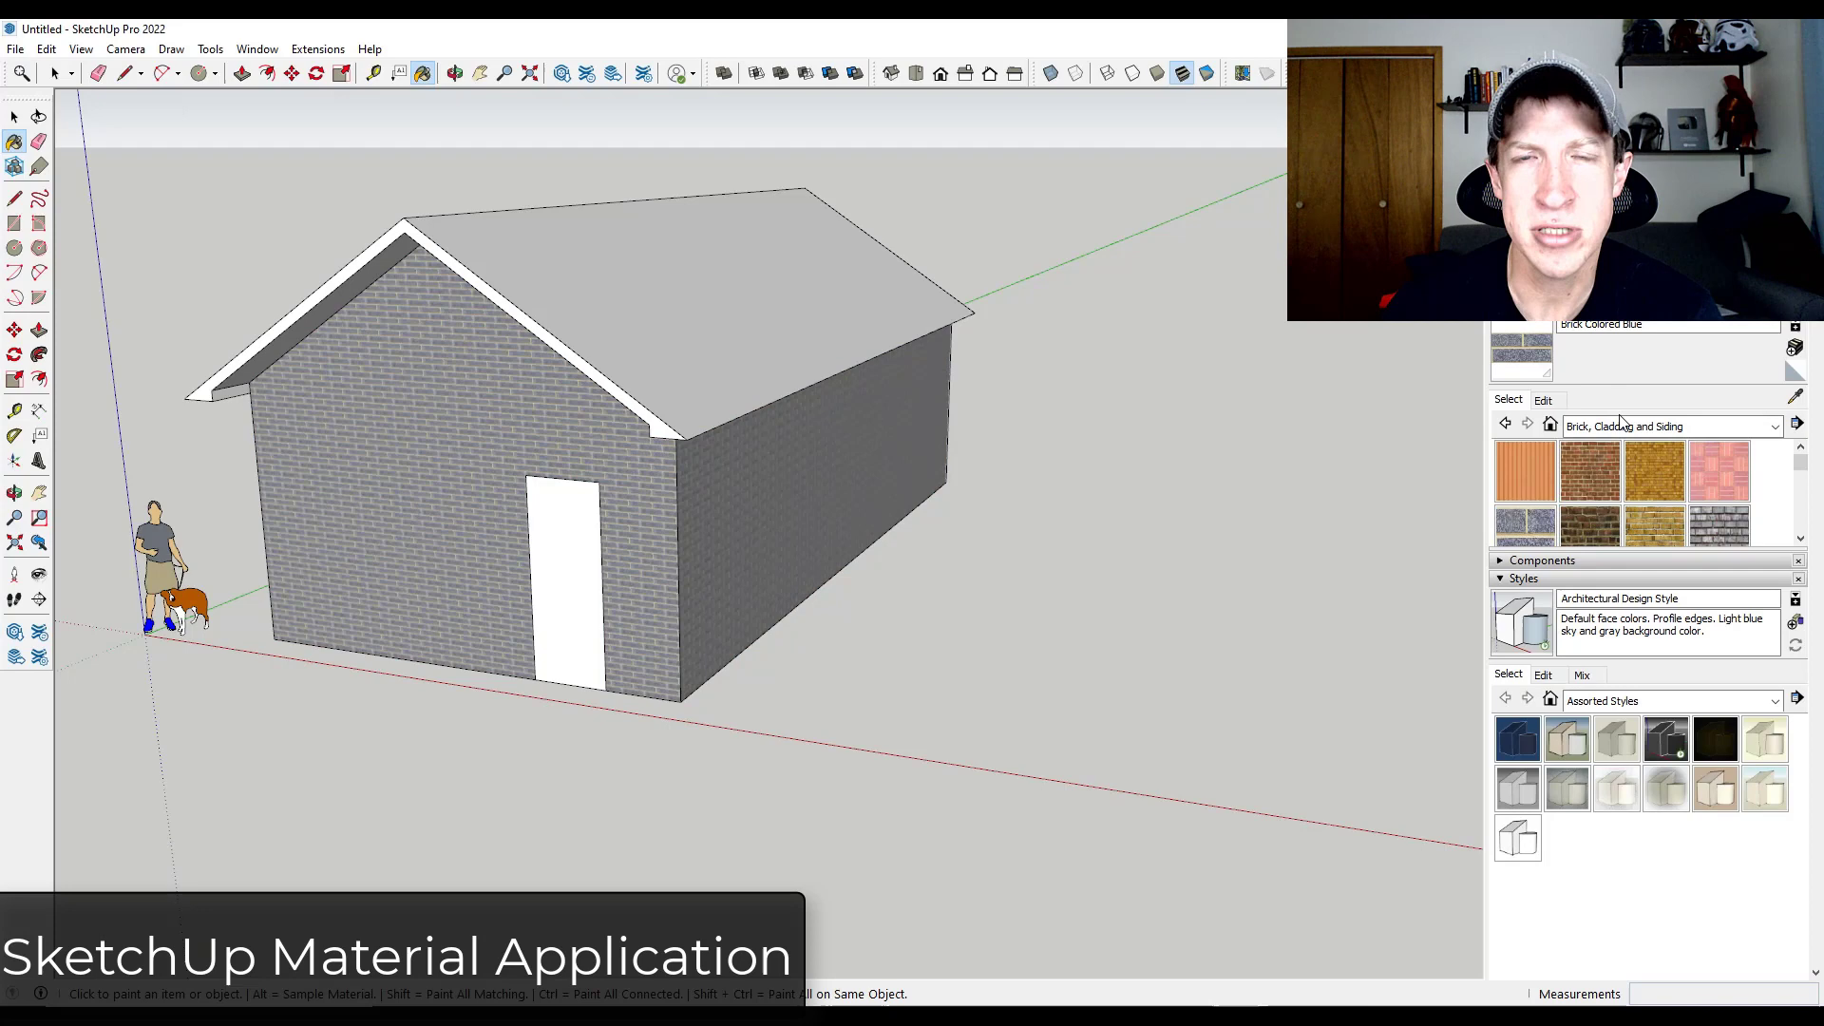
pyautogui.click(1670, 425)
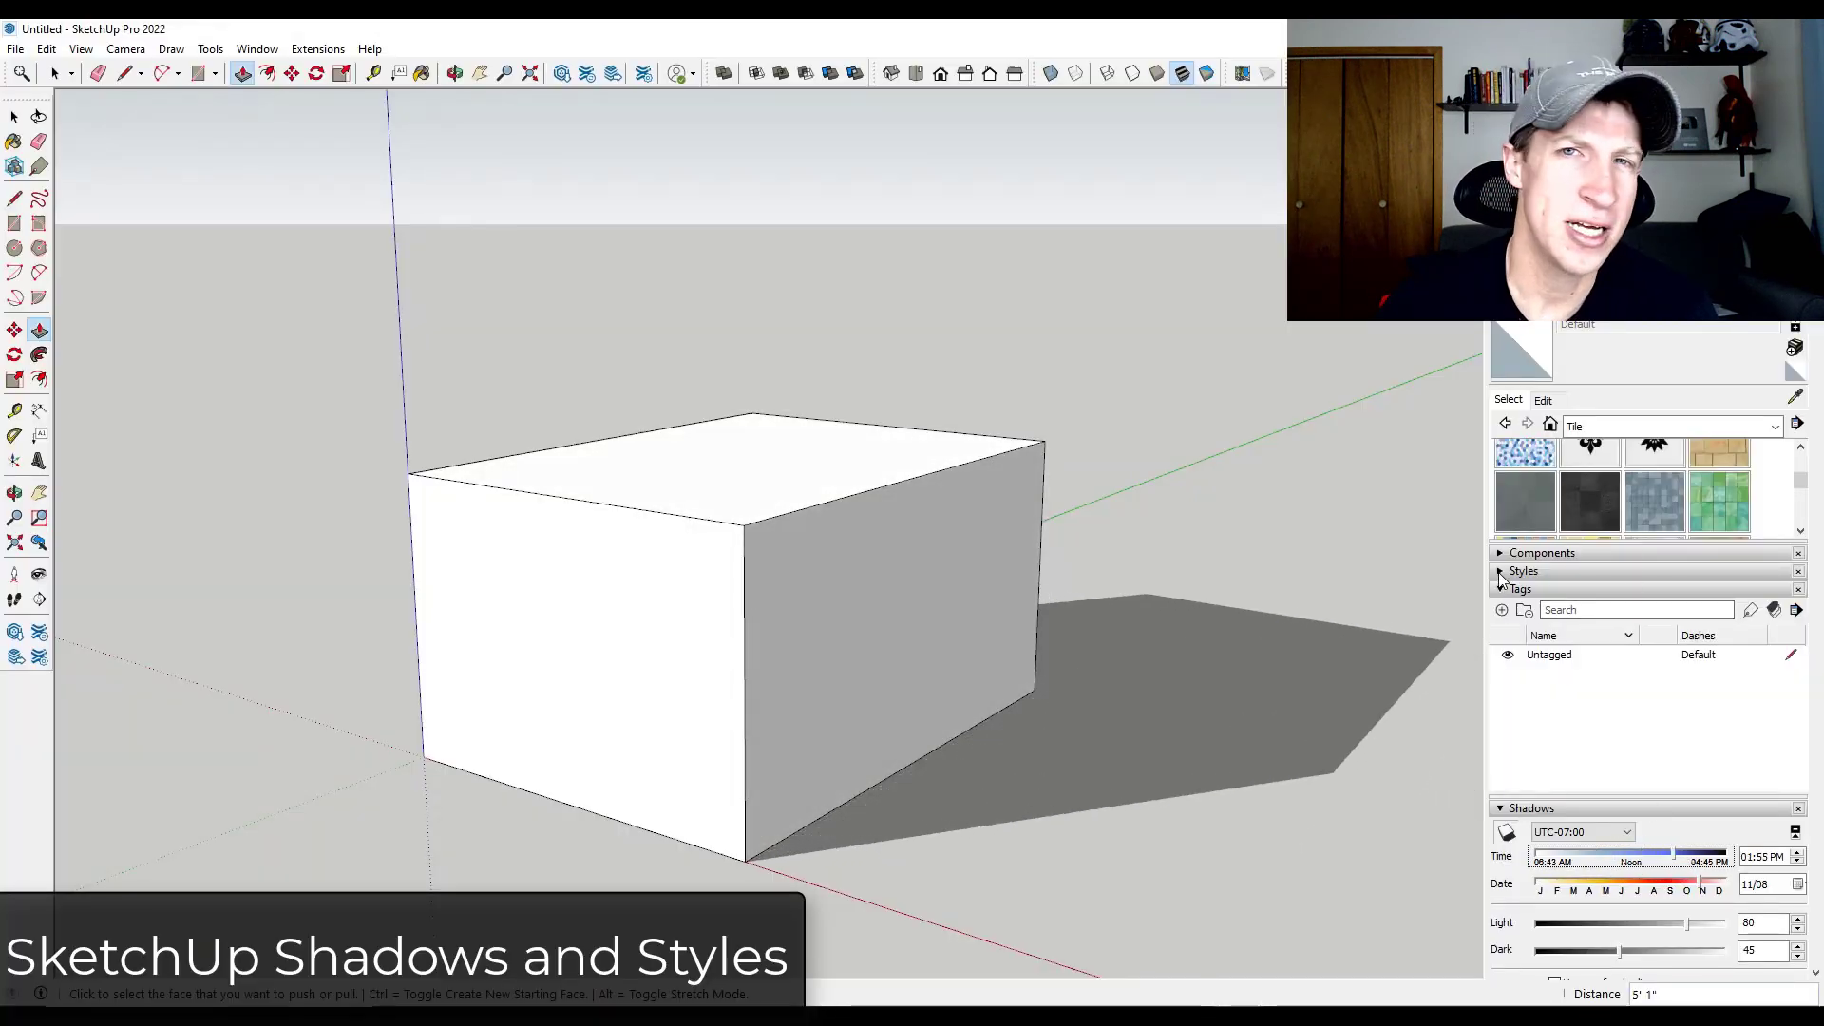
# Step: Apply the Brush Strokes on Canvas style to the shaded box, then try another assorted style
pyautogui.click(1568, 729)
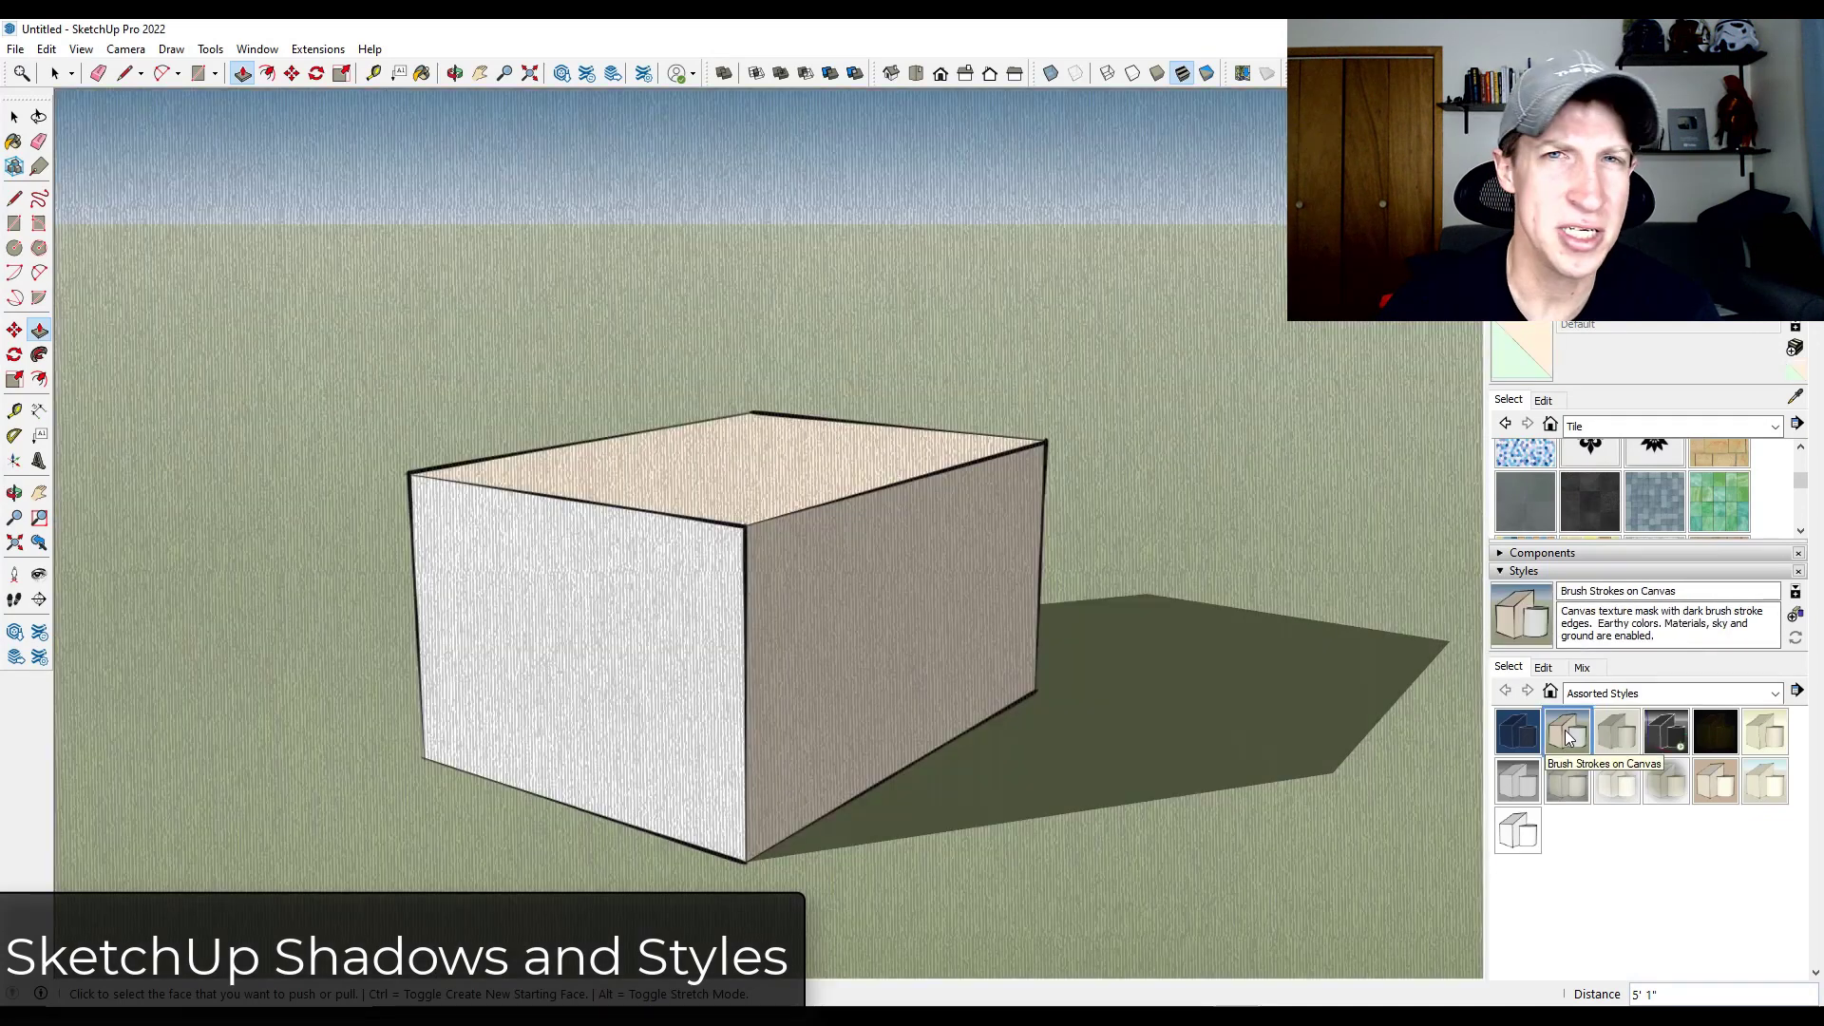
pyautogui.click(1566, 729)
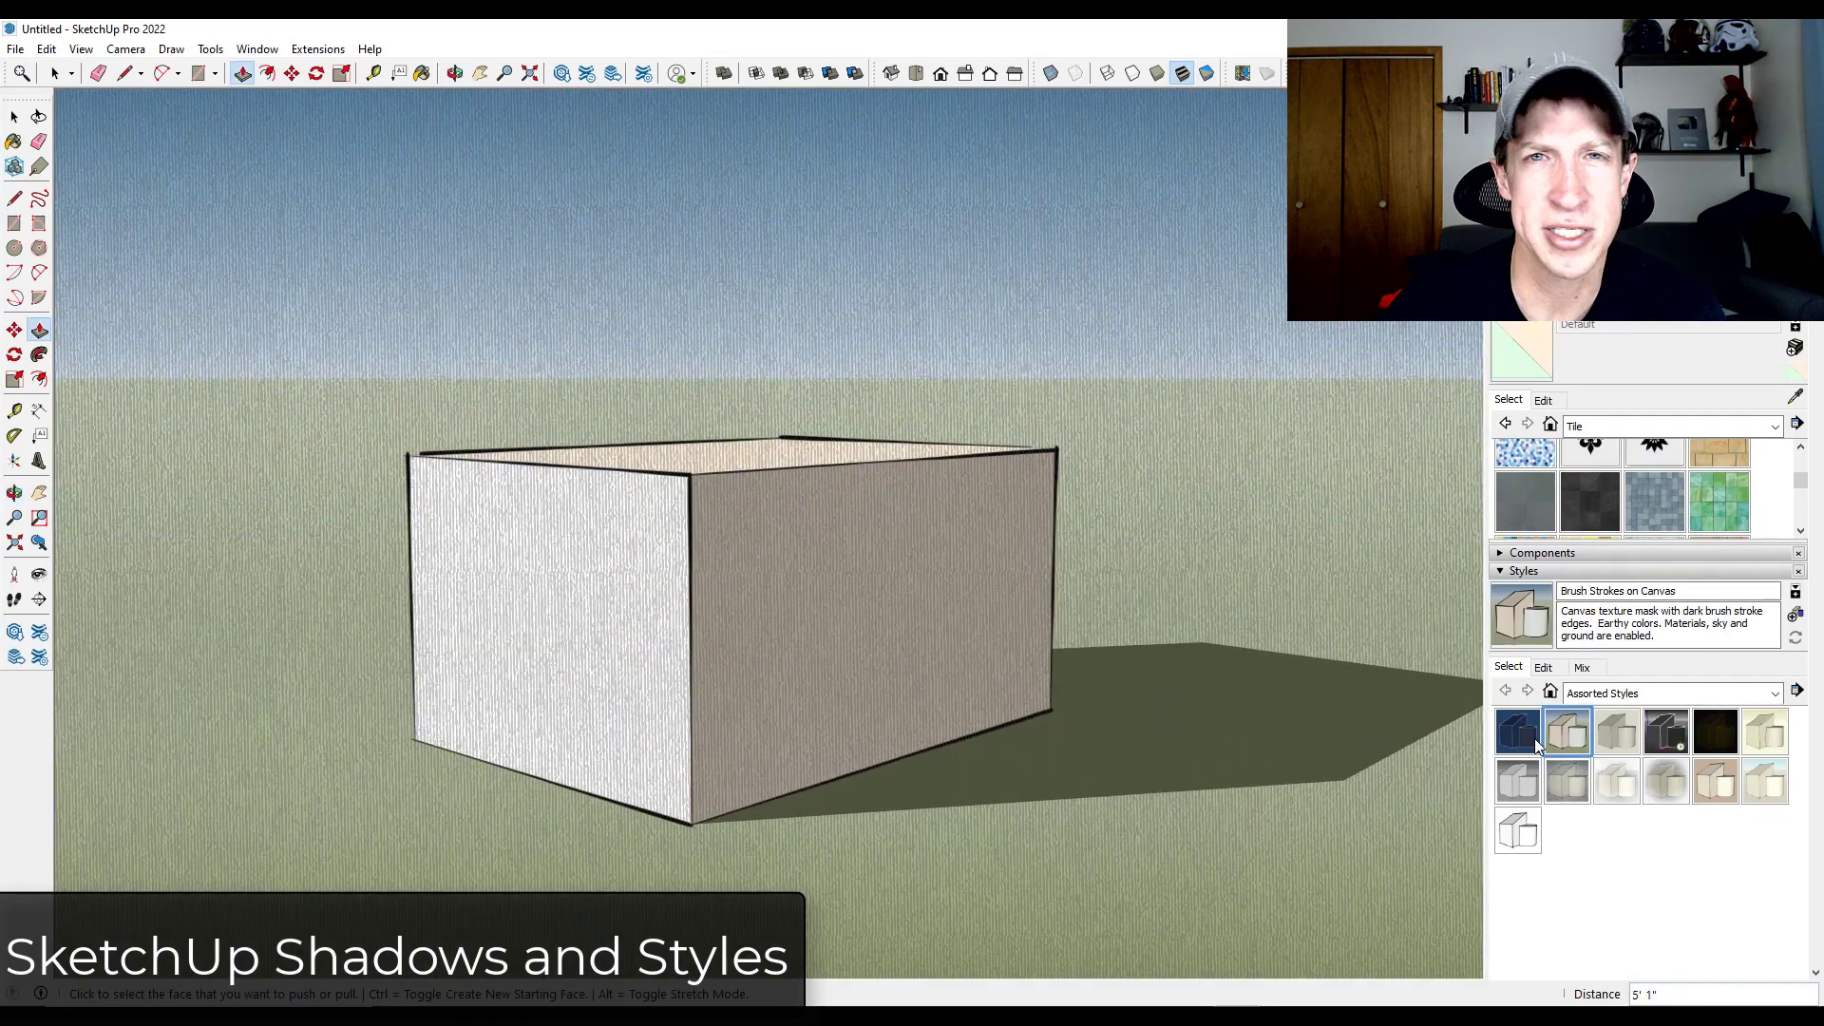
pyautogui.click(1516, 731)
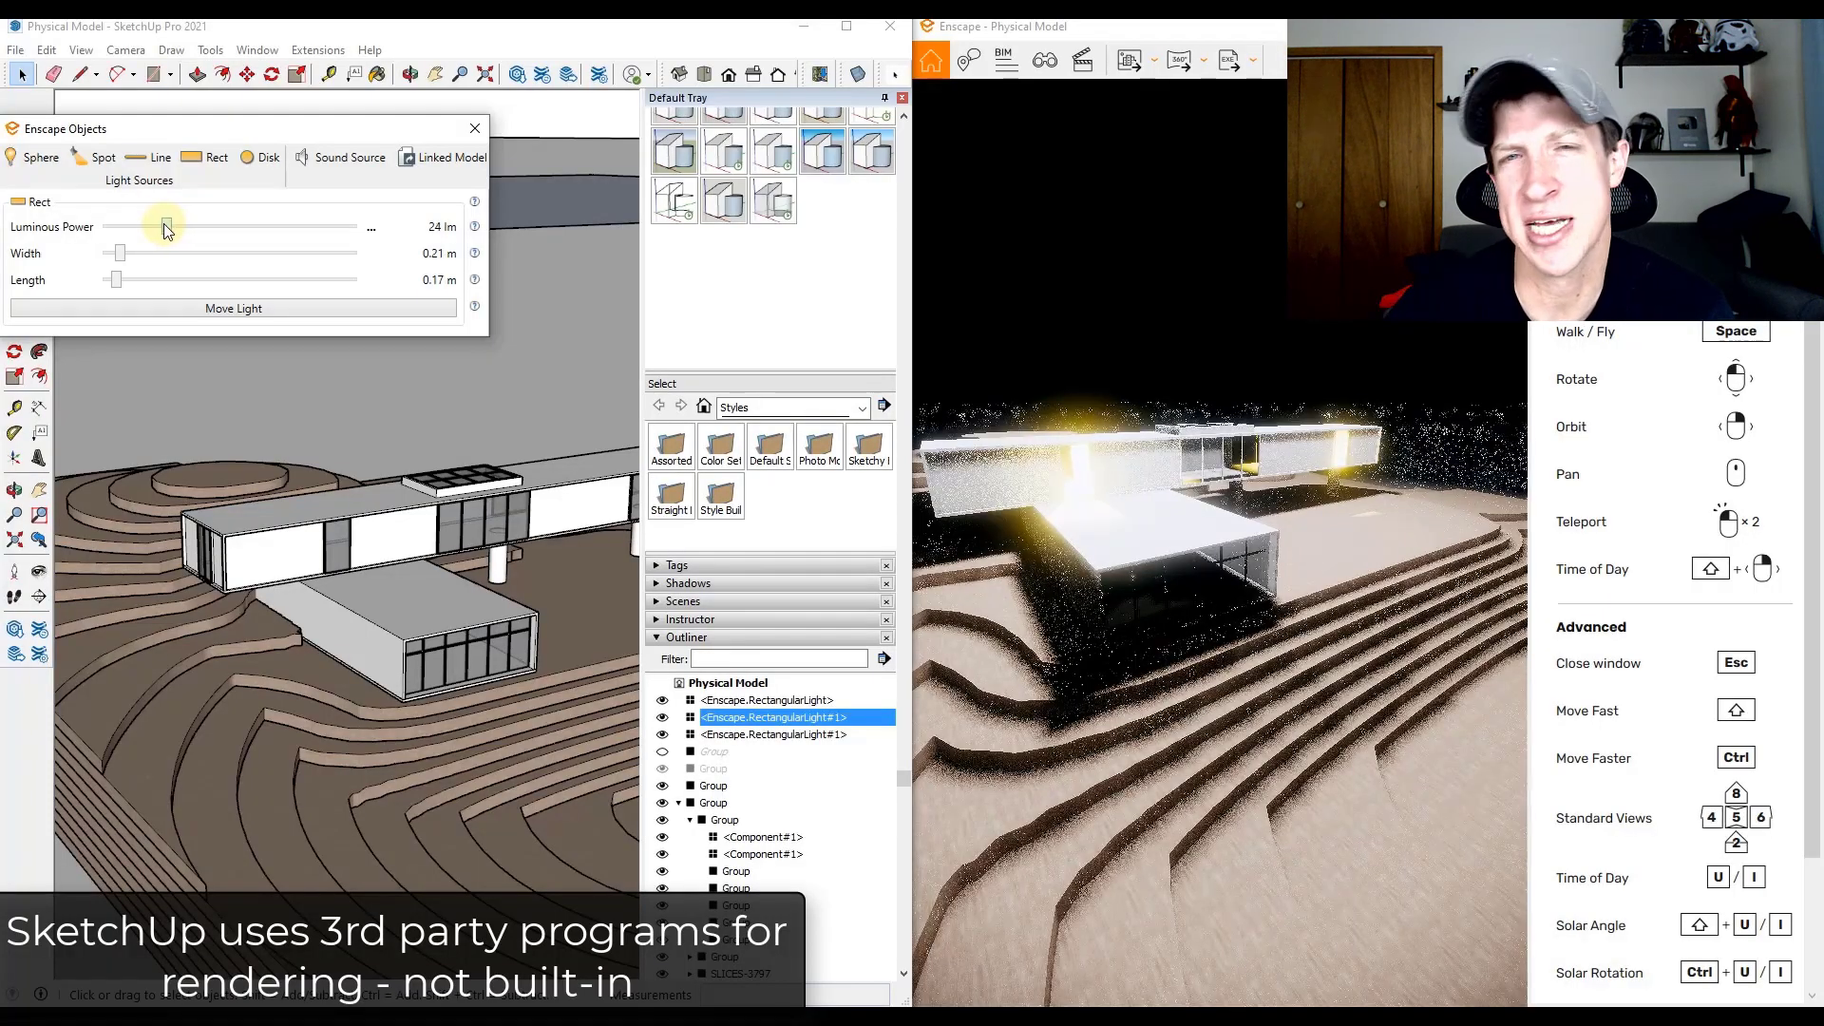
# Step: Adjust the Luminous Power slider of the Enscape Rect light on the house
pyautogui.moveTo(167, 226); pyautogui.dragTo(164, 226)
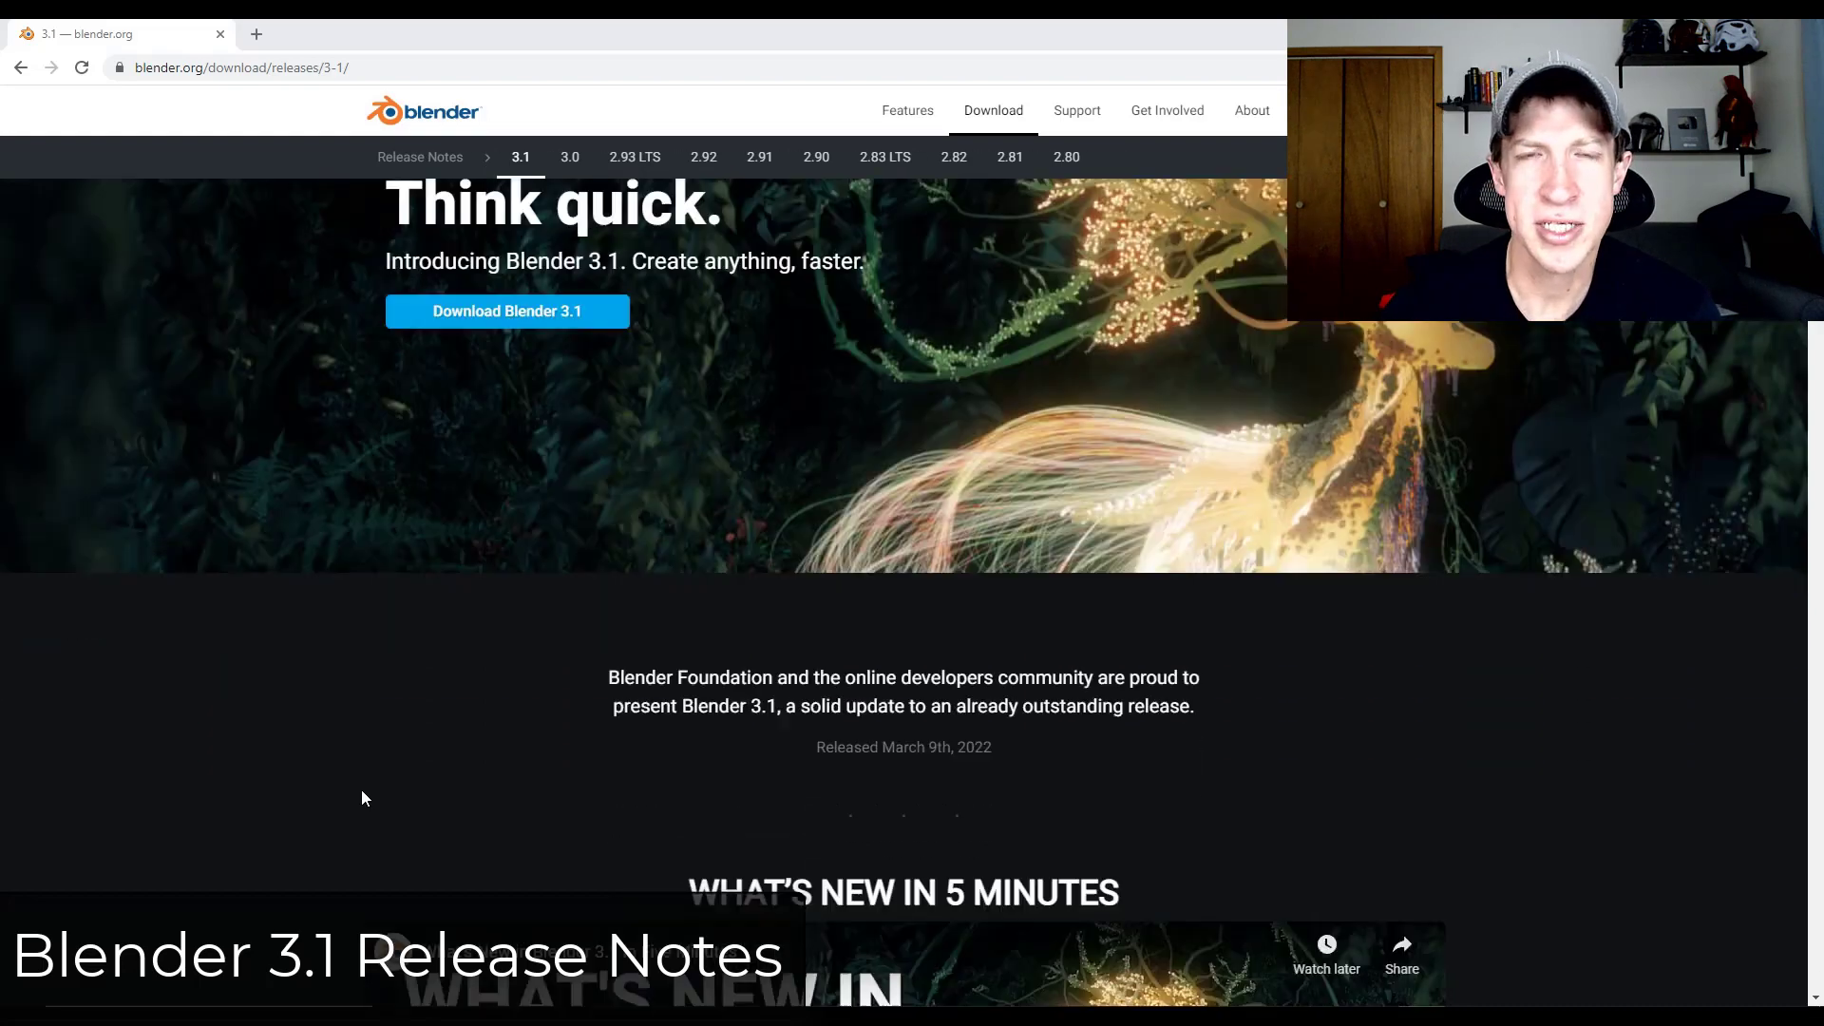
# Step: Scroll through the Blender 3.1 release notes past Cycles to the geometry node additions
pyautogui.scroll(-3)
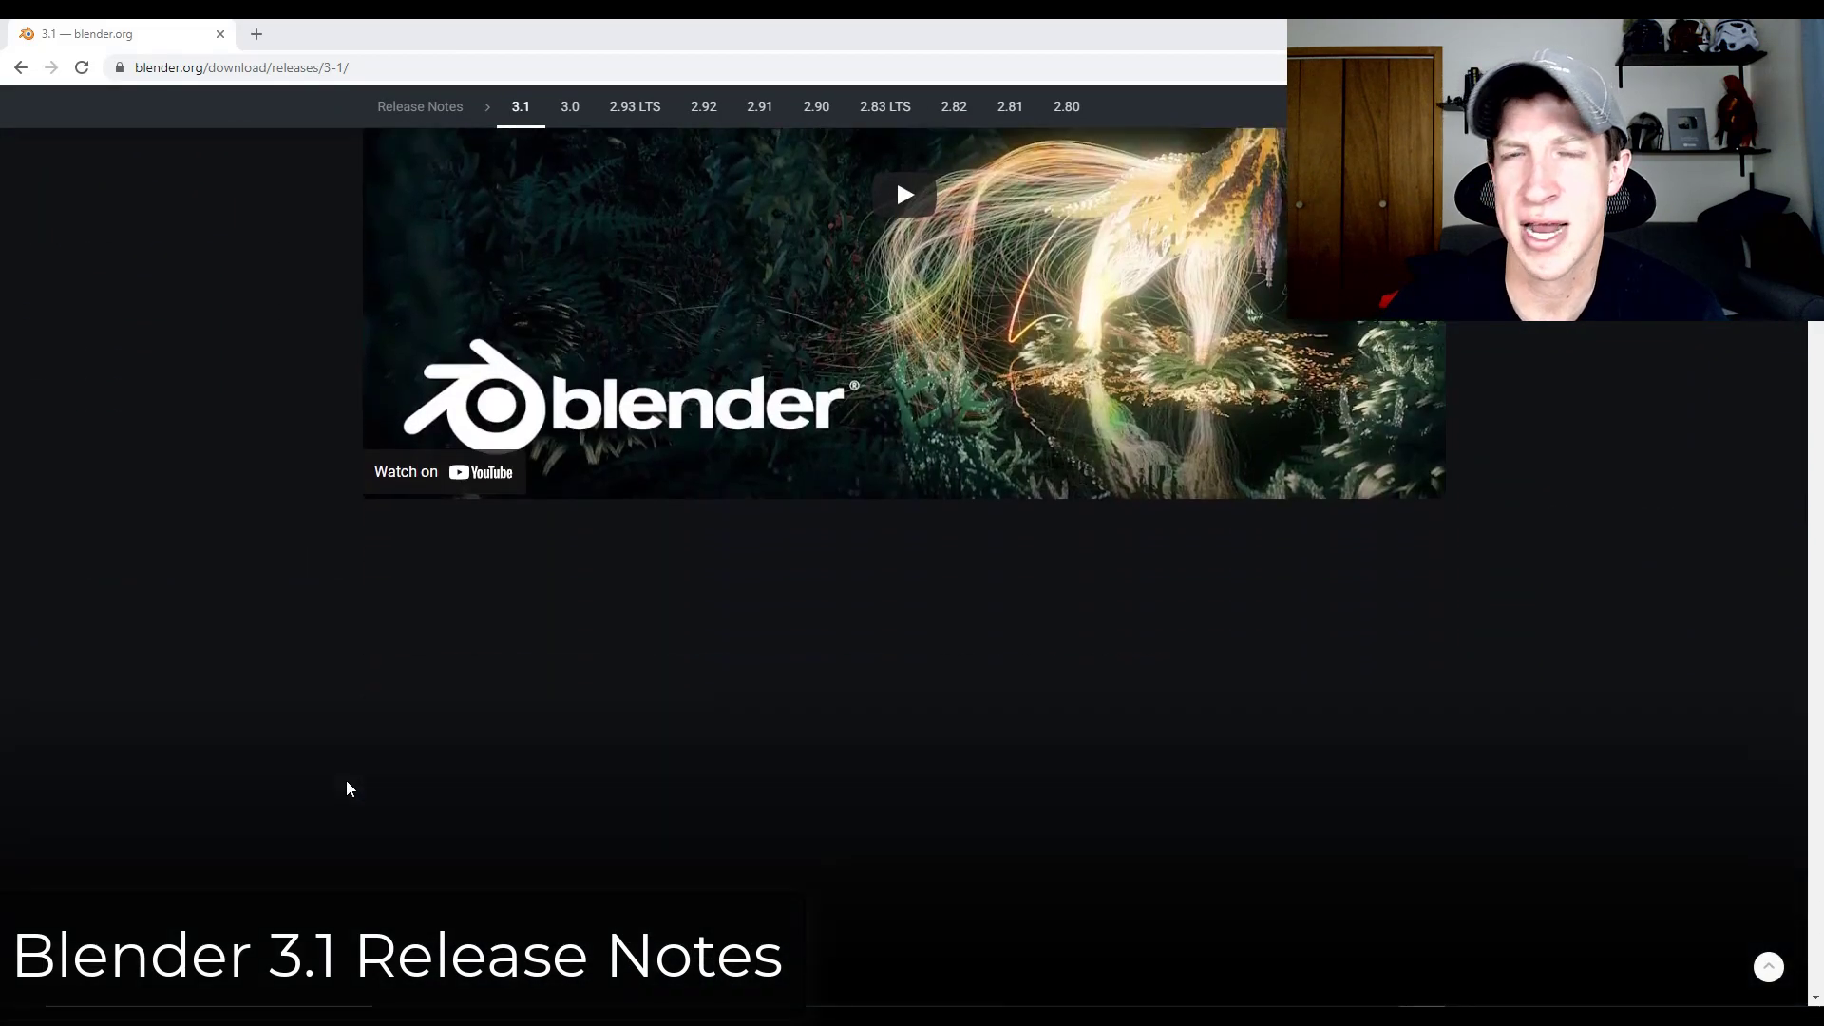
pyautogui.scroll(-3)
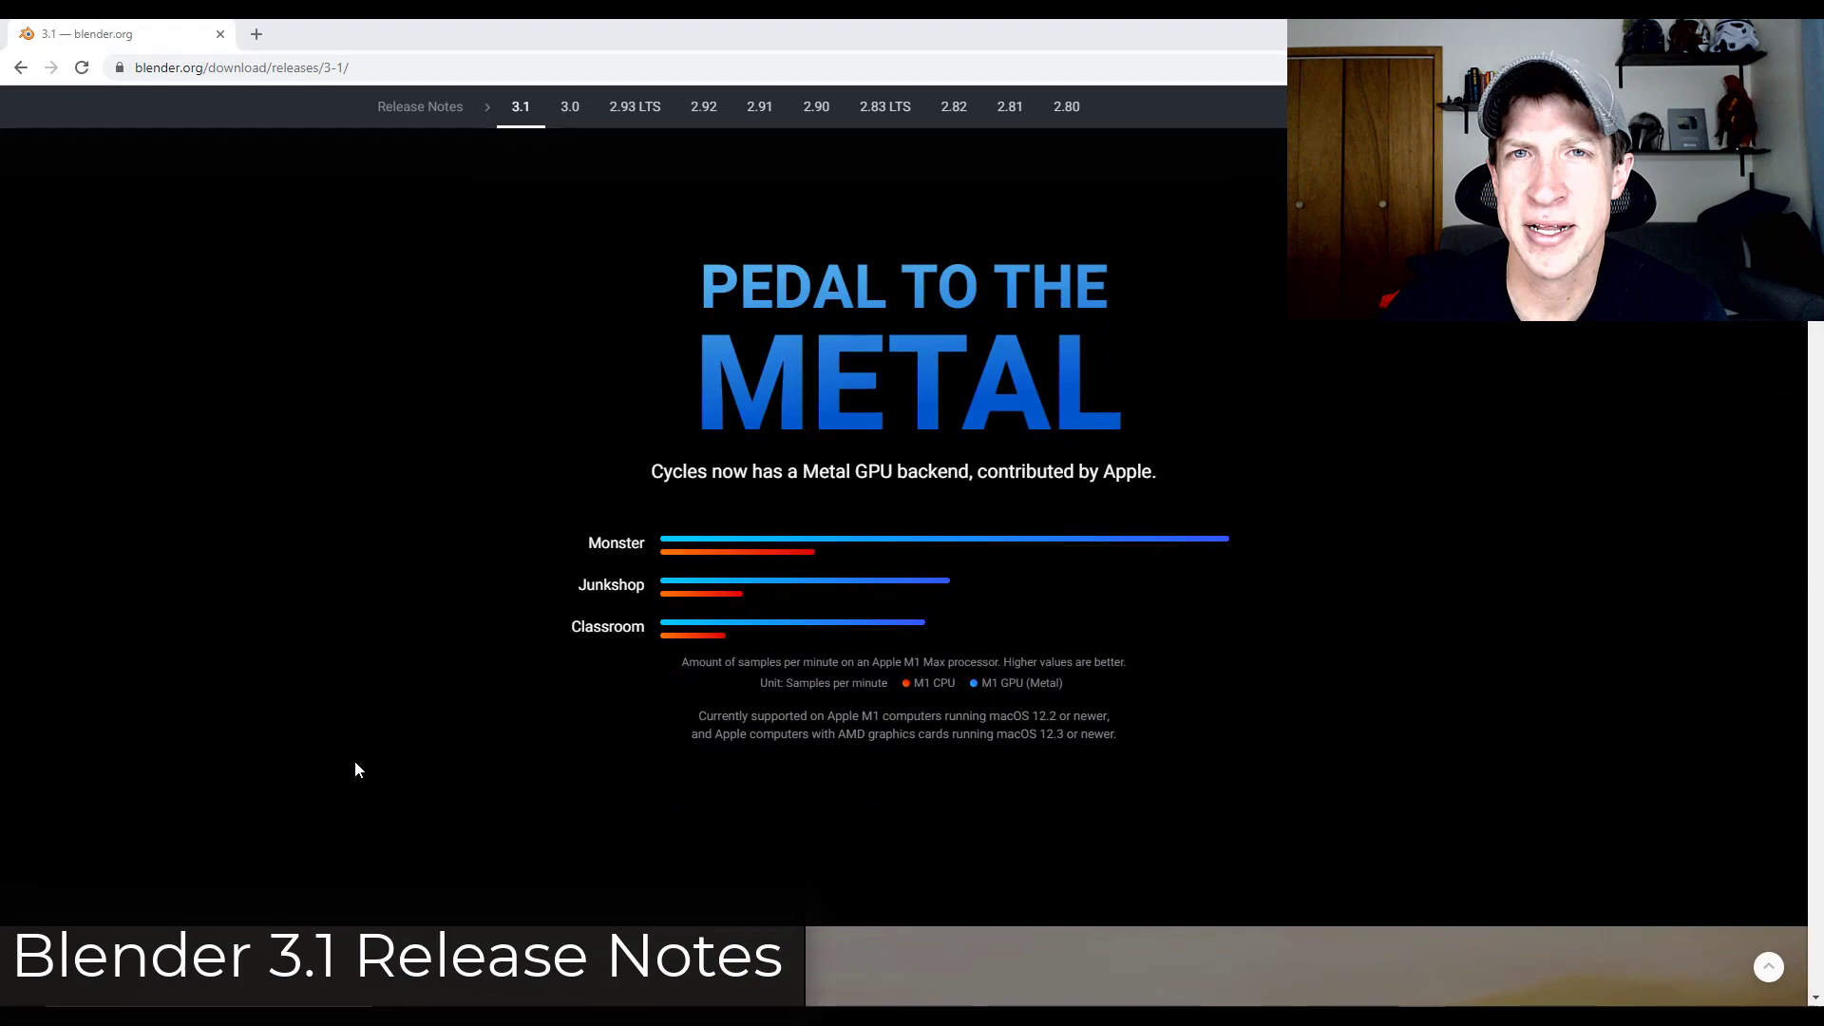
pyautogui.scroll(-3)
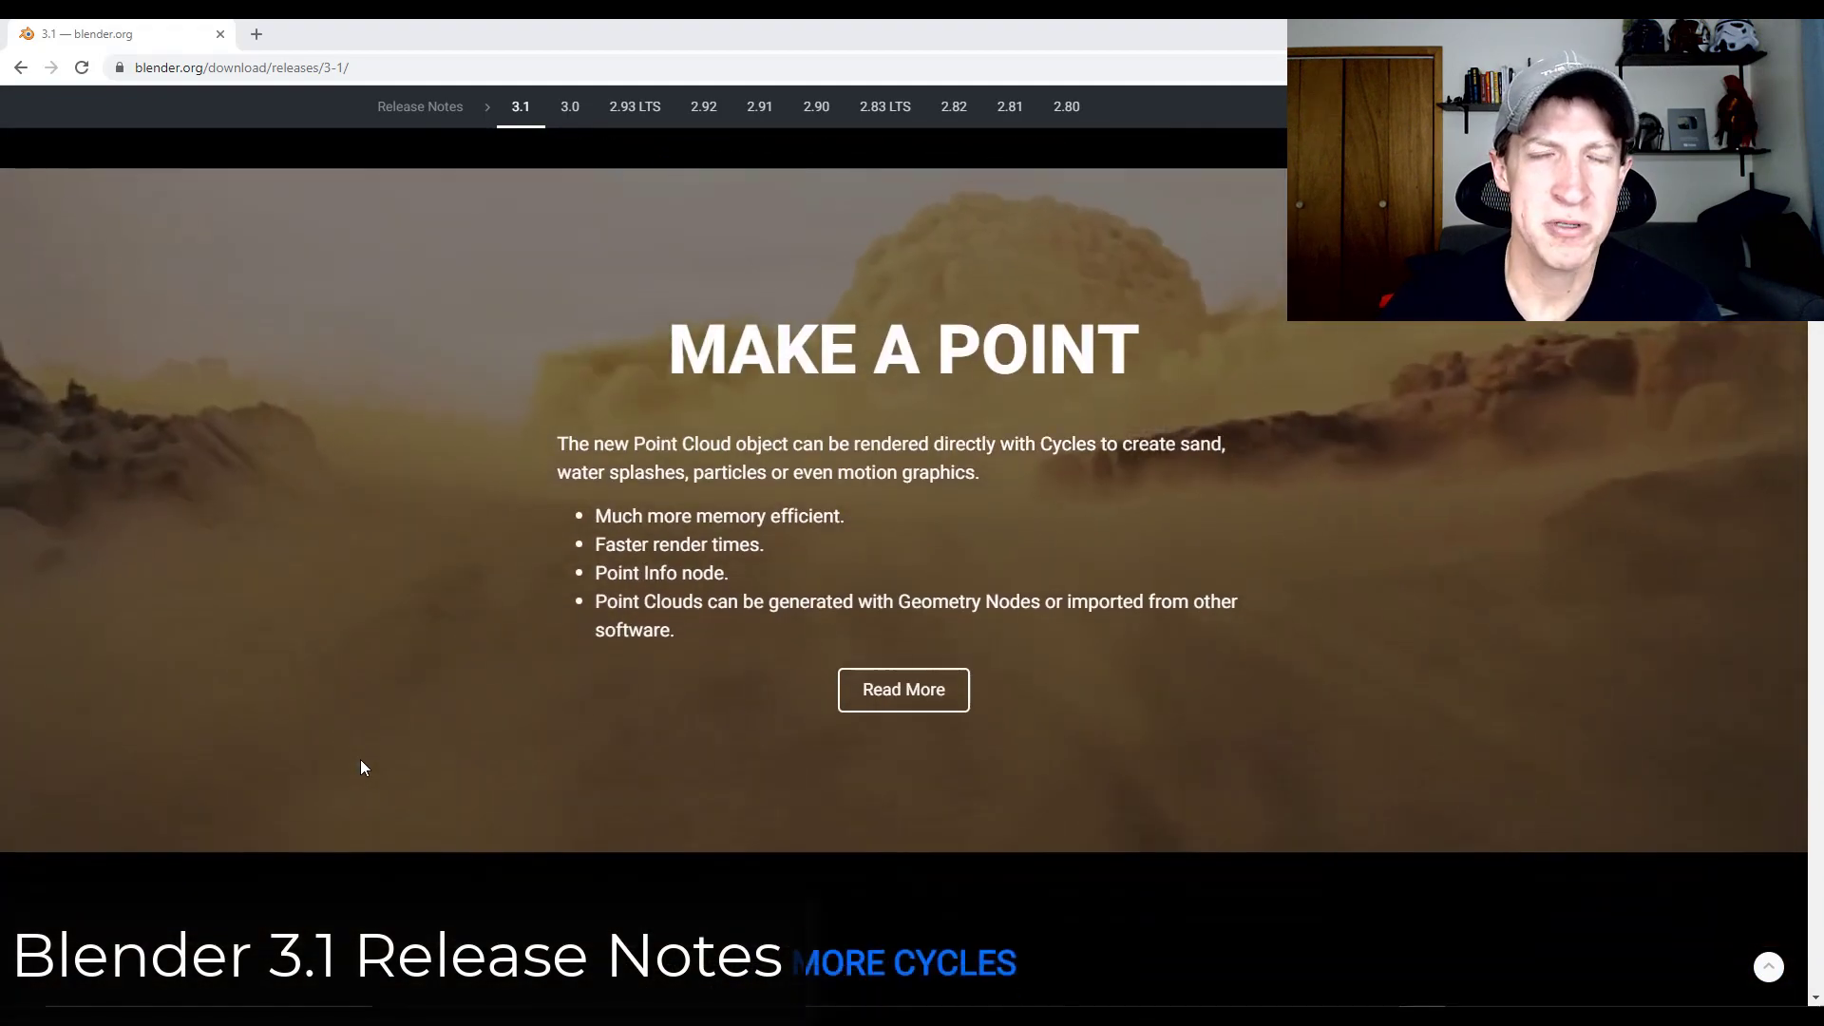
pyautogui.scroll(-3)
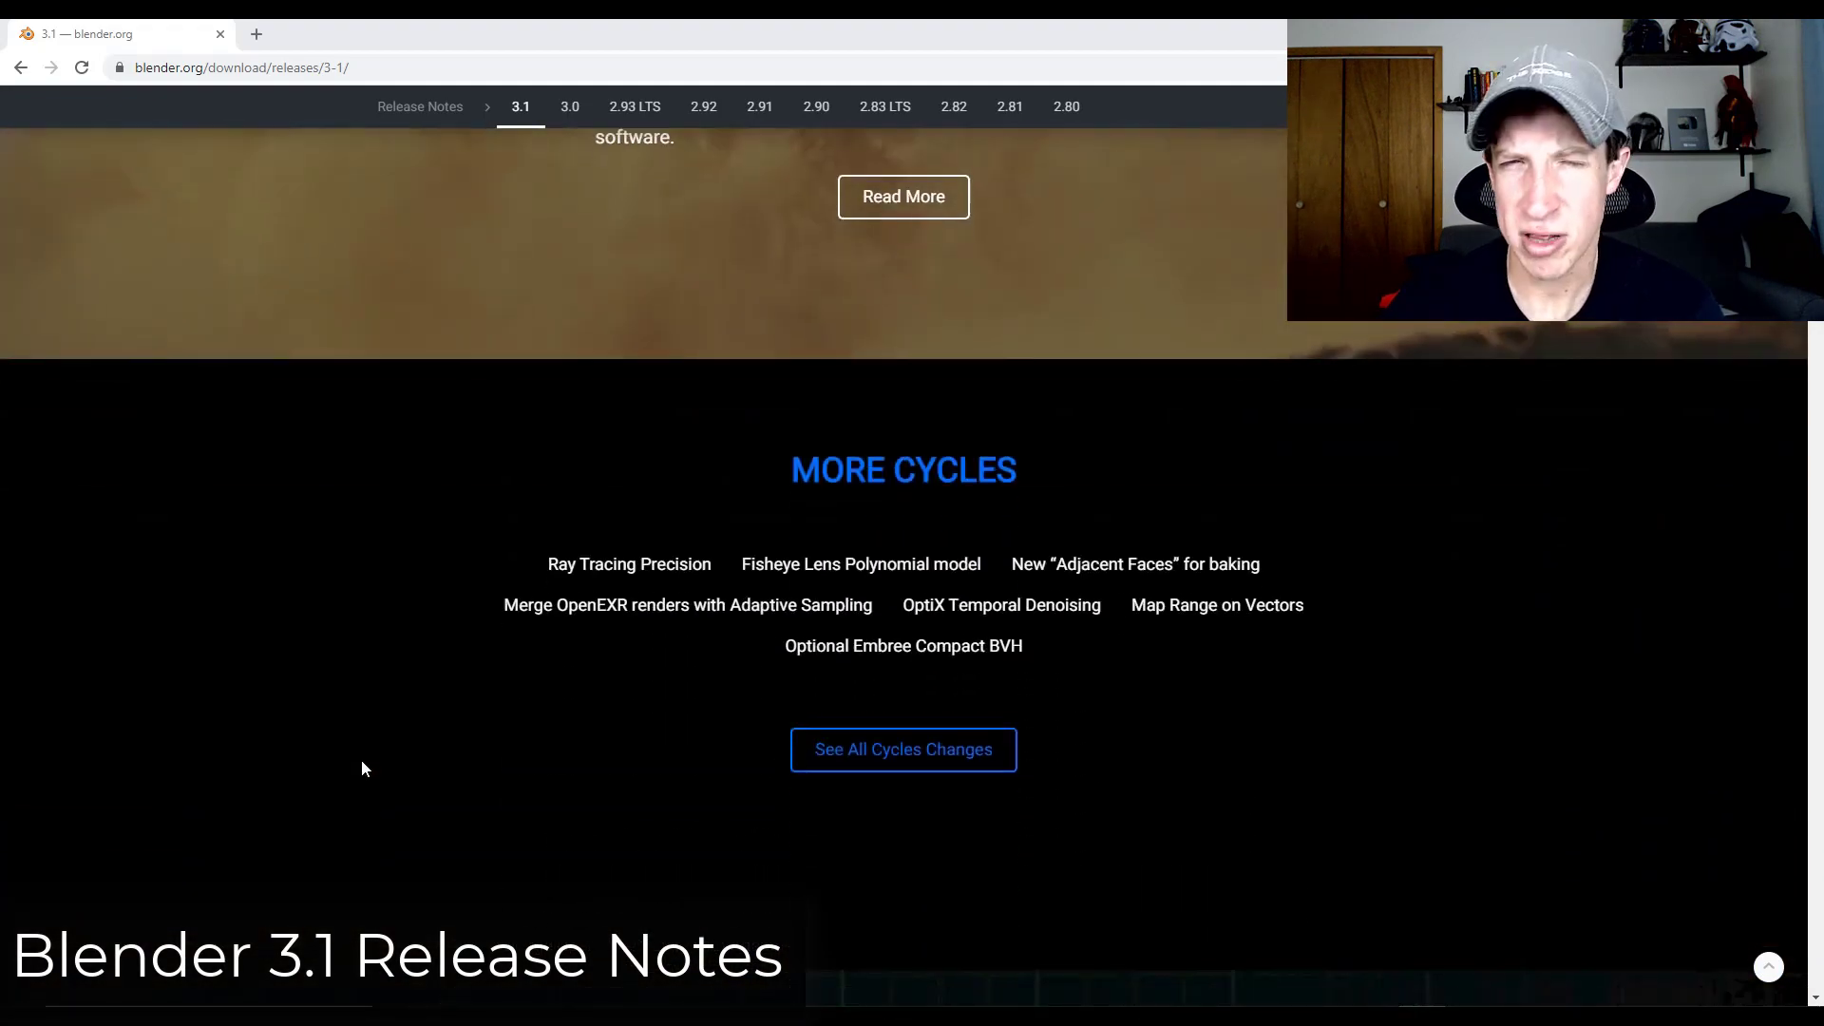
pyautogui.scroll(3)
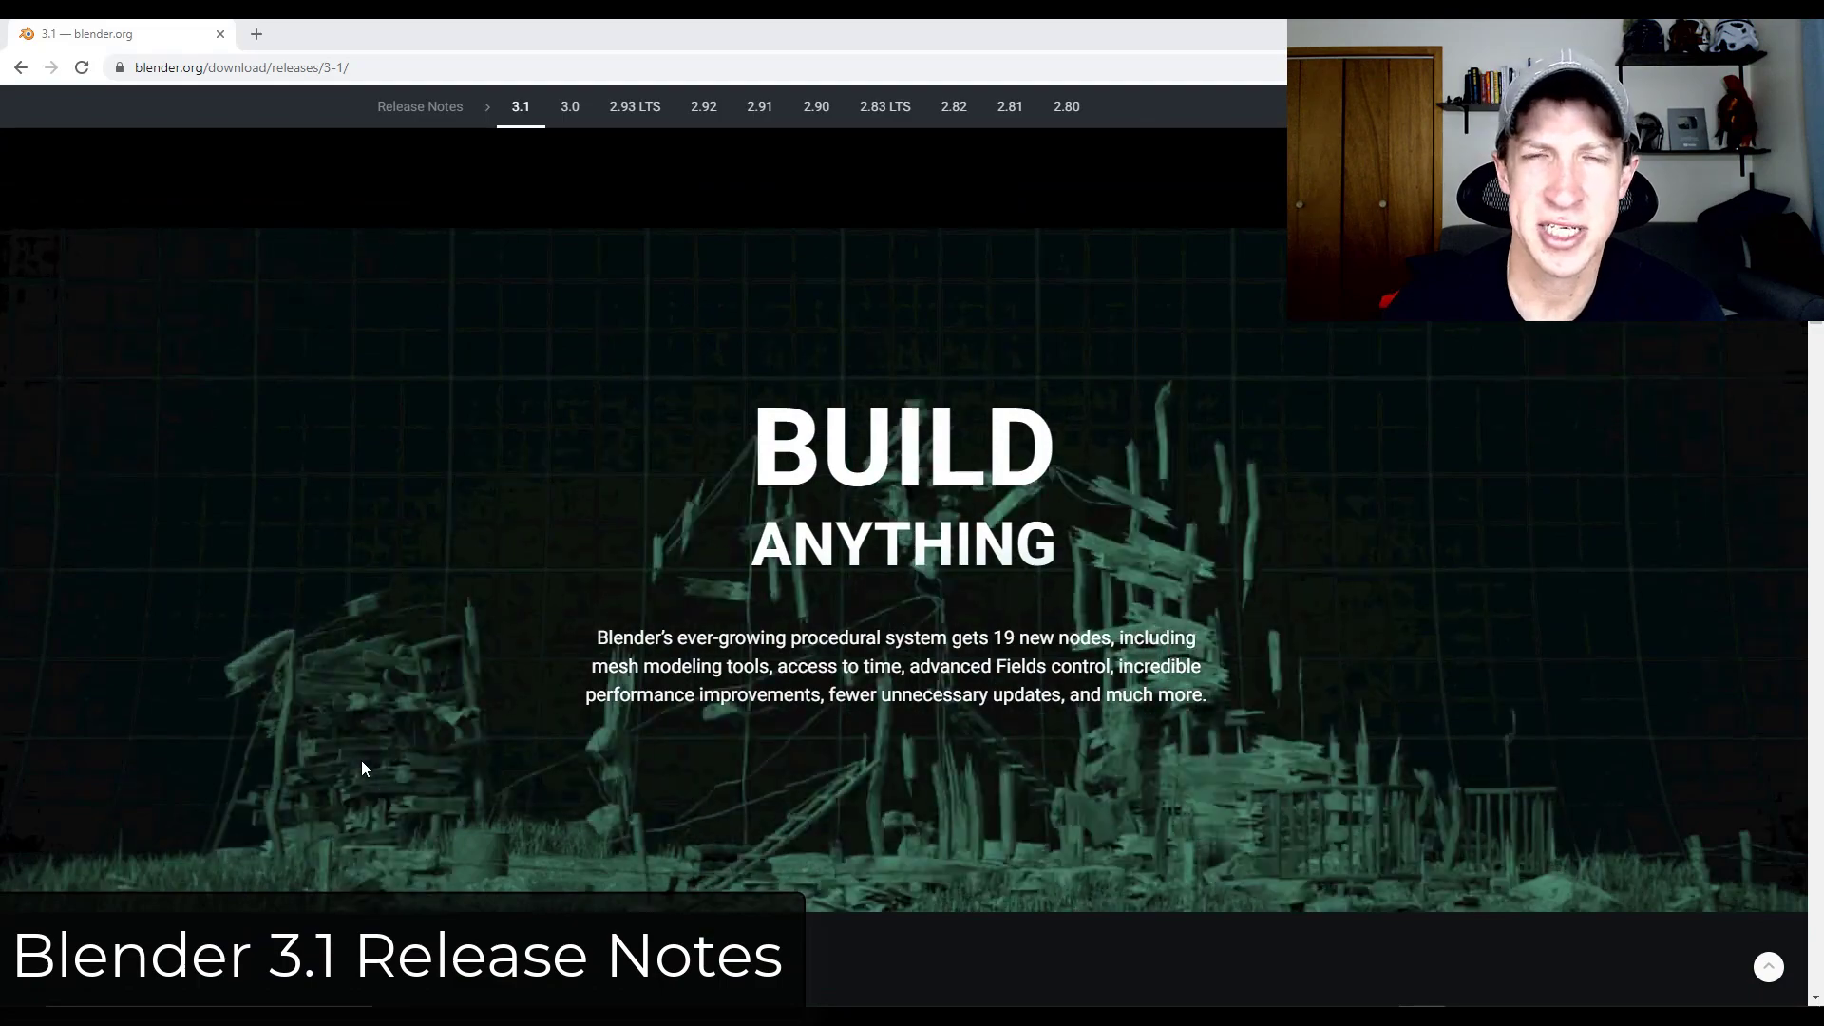
pyautogui.scroll(-3)
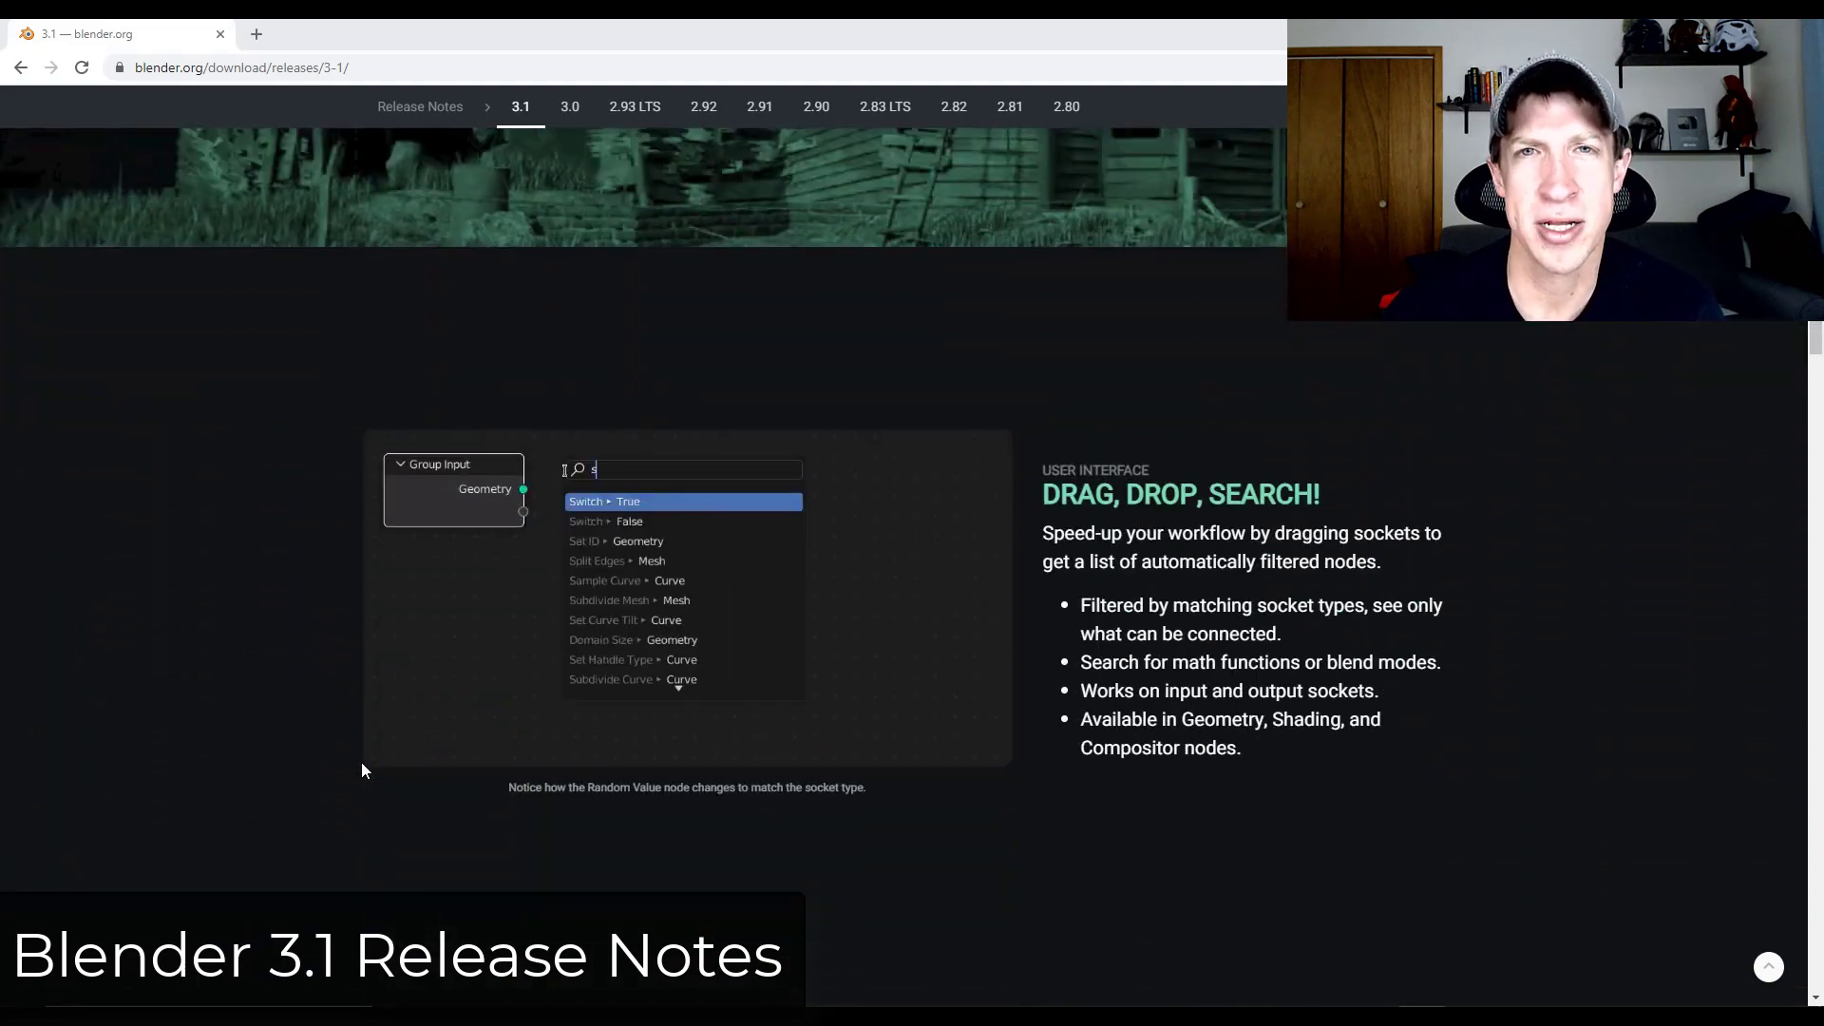
pyautogui.scroll(-3)
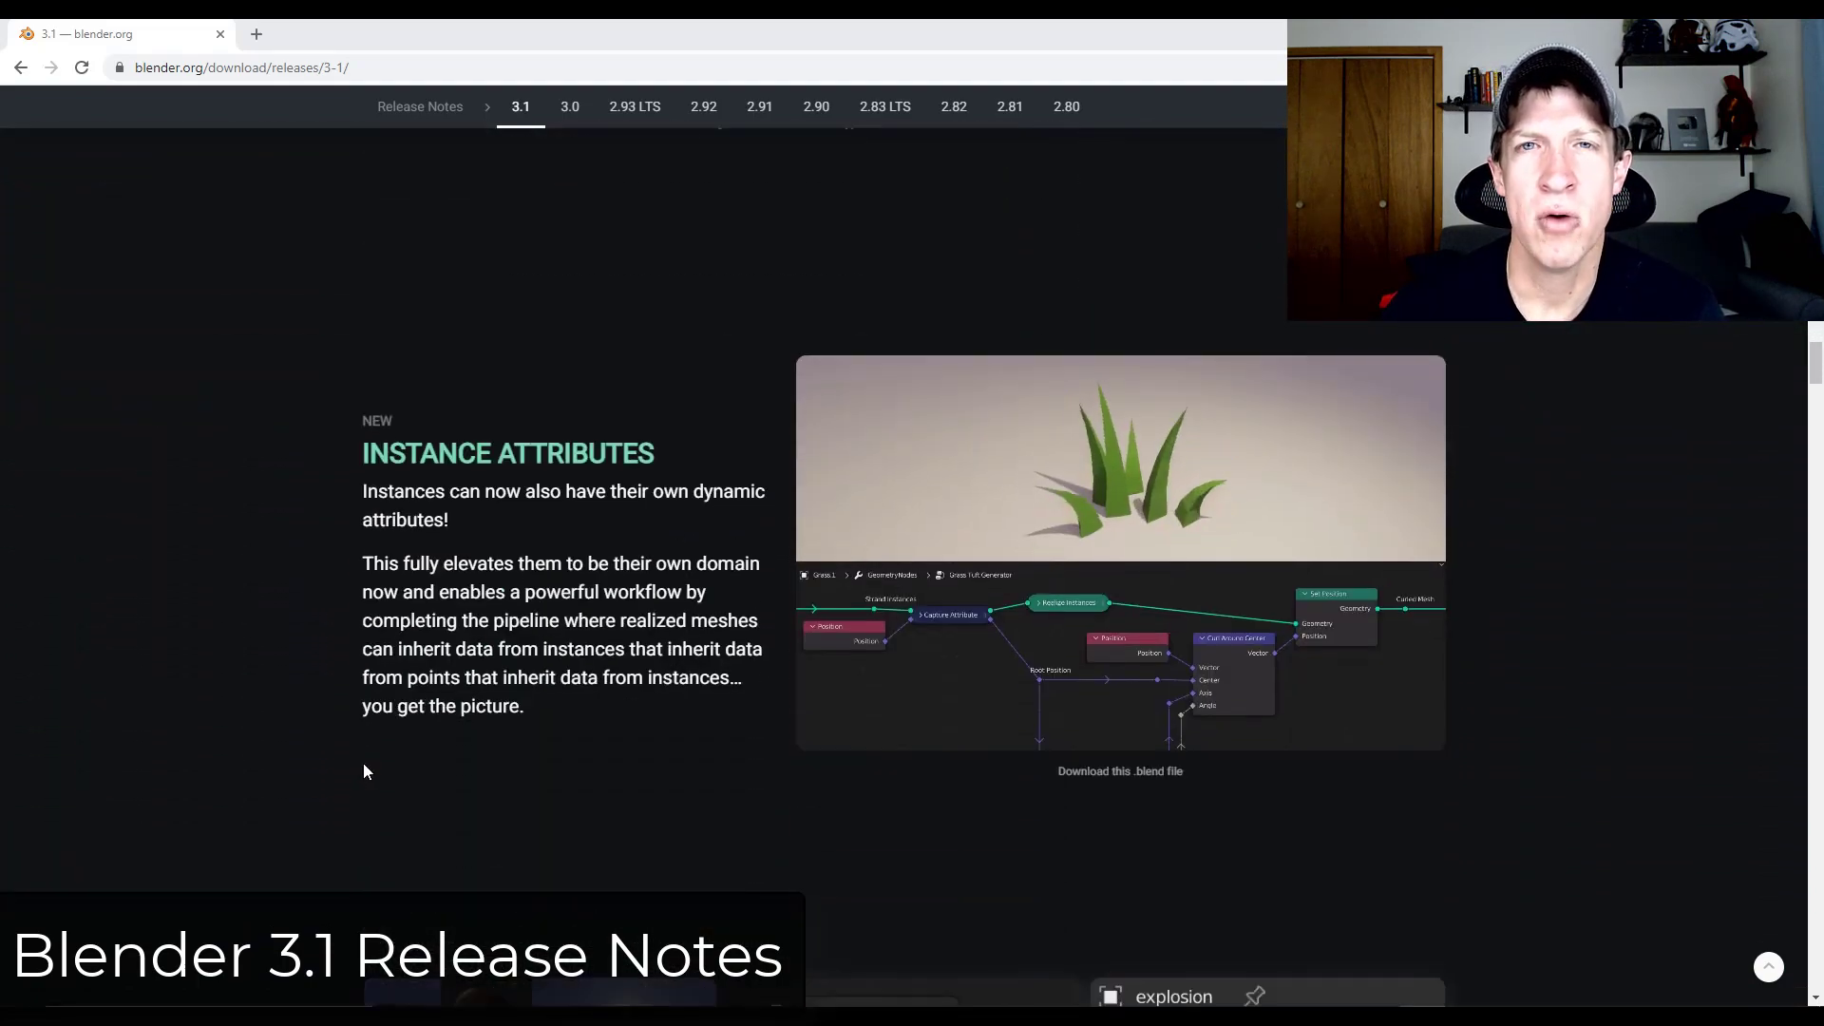
pyautogui.scroll(-3)
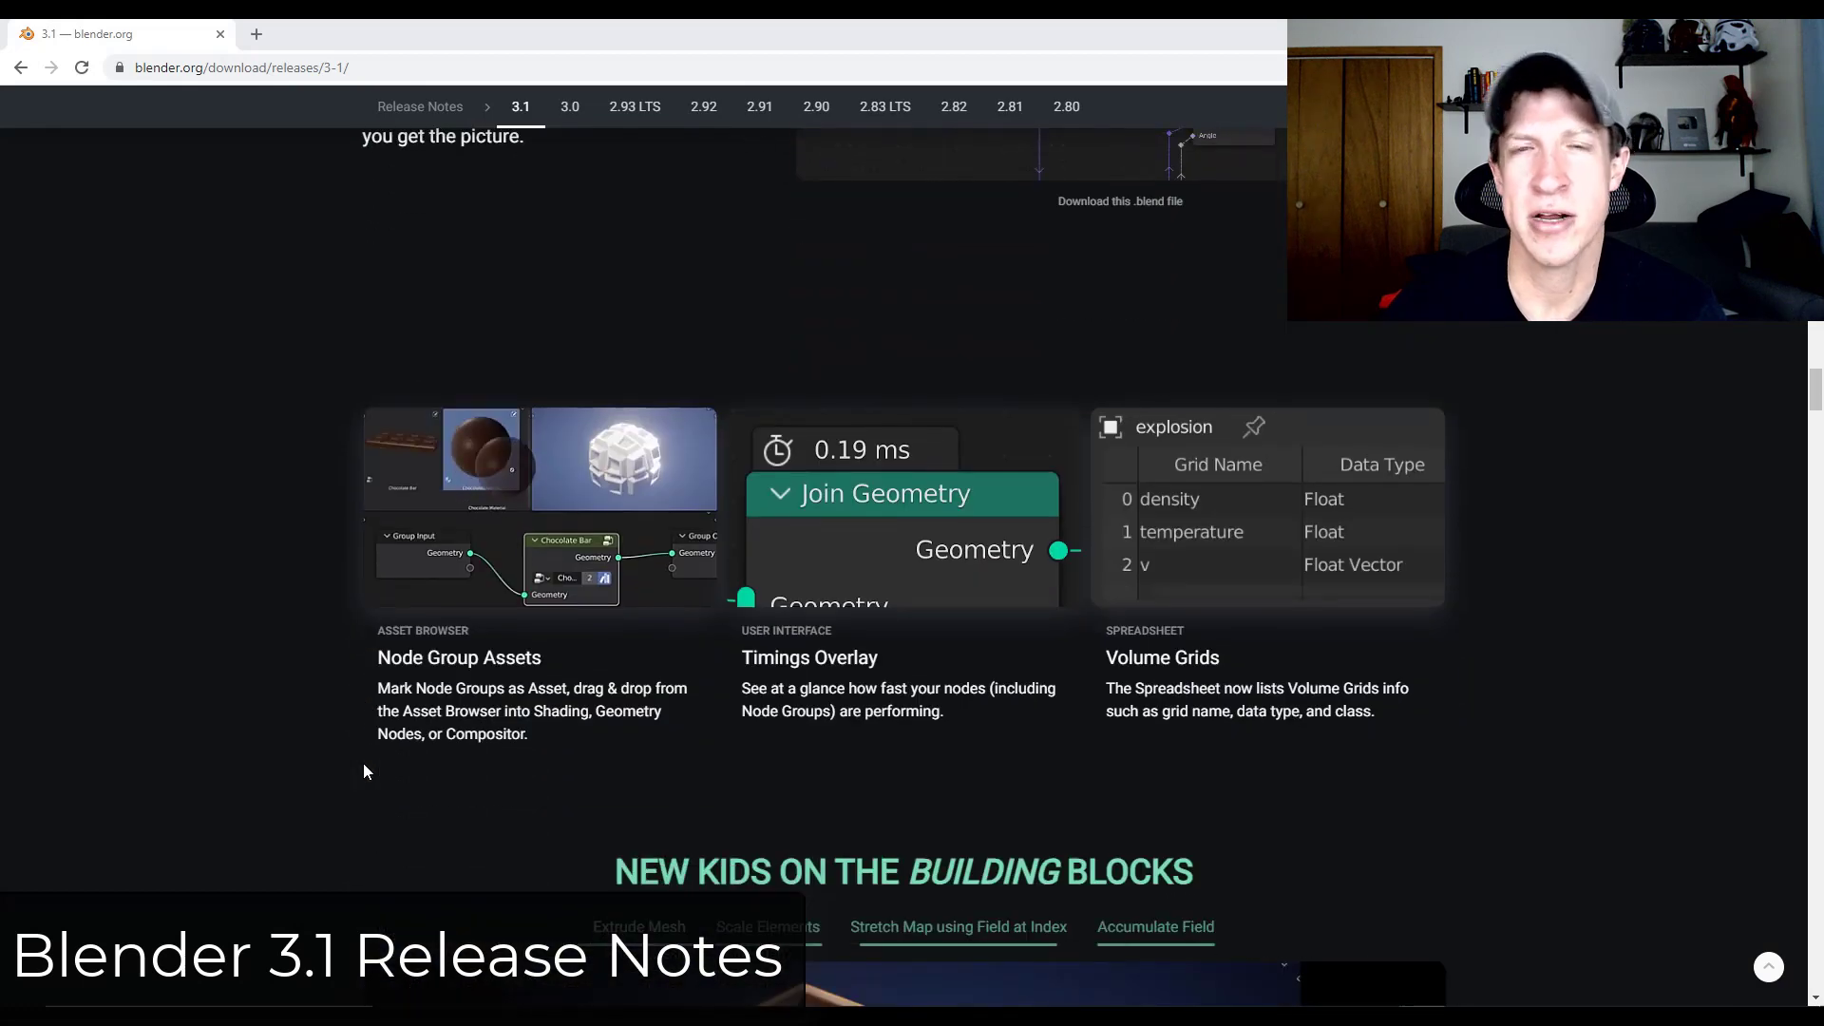
pyautogui.scroll(-3)
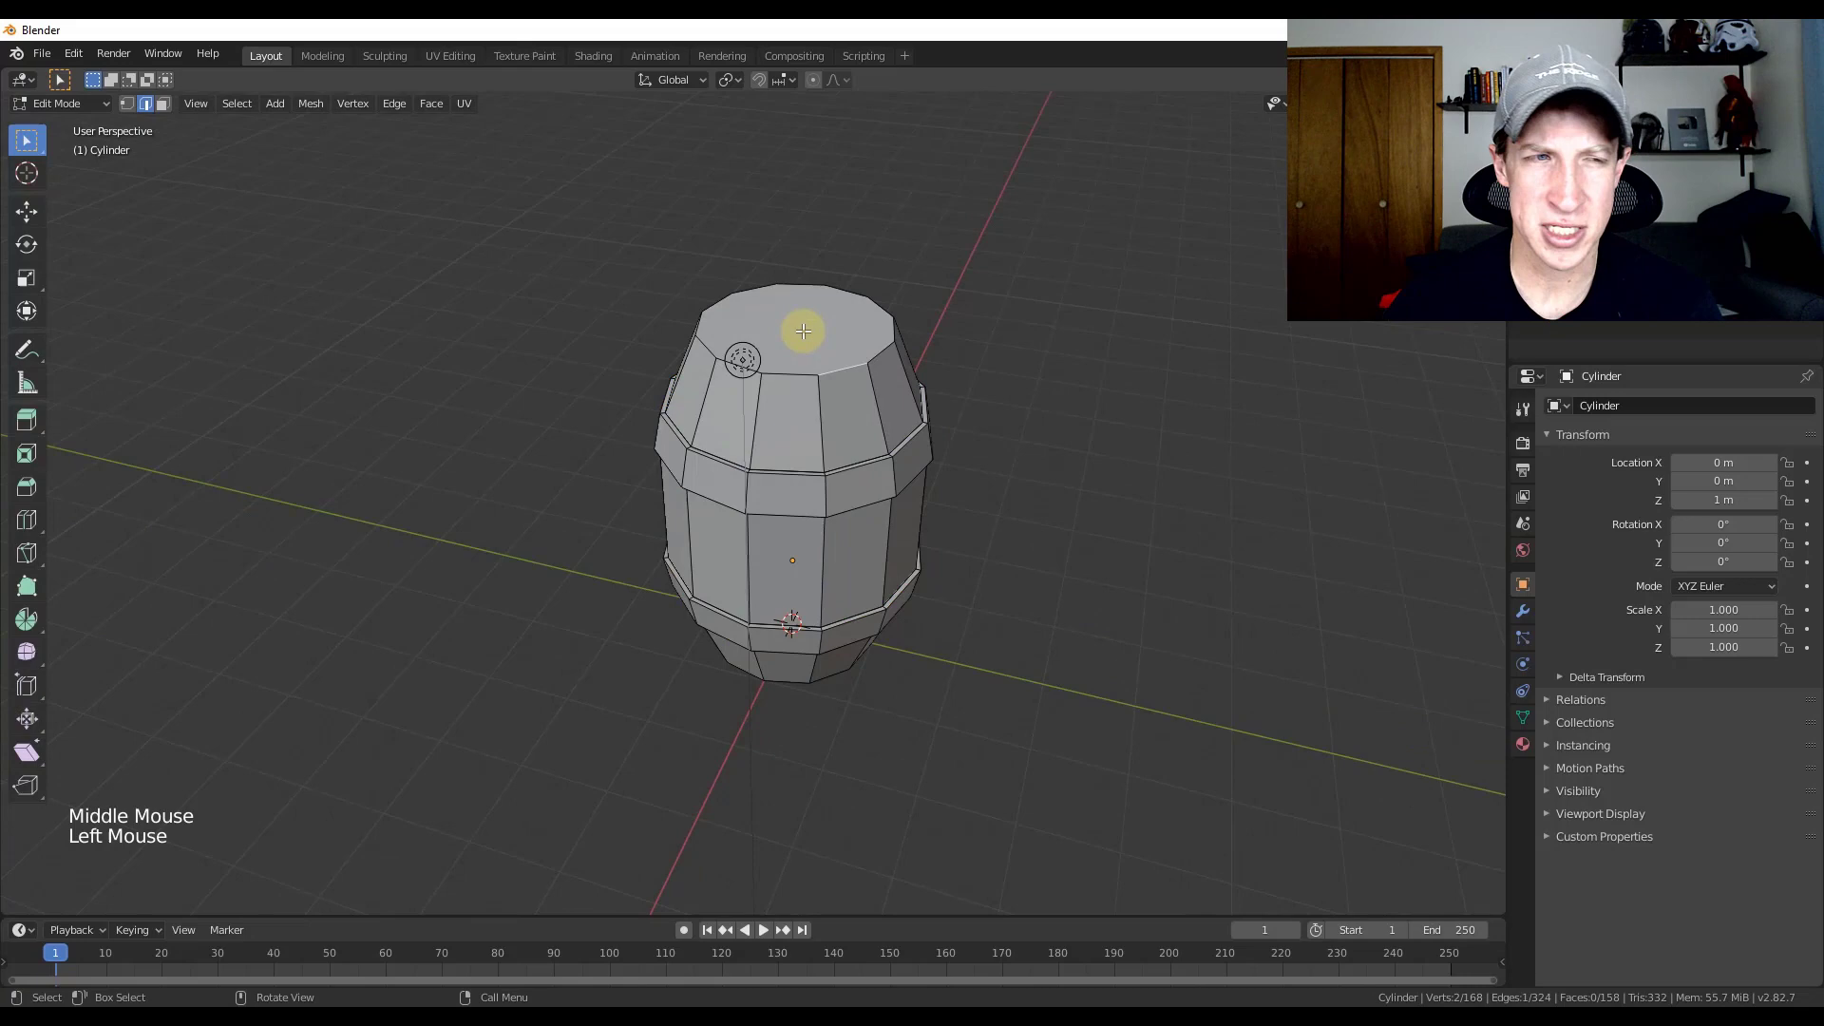
# Step: Inset and select face loops of the cylinder to form the barrel's raised hoop bands
pyautogui.press('i')
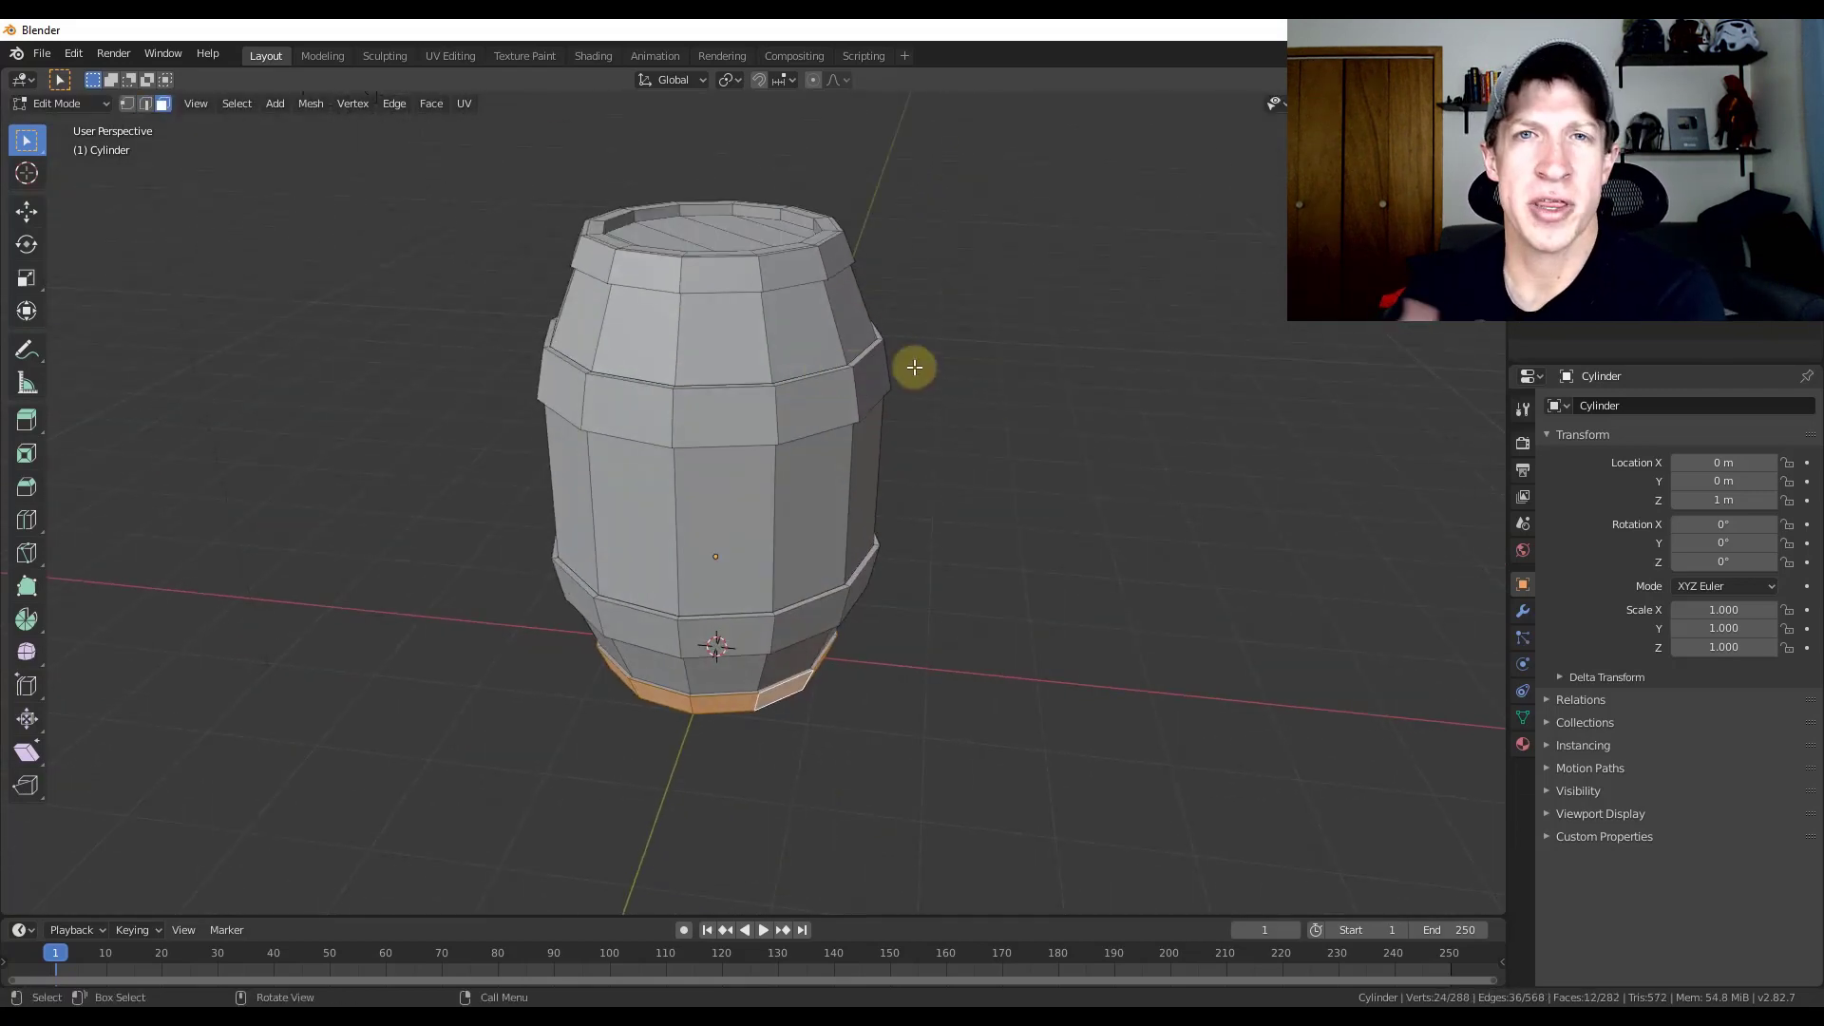
pyautogui.click(593, 55)
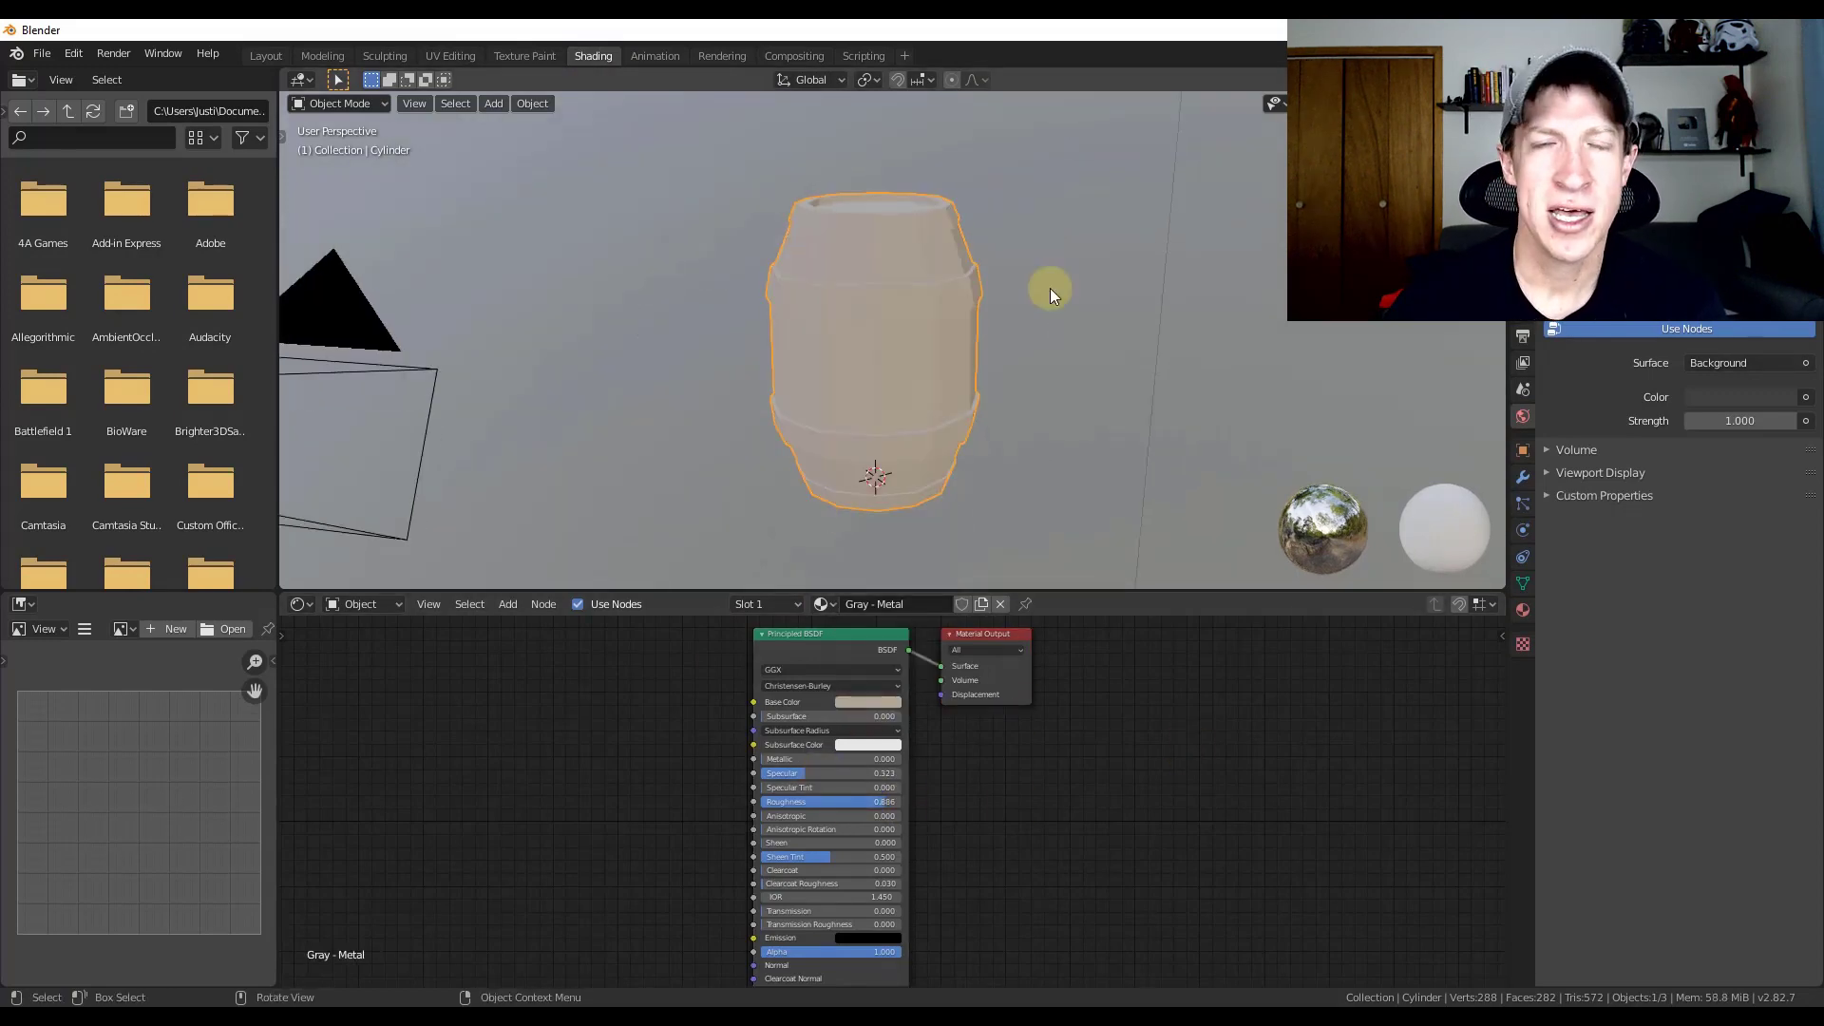
# Step: Assign Gray - Metal to the barrel's hoop faces, leaving the staves Brown - Wood
pyautogui.click(266, 55)
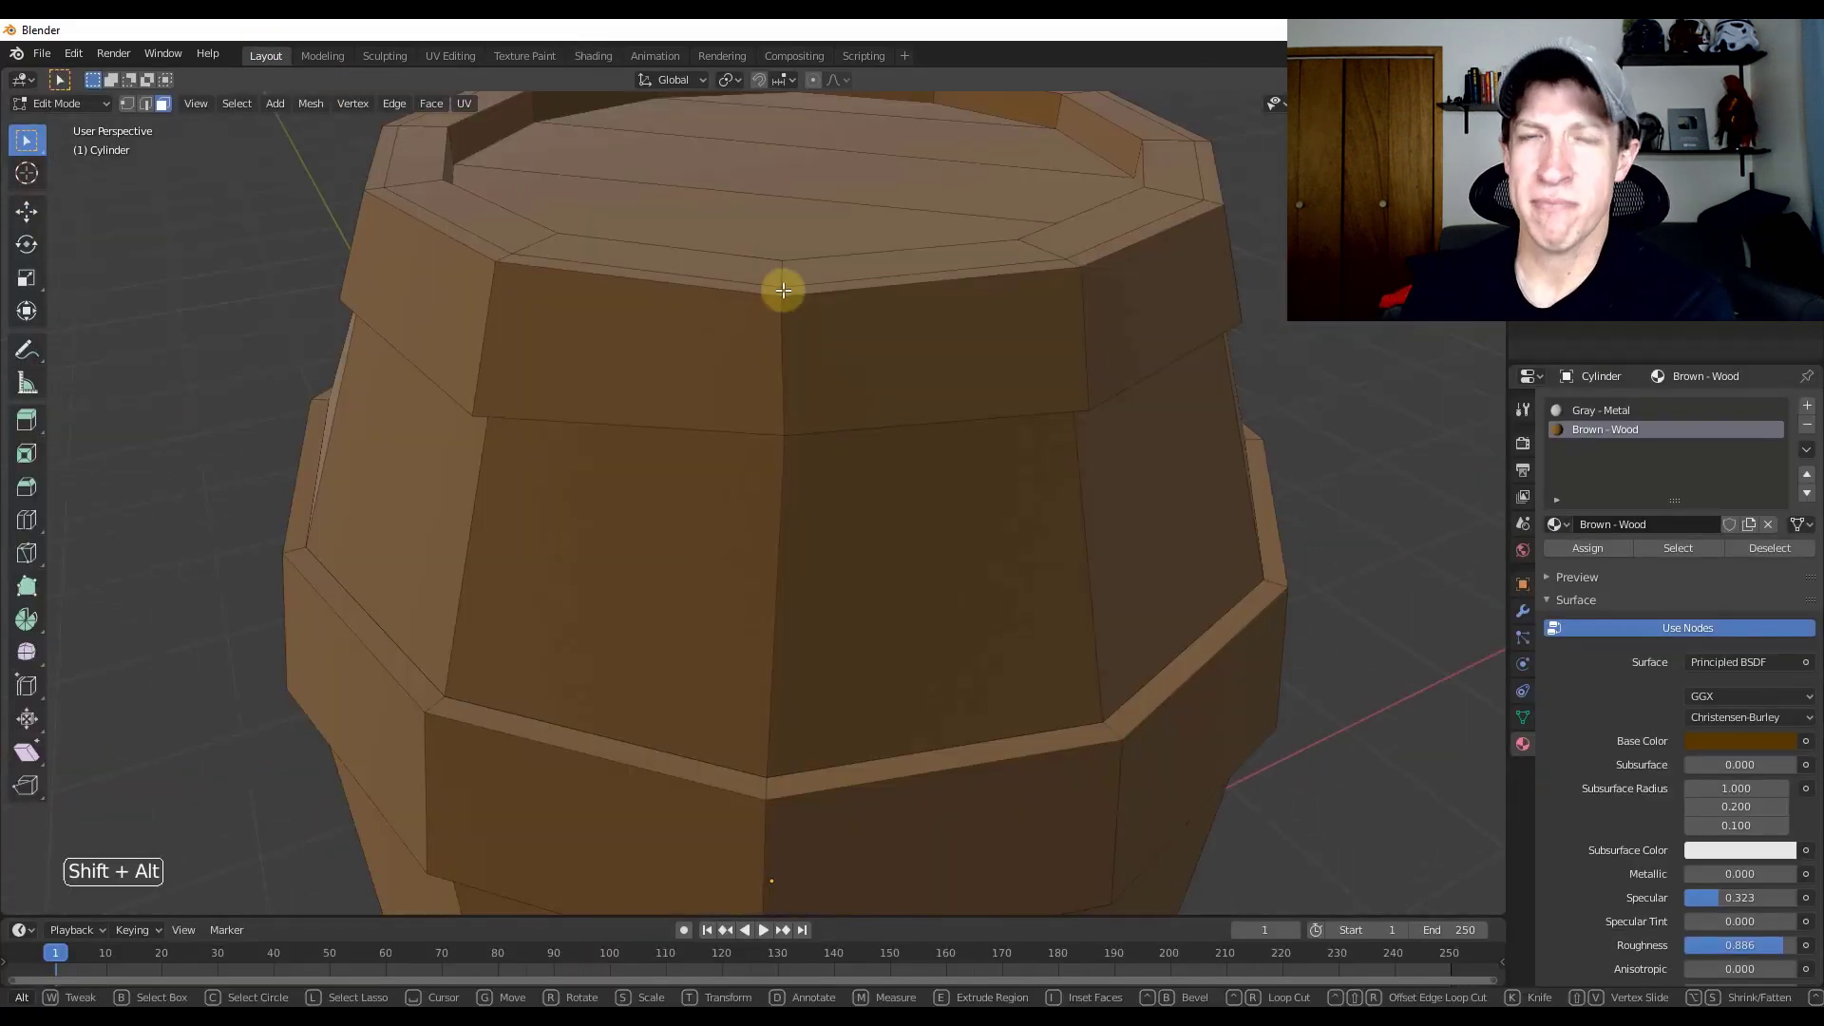
pyautogui.click(1603, 411)
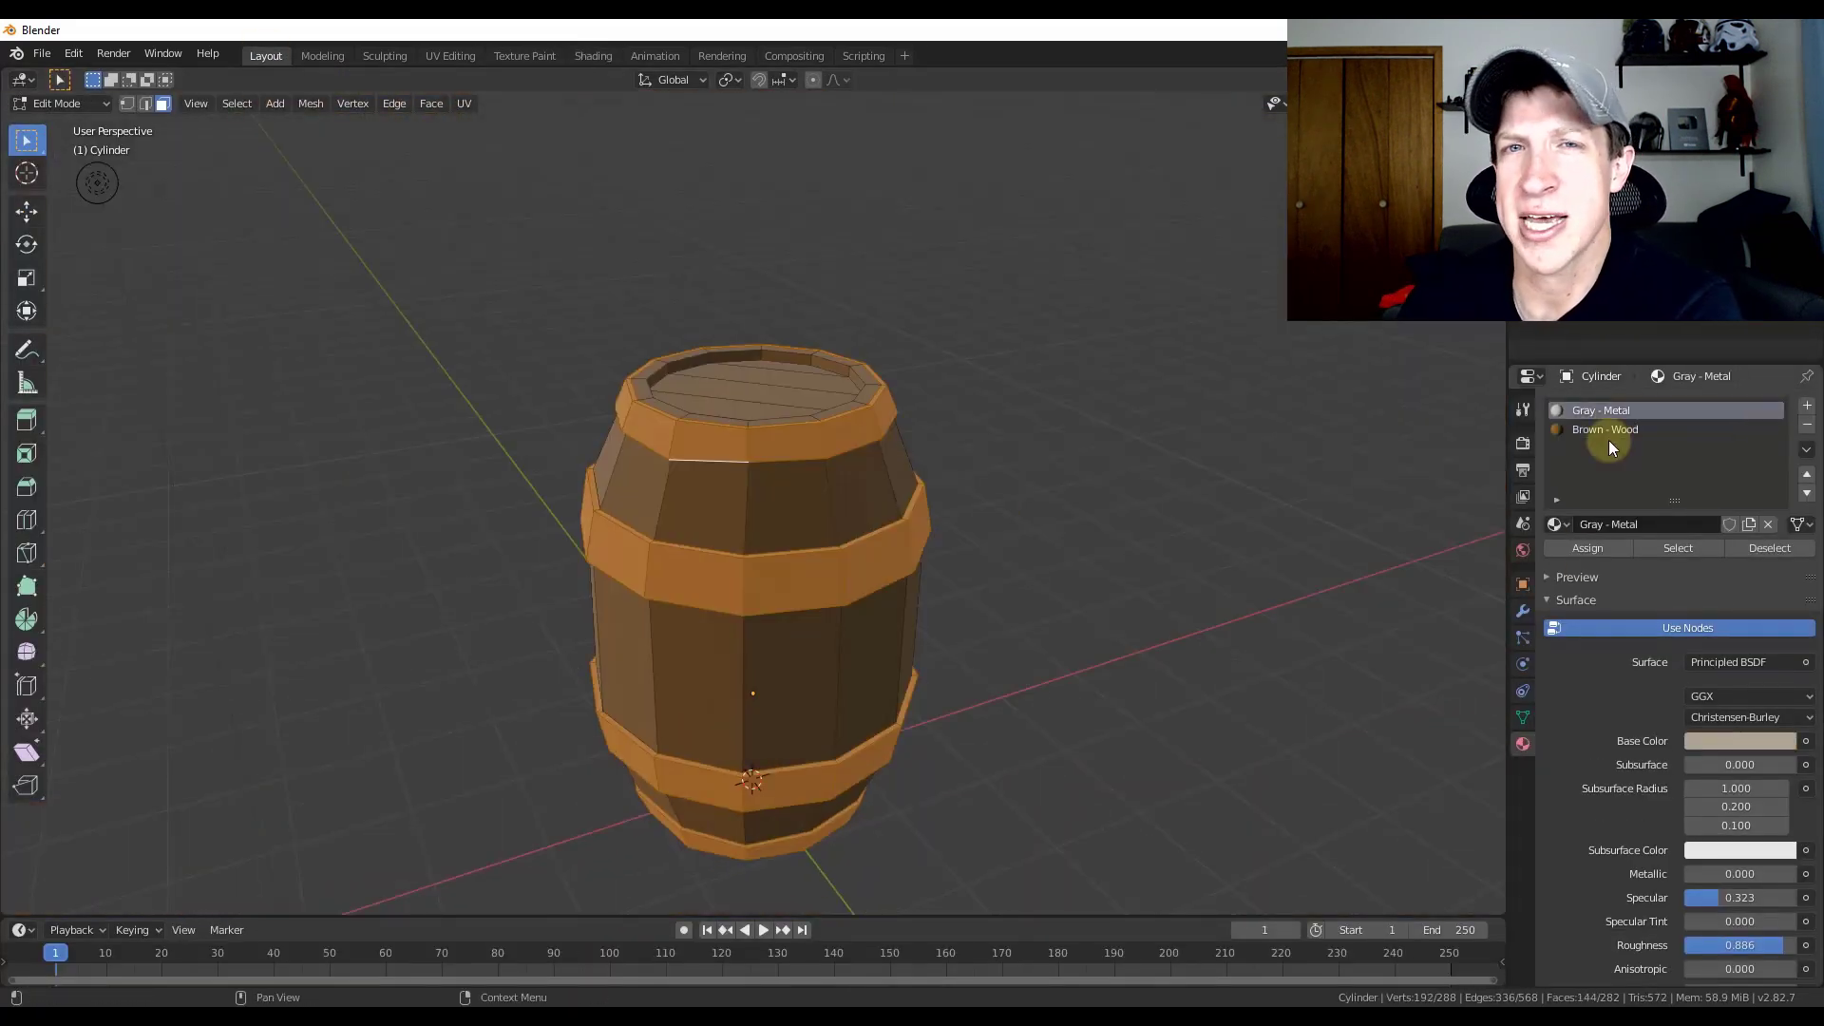
pyautogui.press('g')
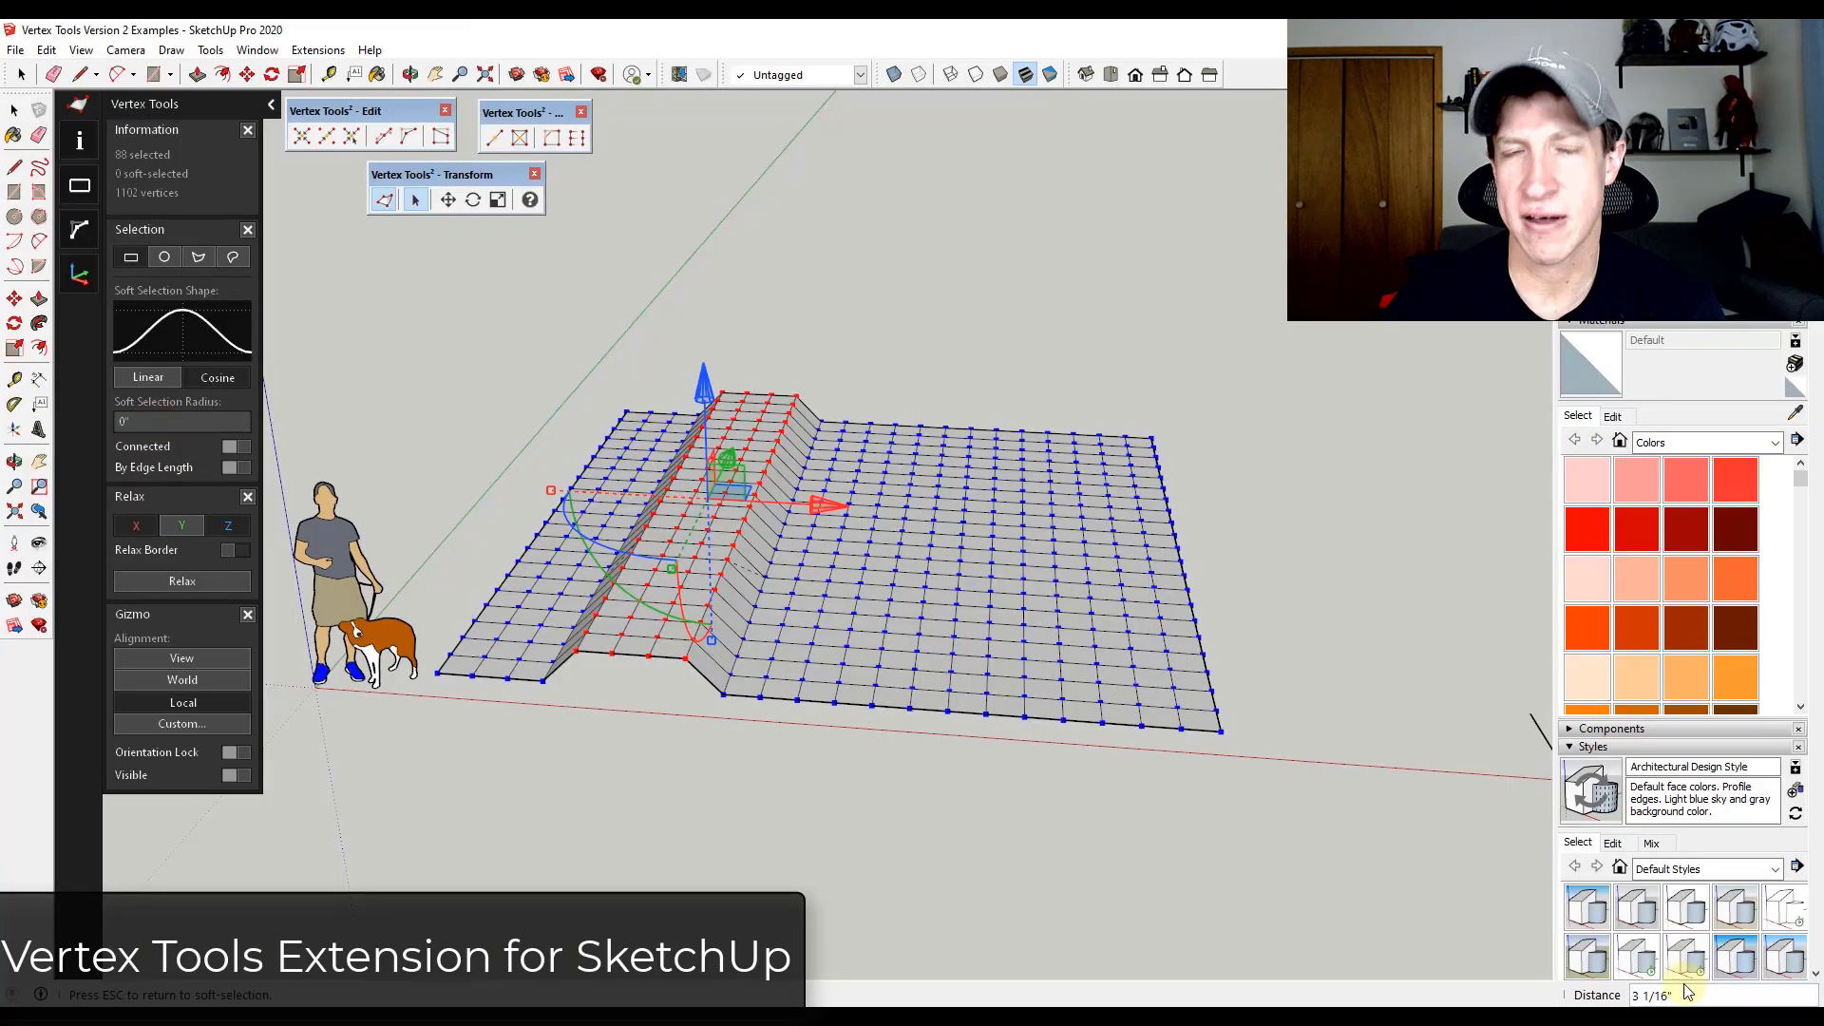
# Step: Pull up a row of terrain vertices with Vertex Tools and soften the ridge into neighbours
pyautogui.click(181, 422)
pyautogui.write('5')
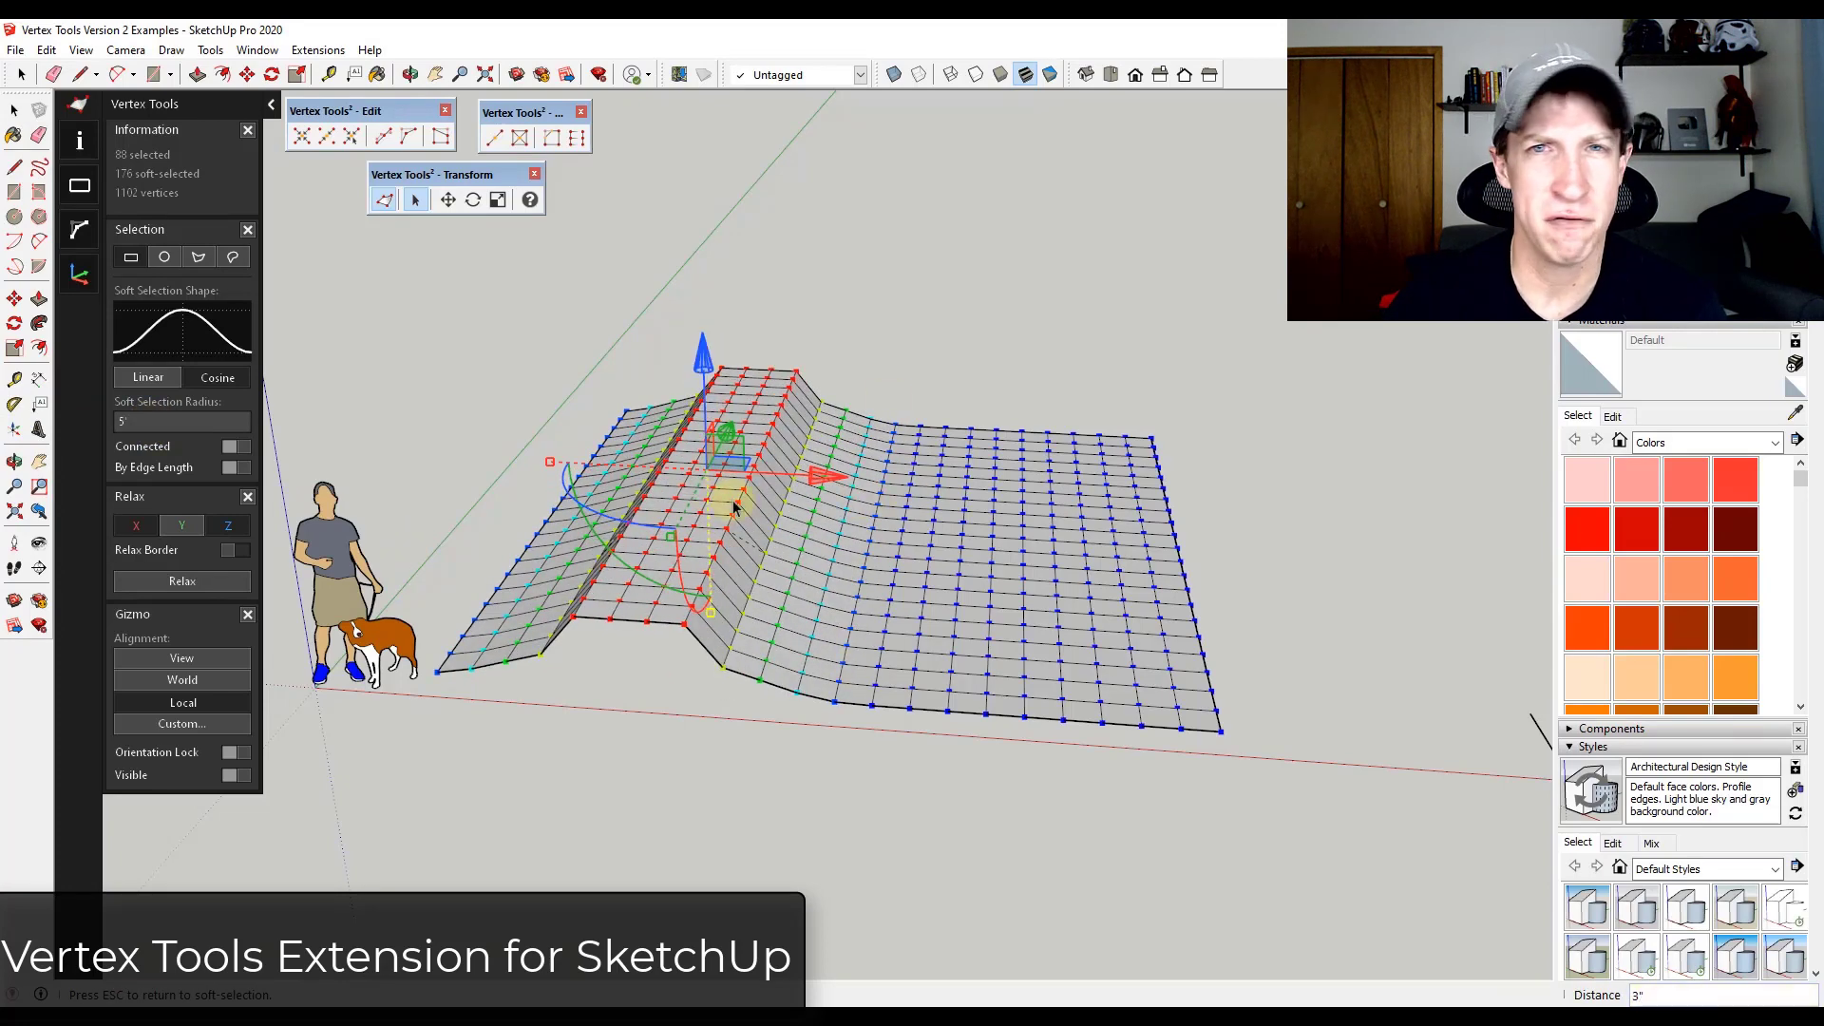
pyautogui.click(982, 424)
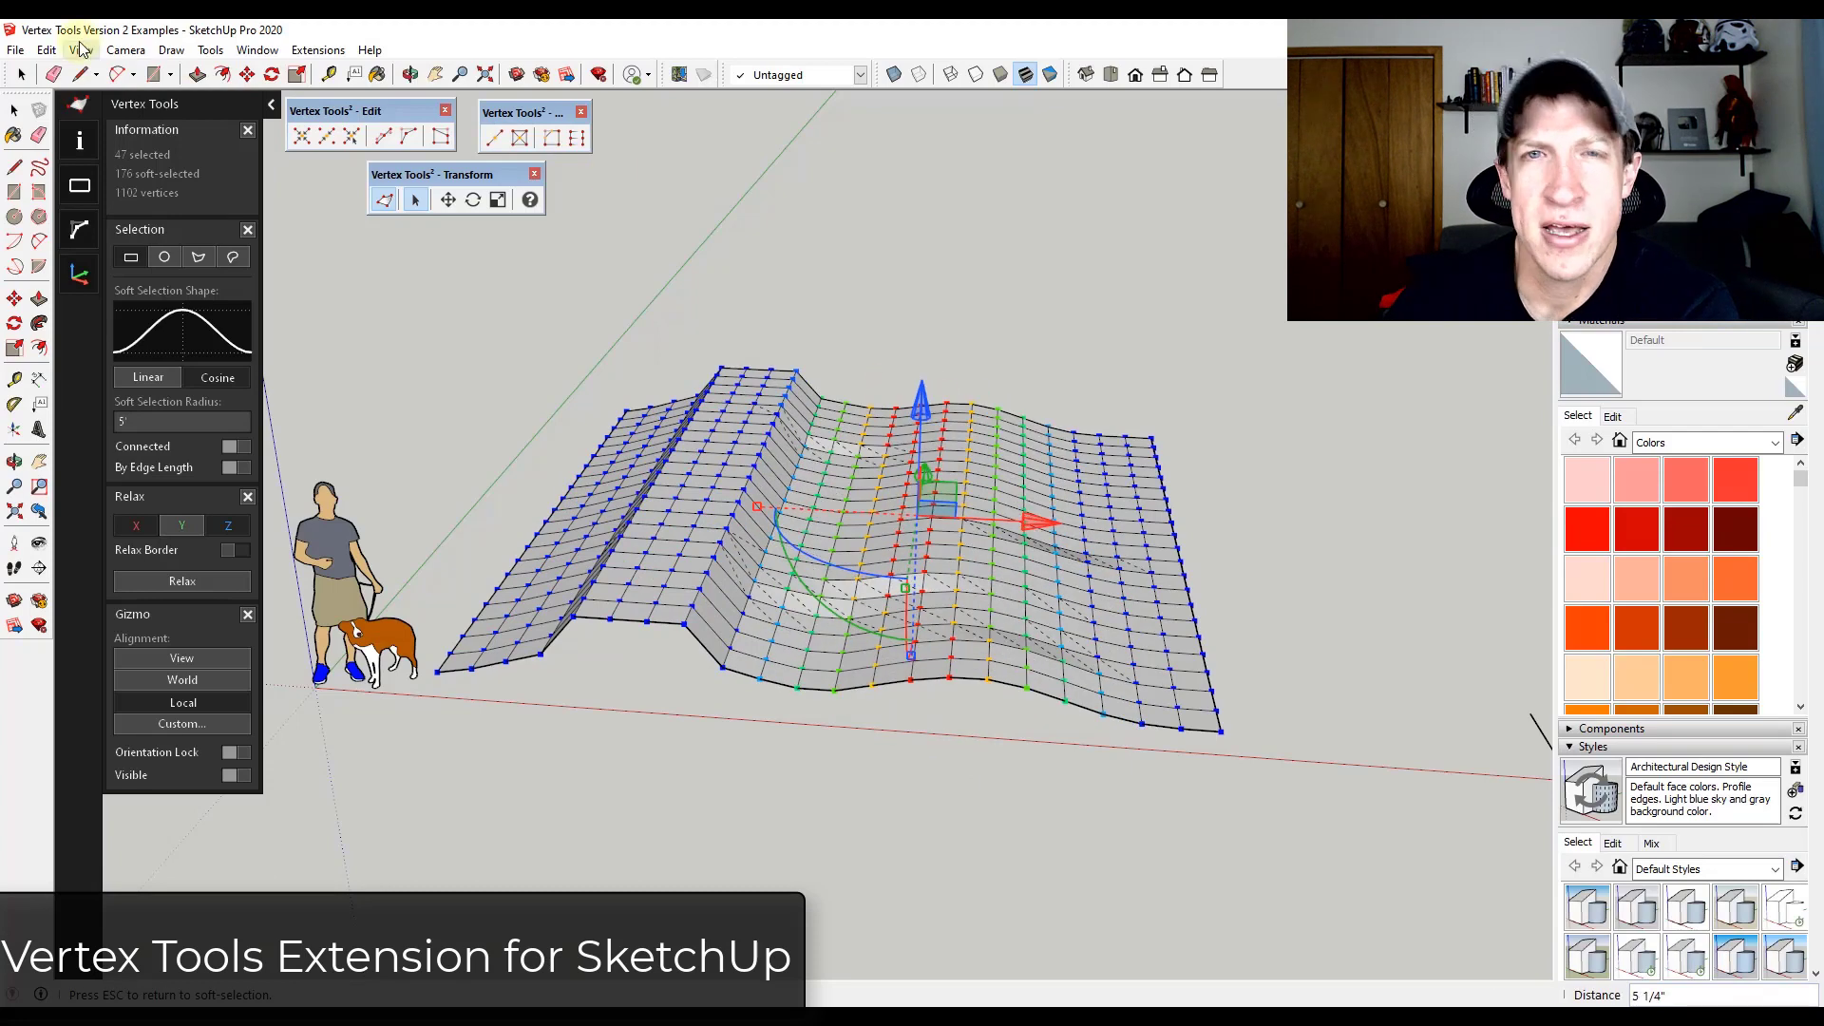
pyautogui.moveTo(232, 257)
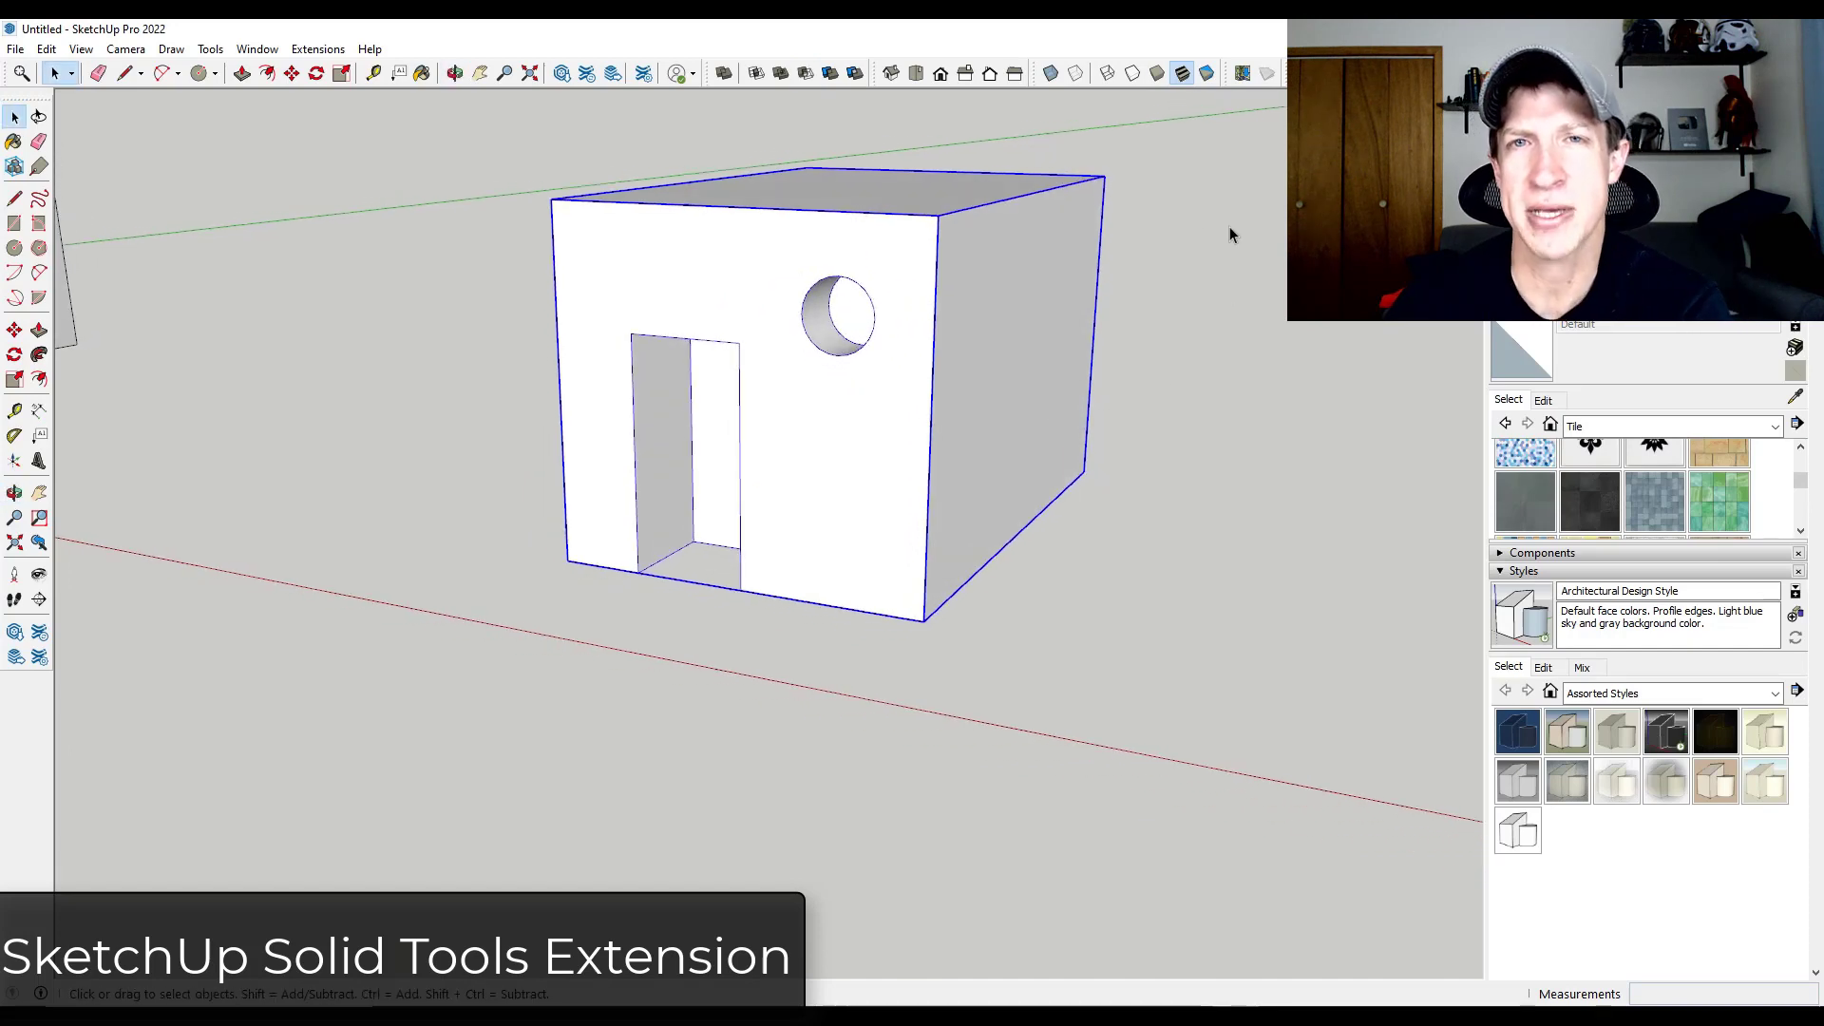
# Step: Subtract the door and round window shapes from the box with Solid Tools
pyautogui.click(815, 325)
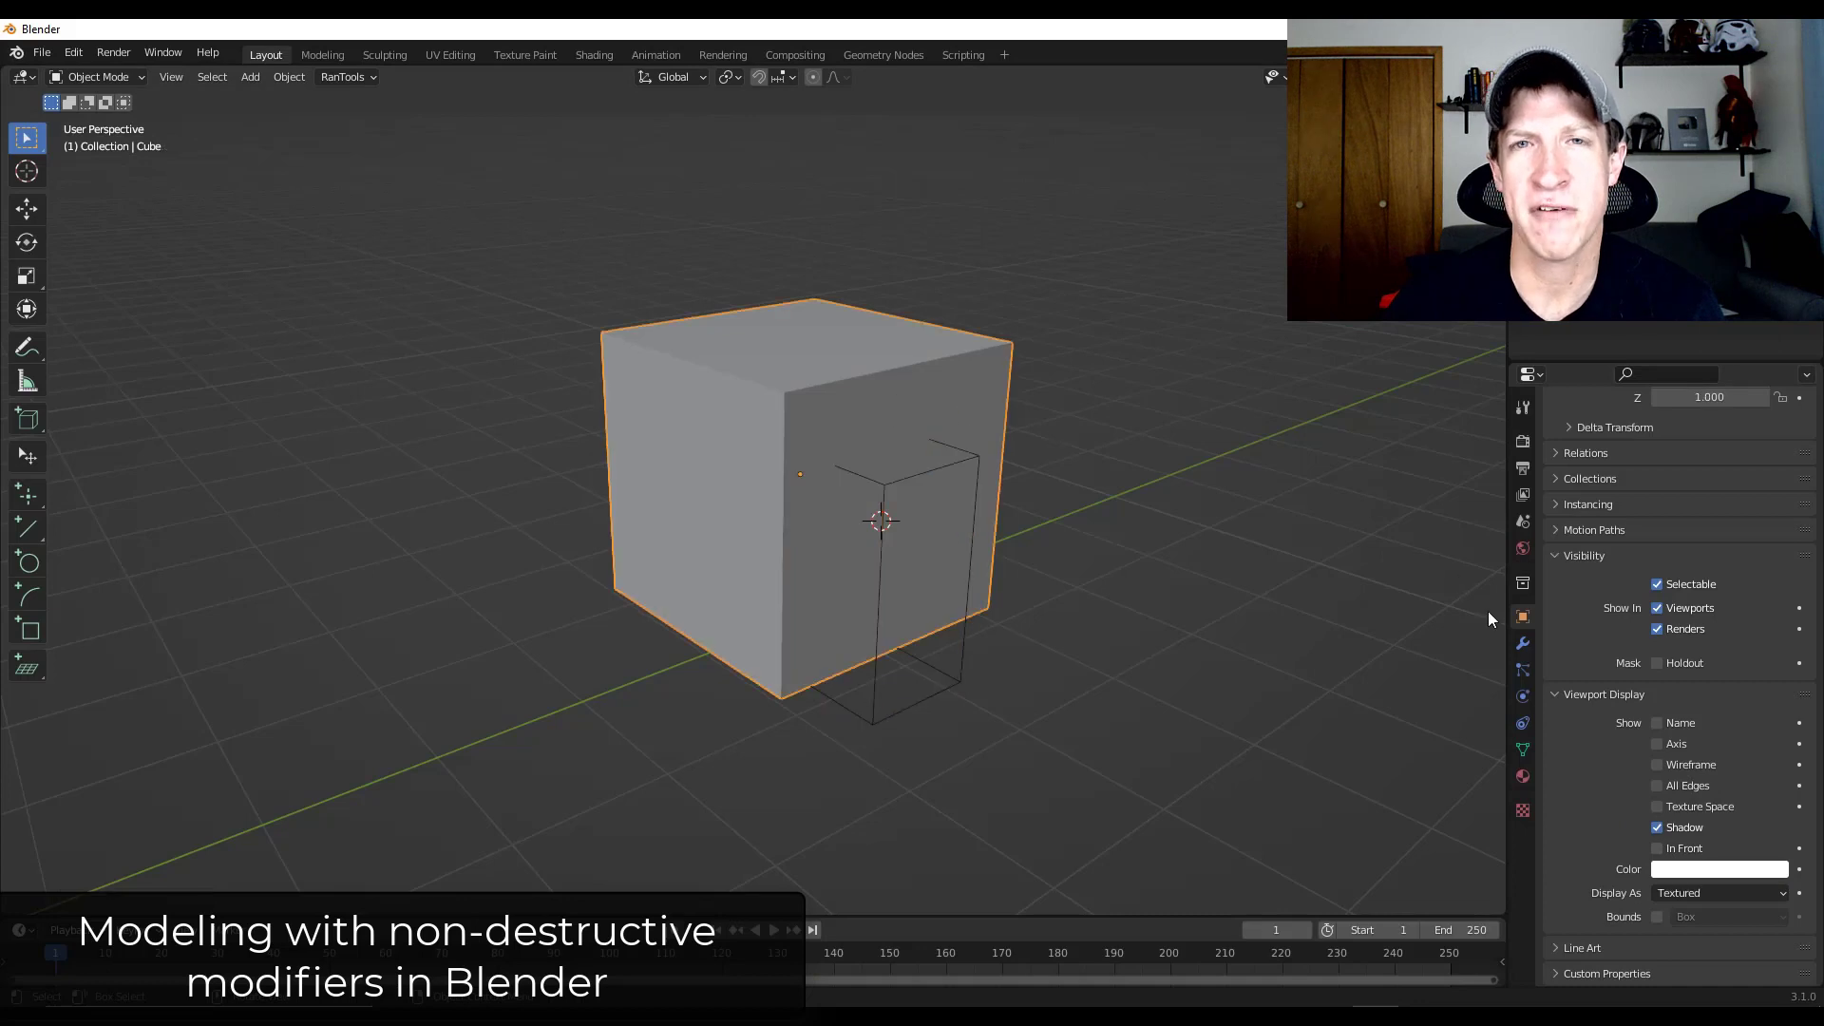
# Step: Add a Boolean modifier cutting the inner box out of the cube, then stretch the cutter wider along X
pyautogui.click(1676, 437)
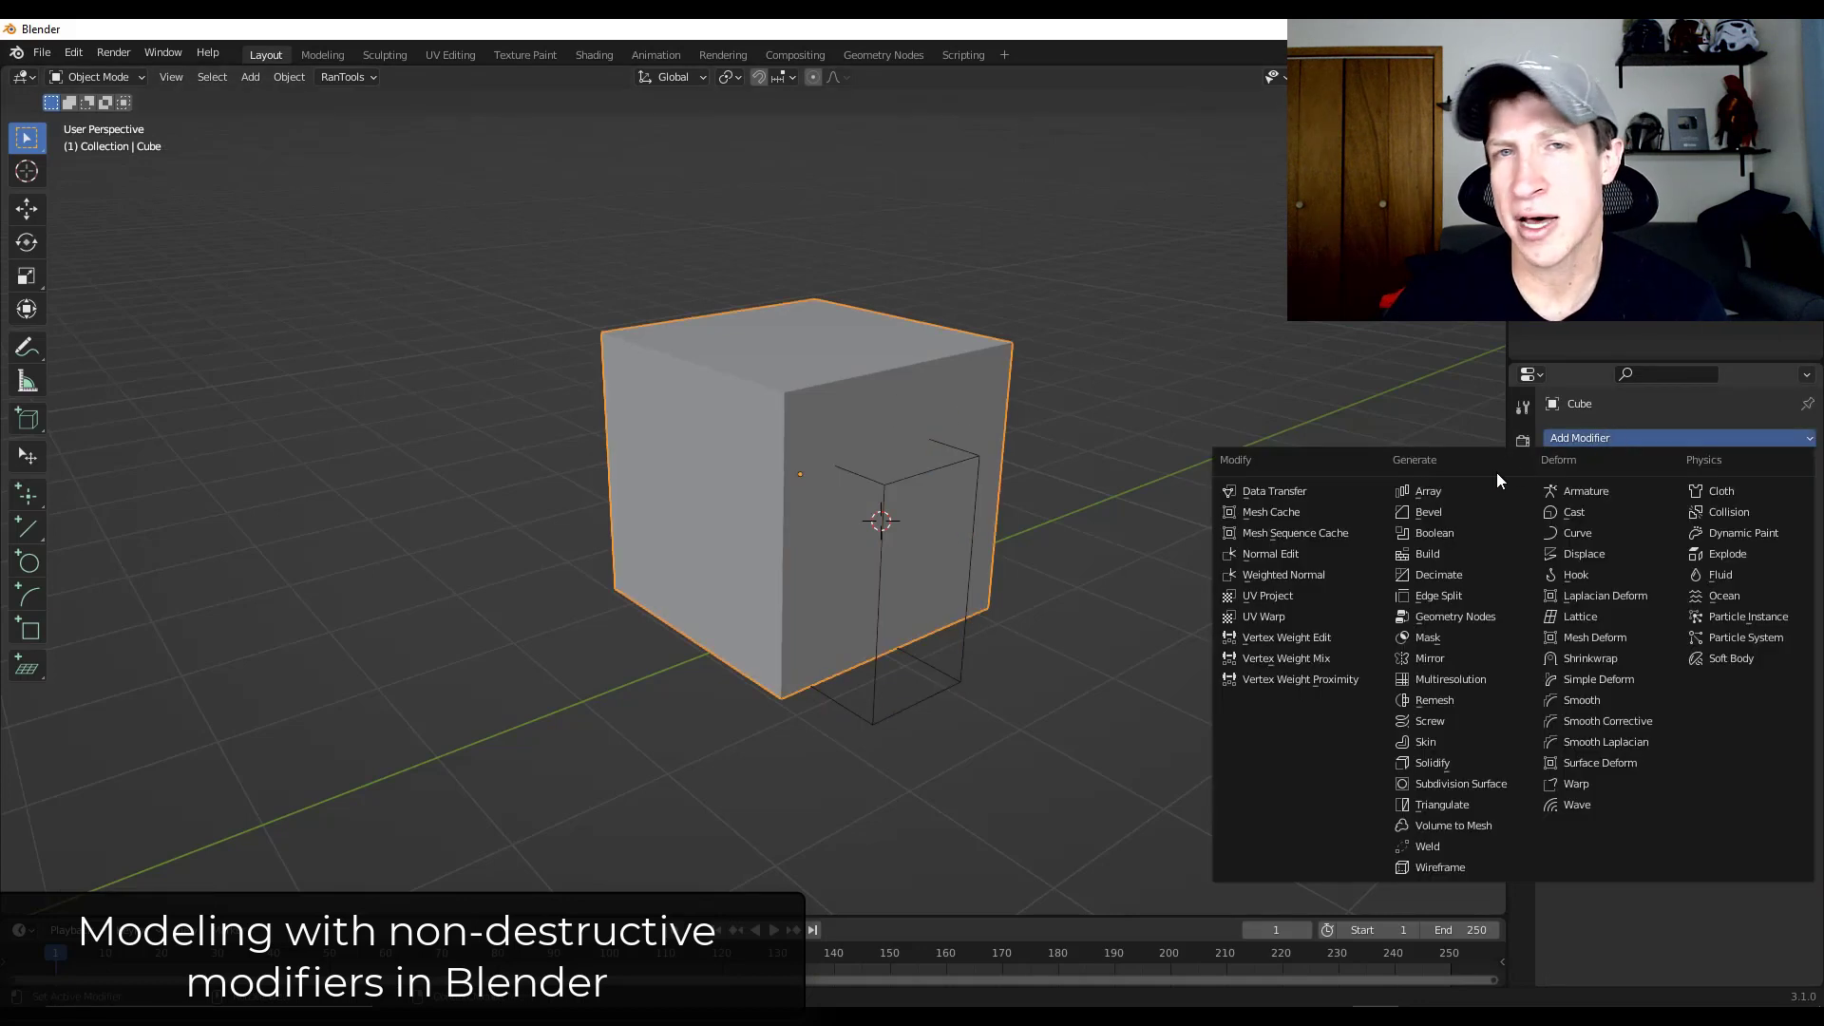
pyautogui.click(1437, 532)
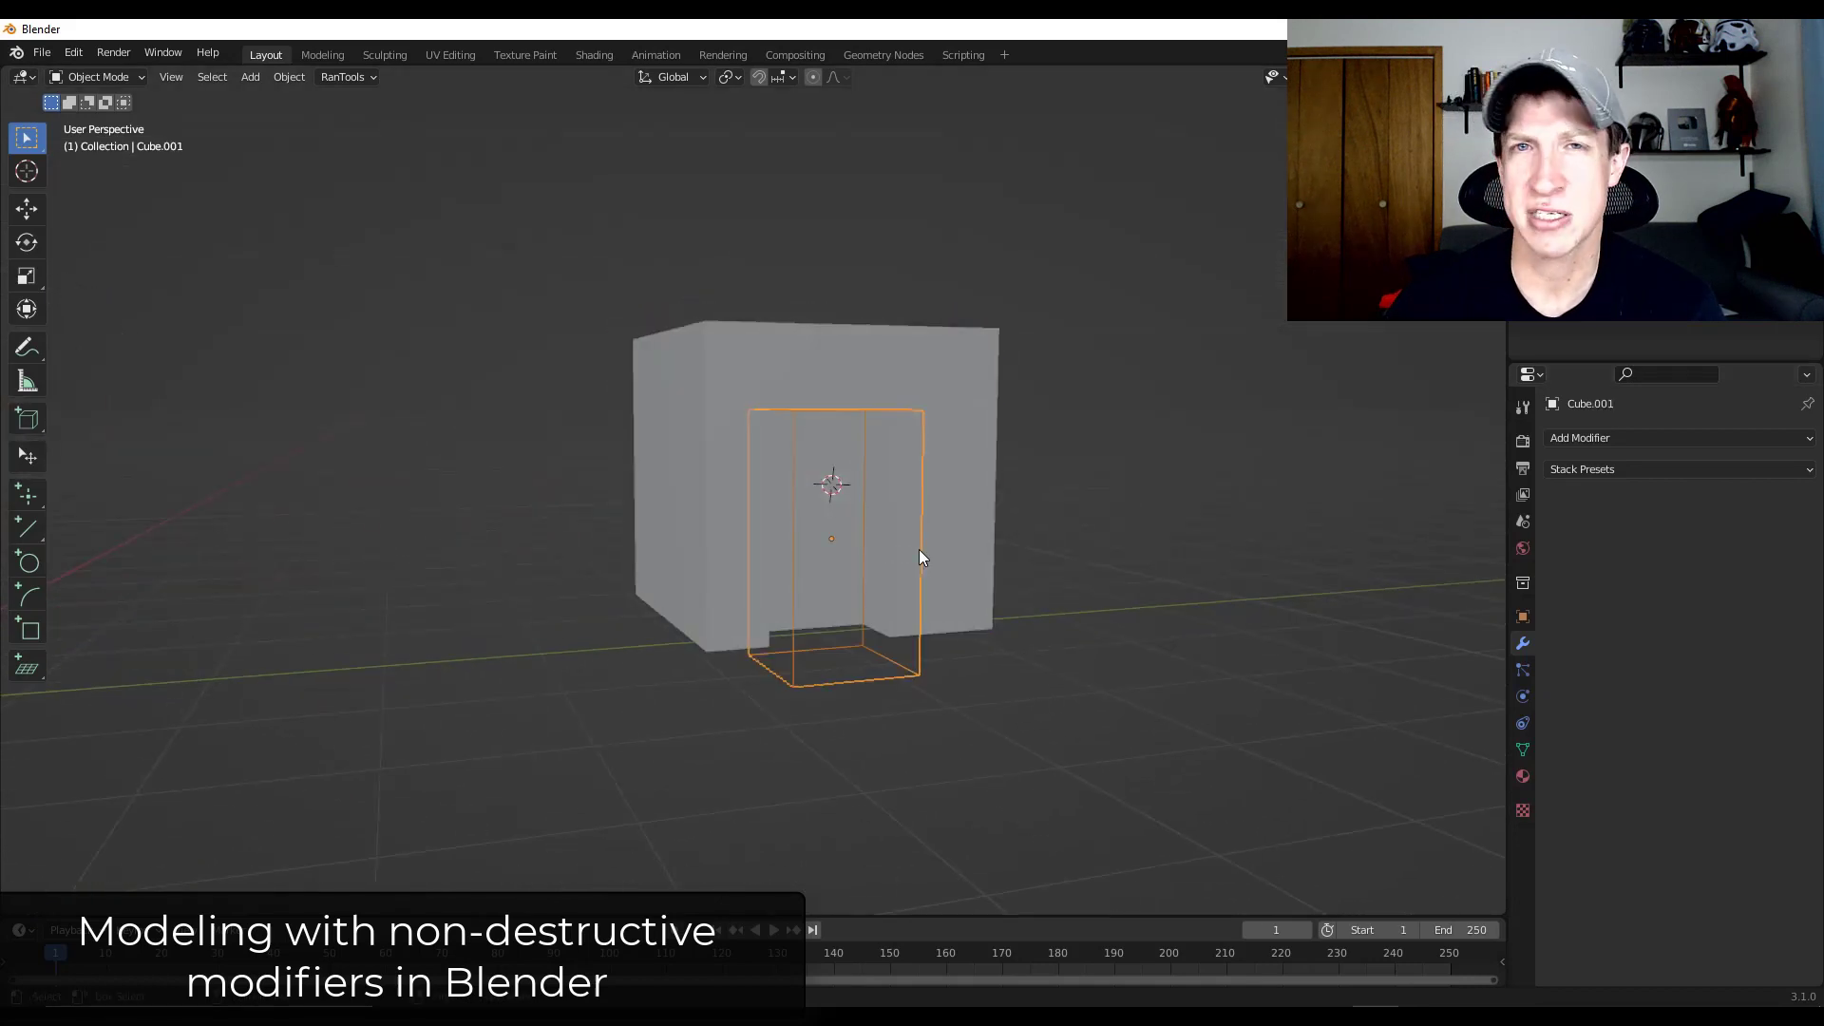
pyautogui.press('s')
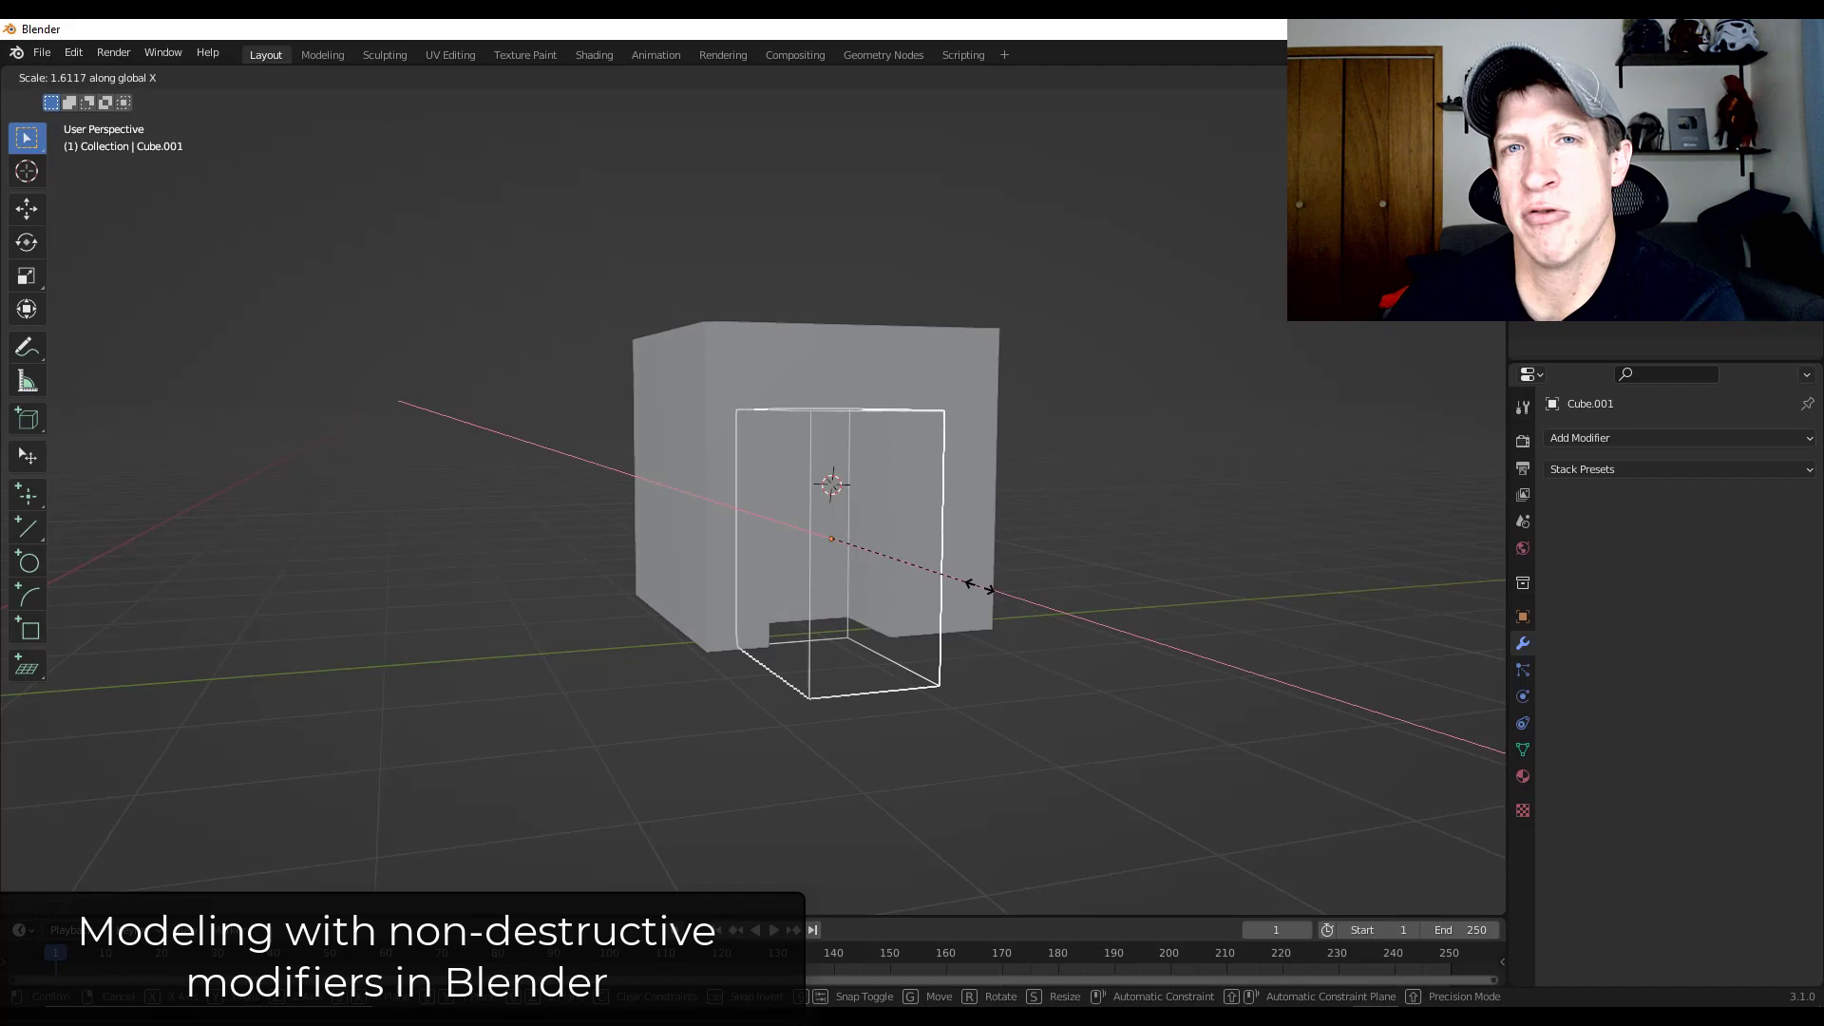
pyautogui.click(1070, 679)
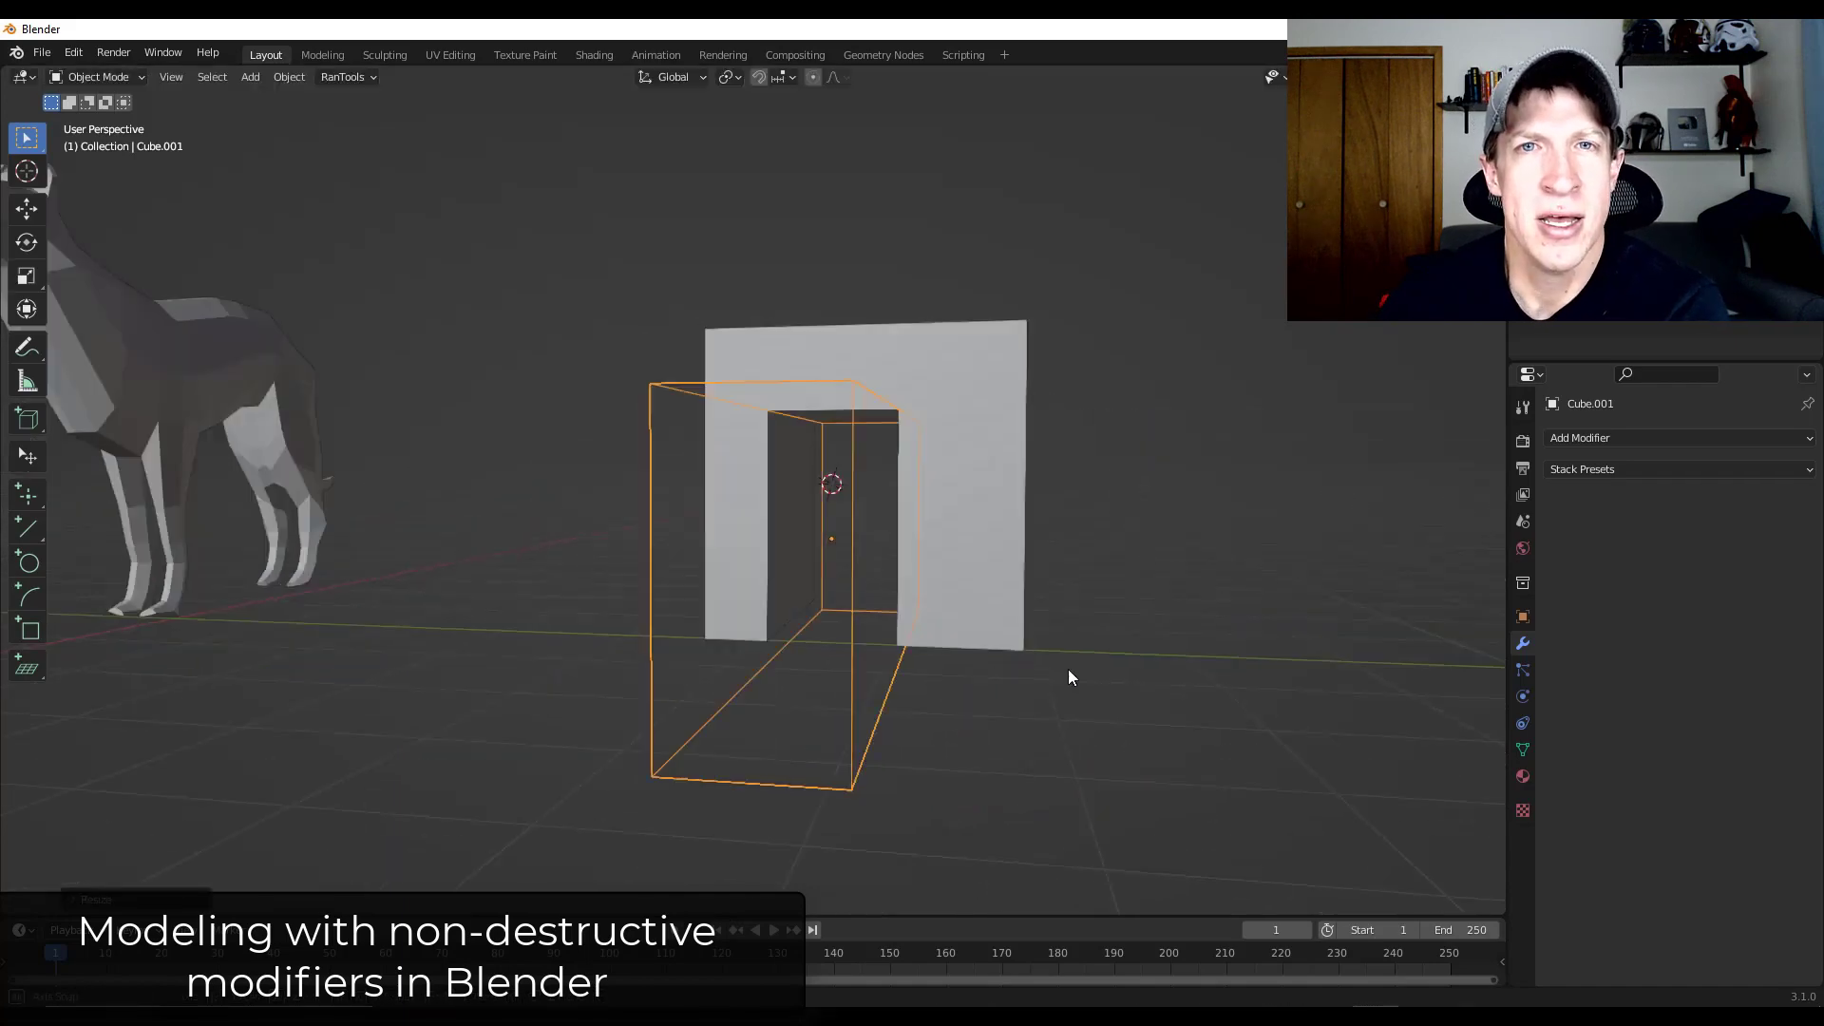
# Step: Slide the doorway cutter toward the cube's edge and adjust the cutter's own modifier list
pyautogui.press('s')
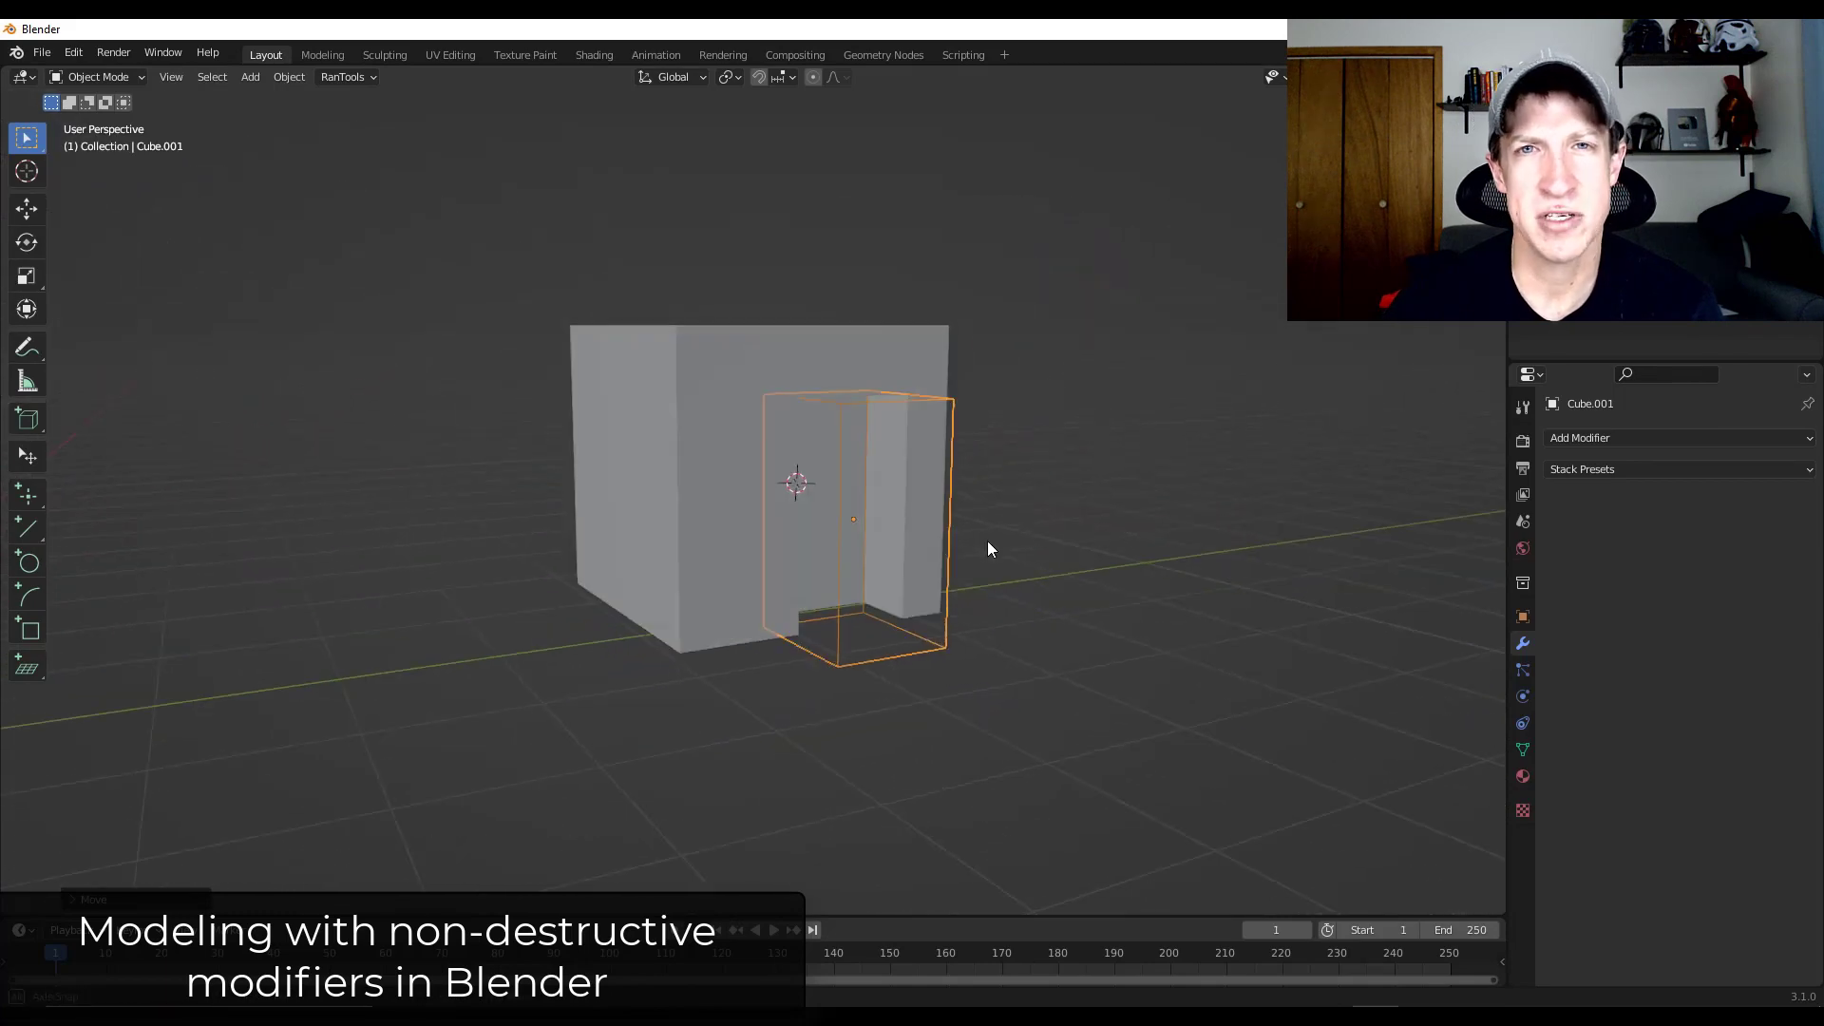
pyautogui.click(1629, 437)
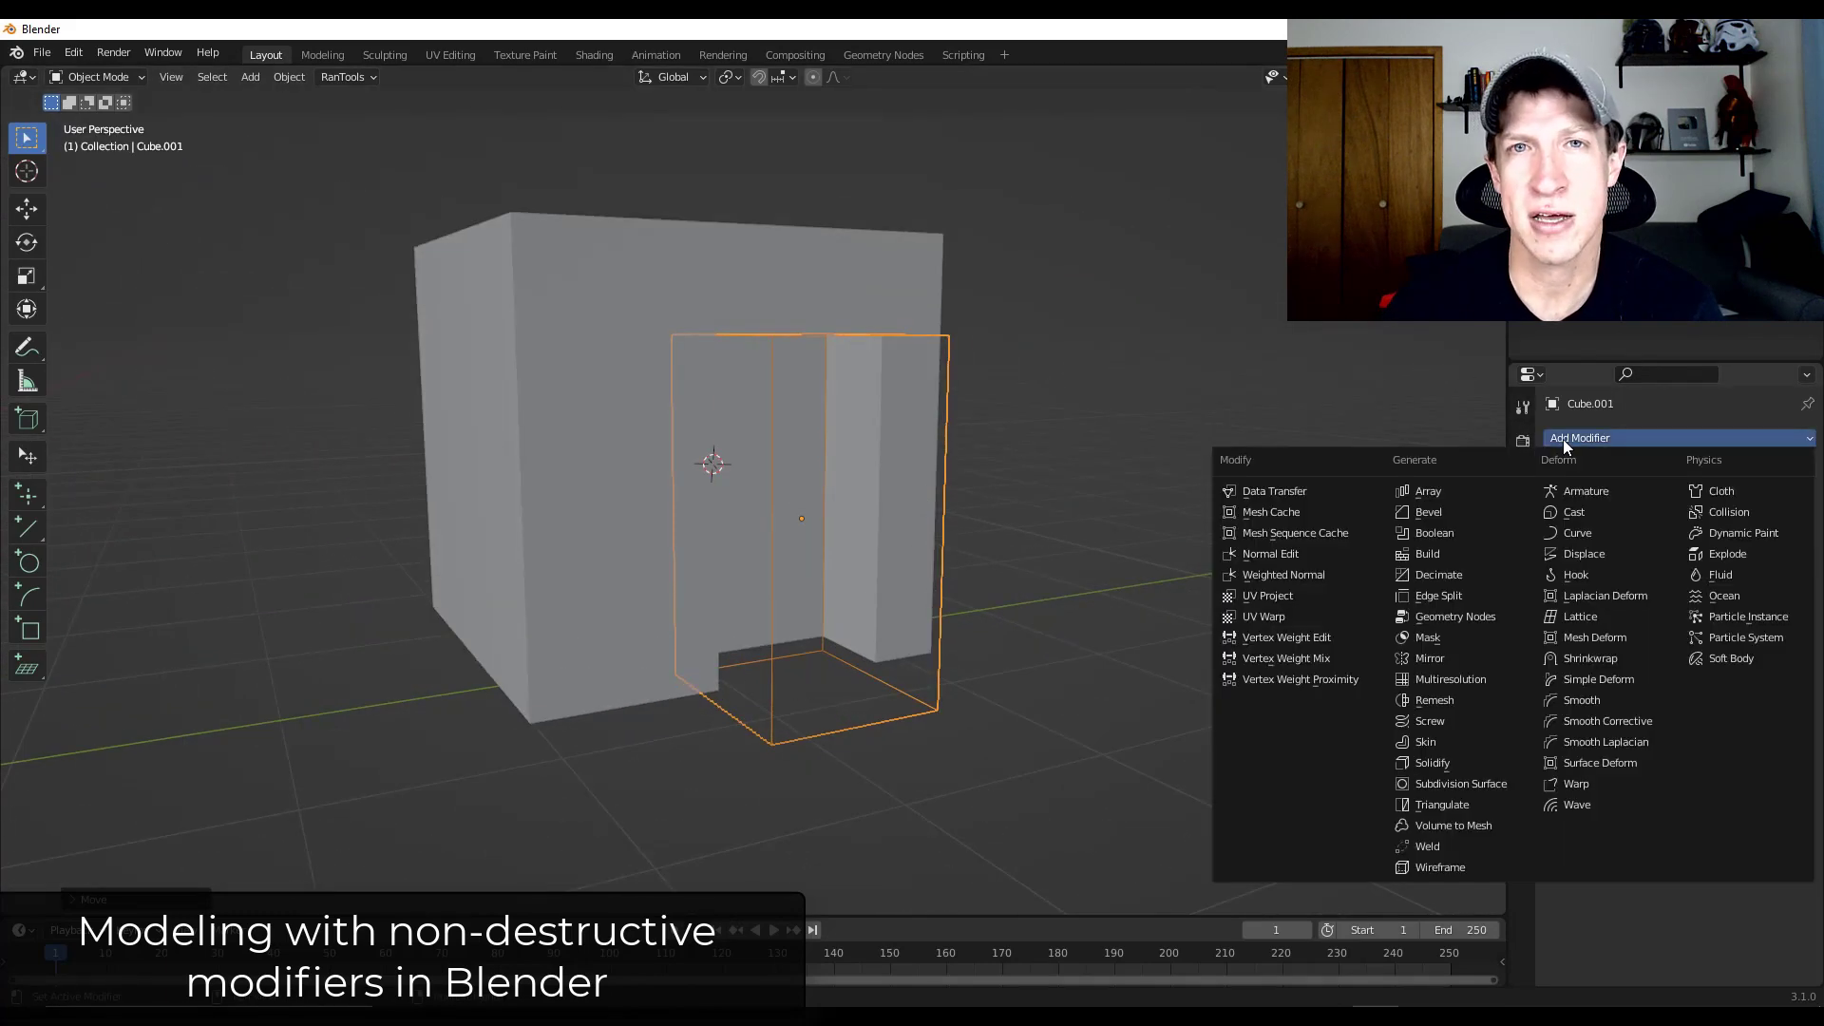
pyautogui.click(1459, 783)
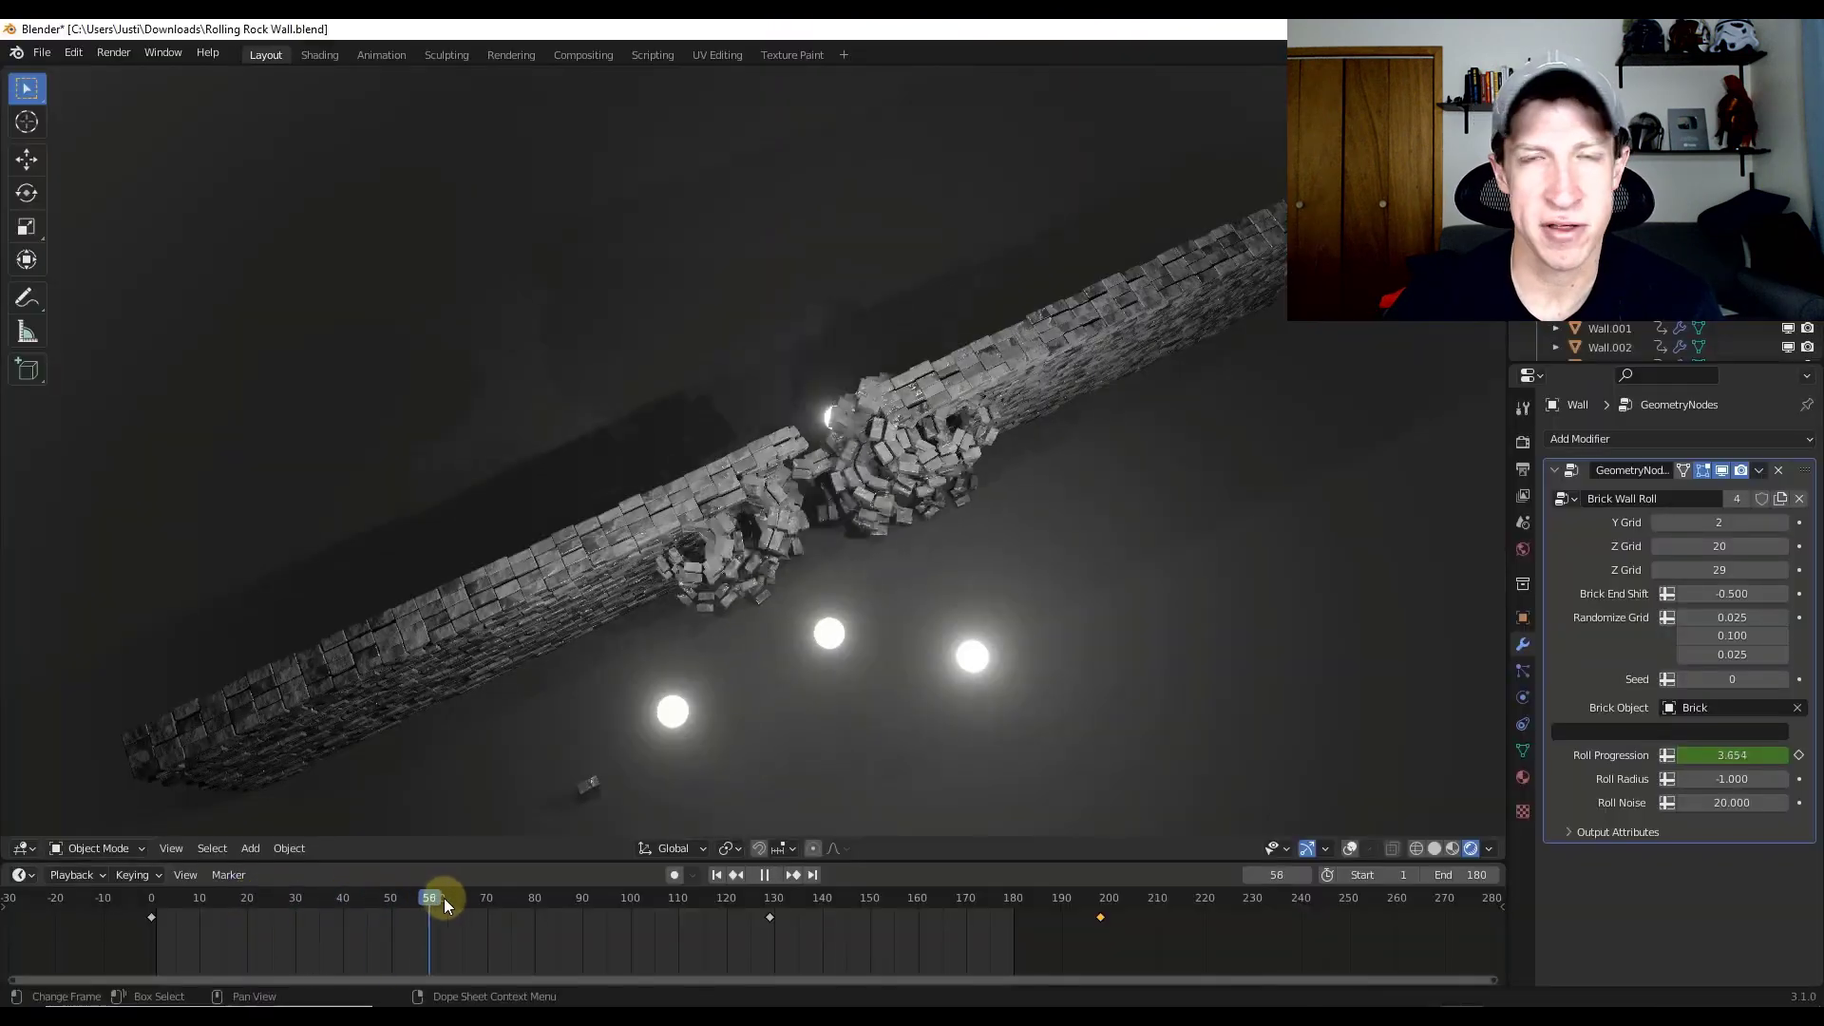
# Step: Scrub and play the rolling brick wall animation, then bring up the procedural buildings scene
pyautogui.click(515, 897)
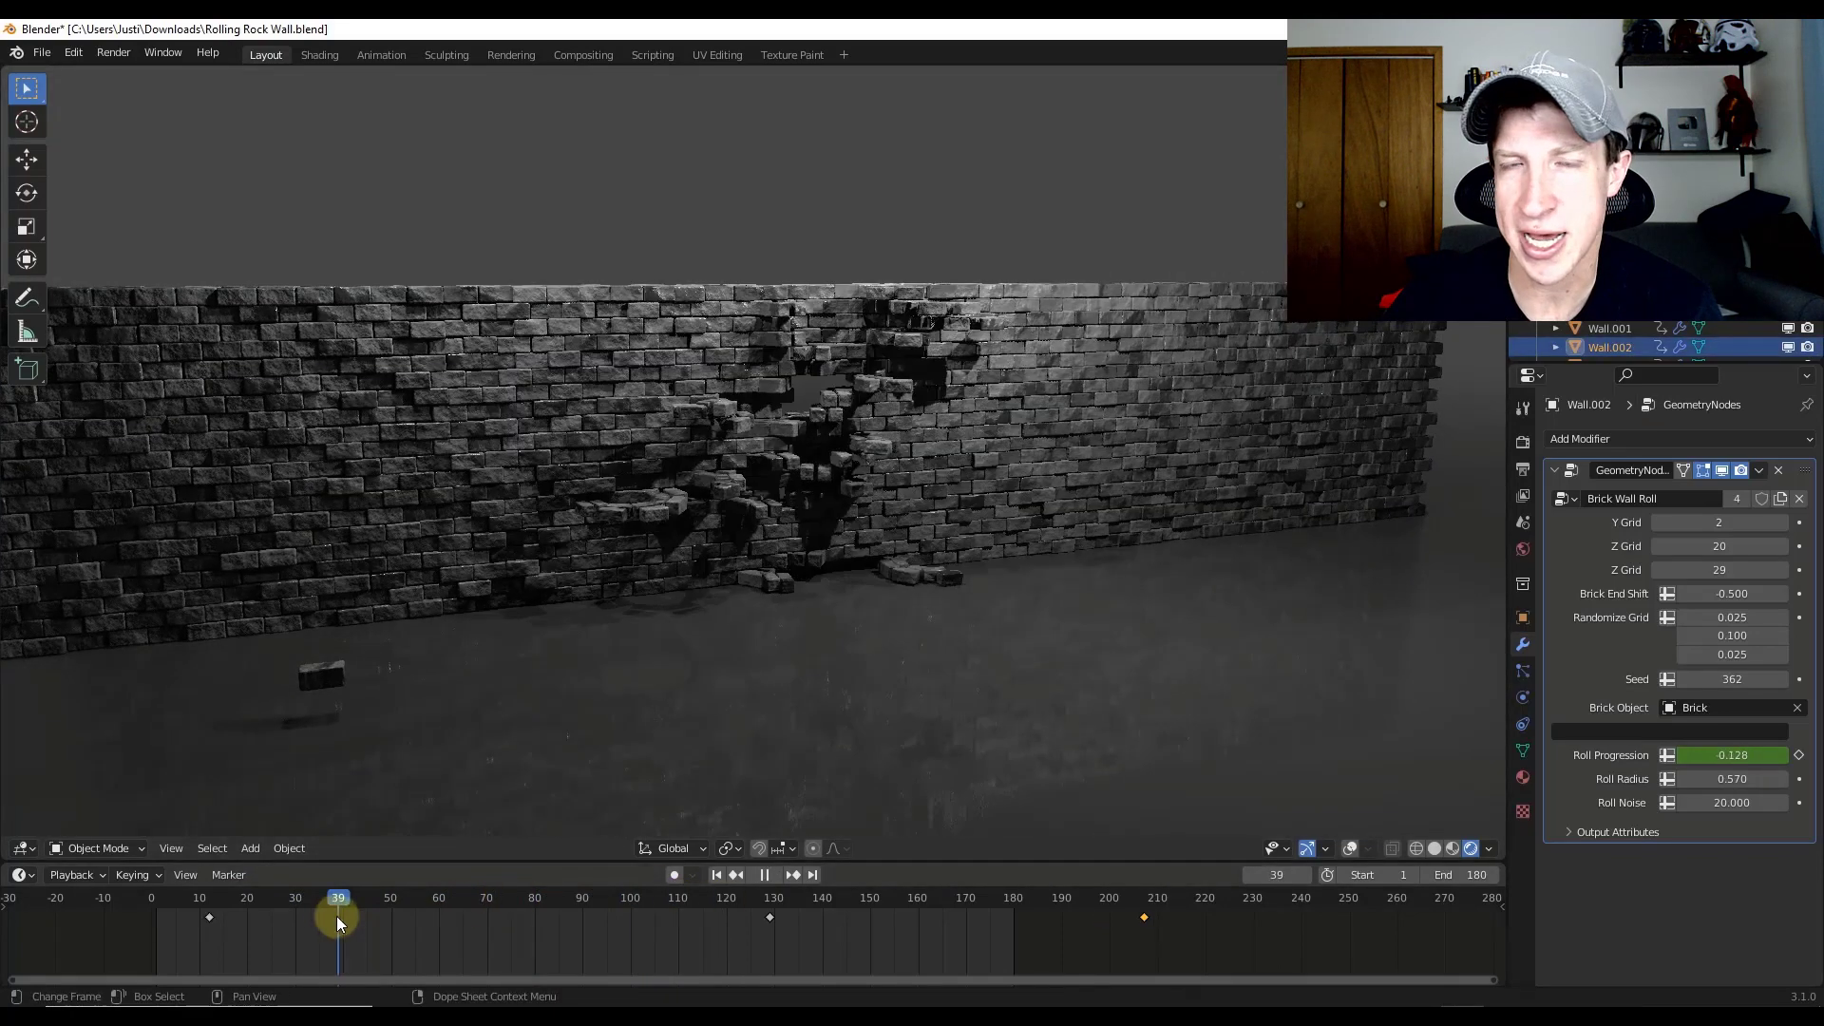
pyautogui.click(296, 897)
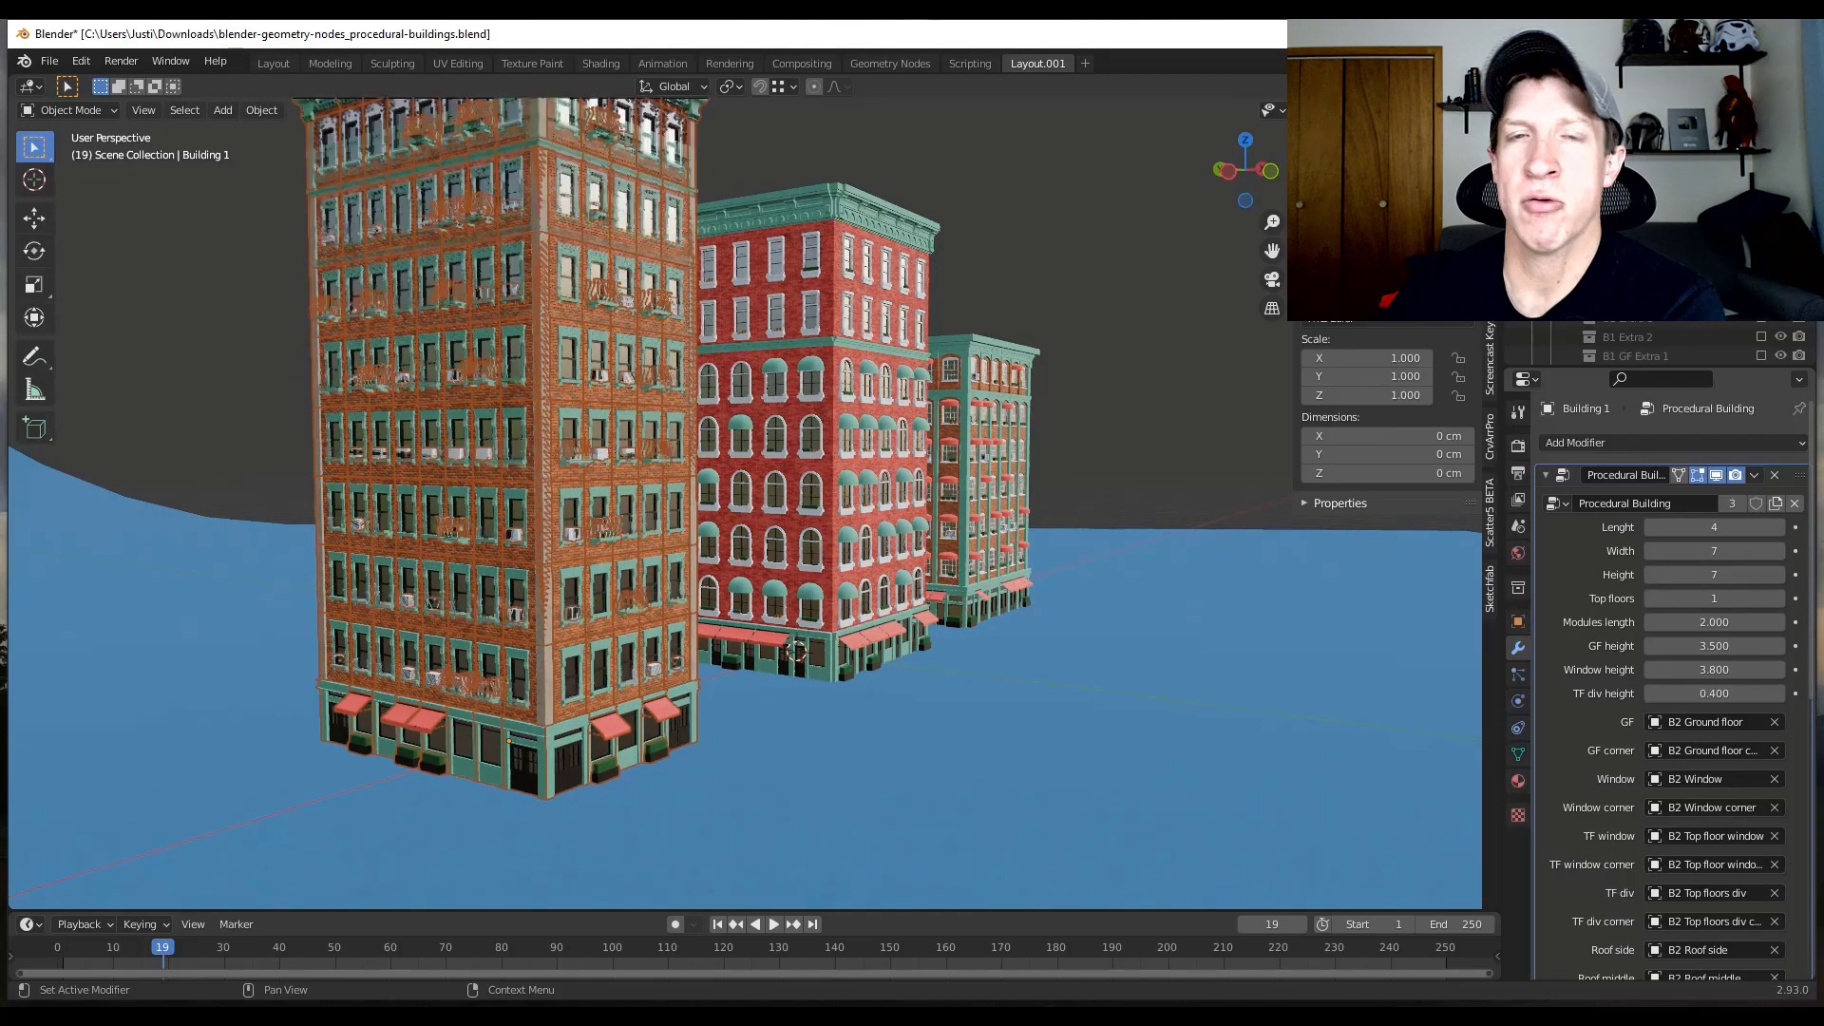
pyautogui.click(1713, 574)
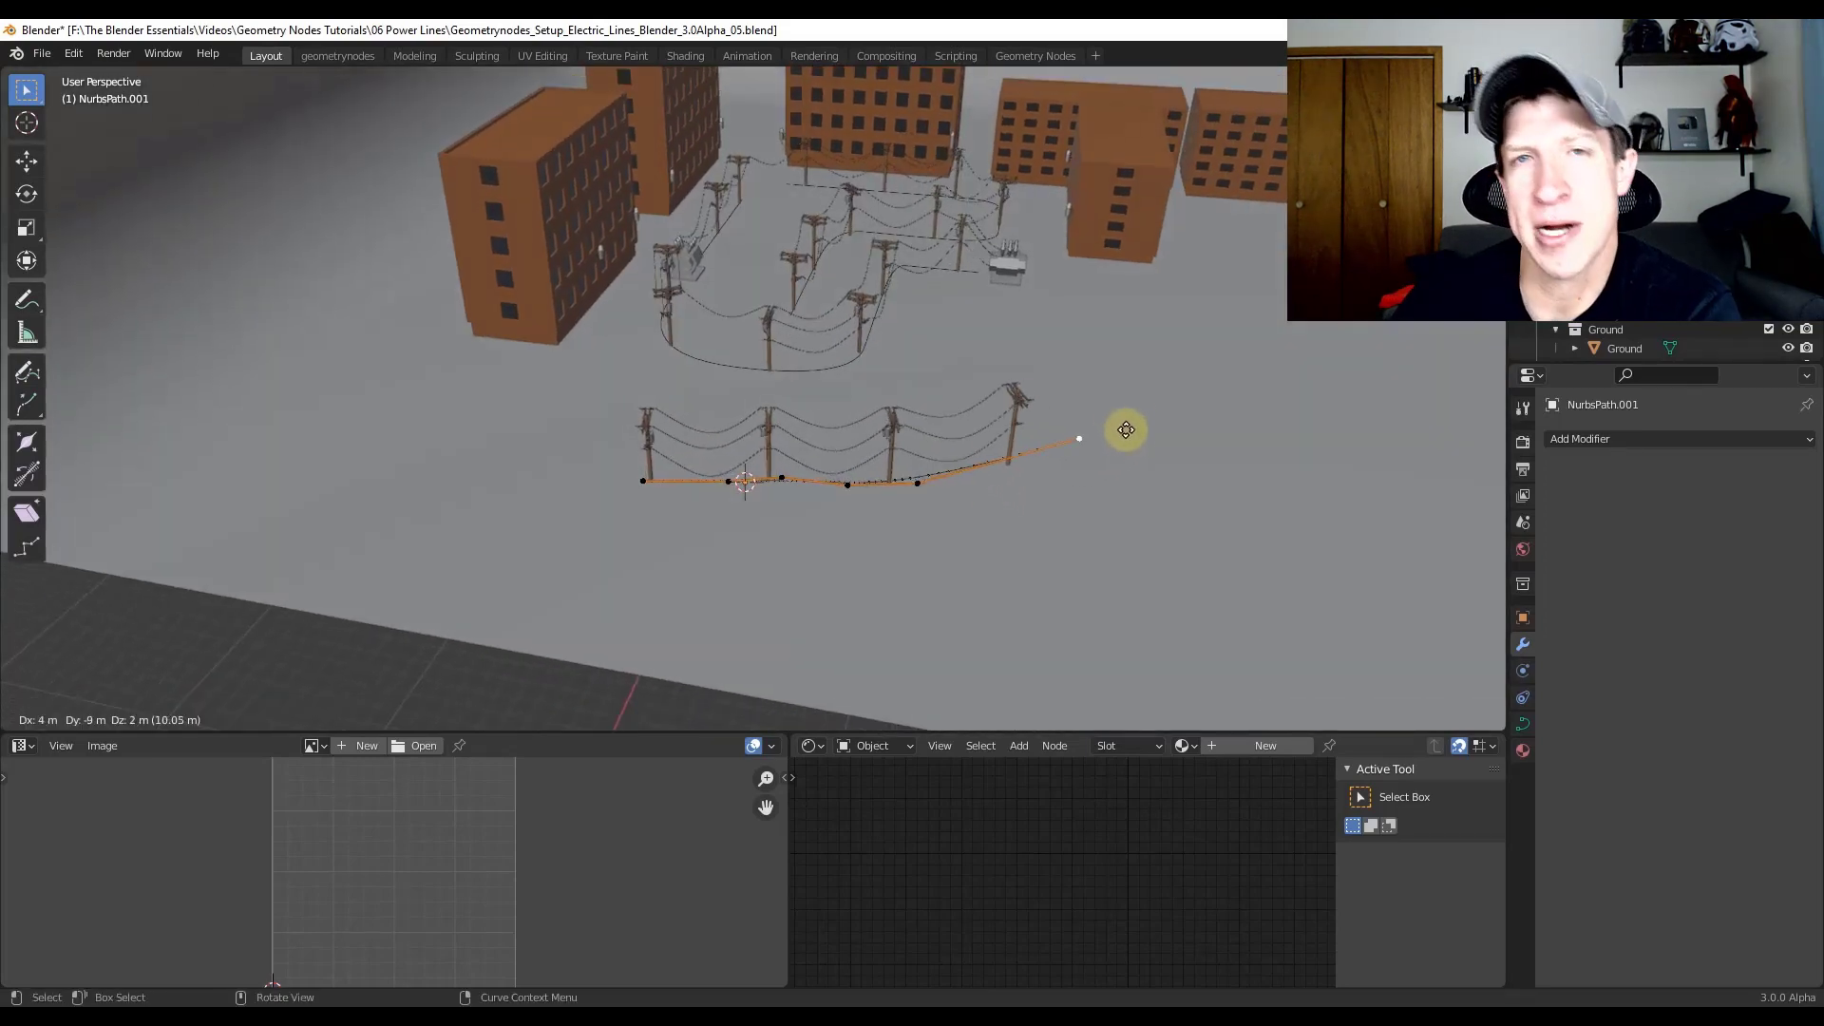
pyautogui.moveTo(1184, 386)
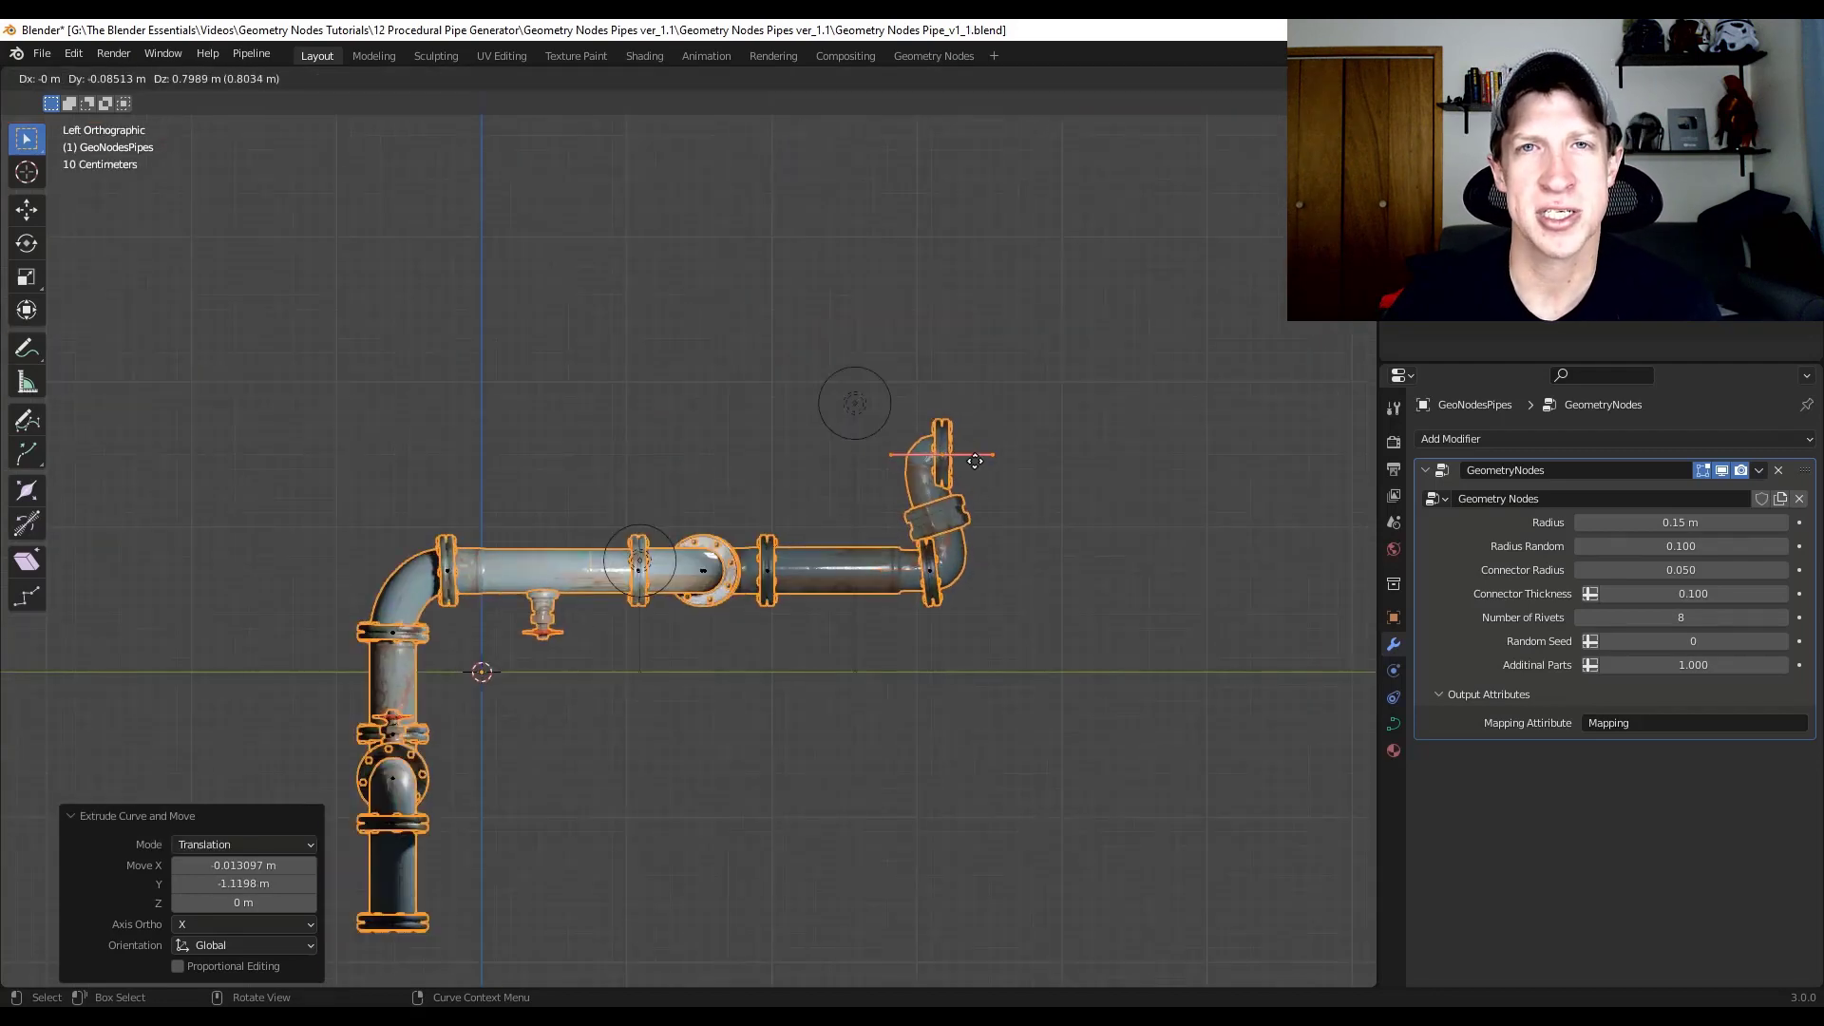
pyautogui.moveTo(994, 517)
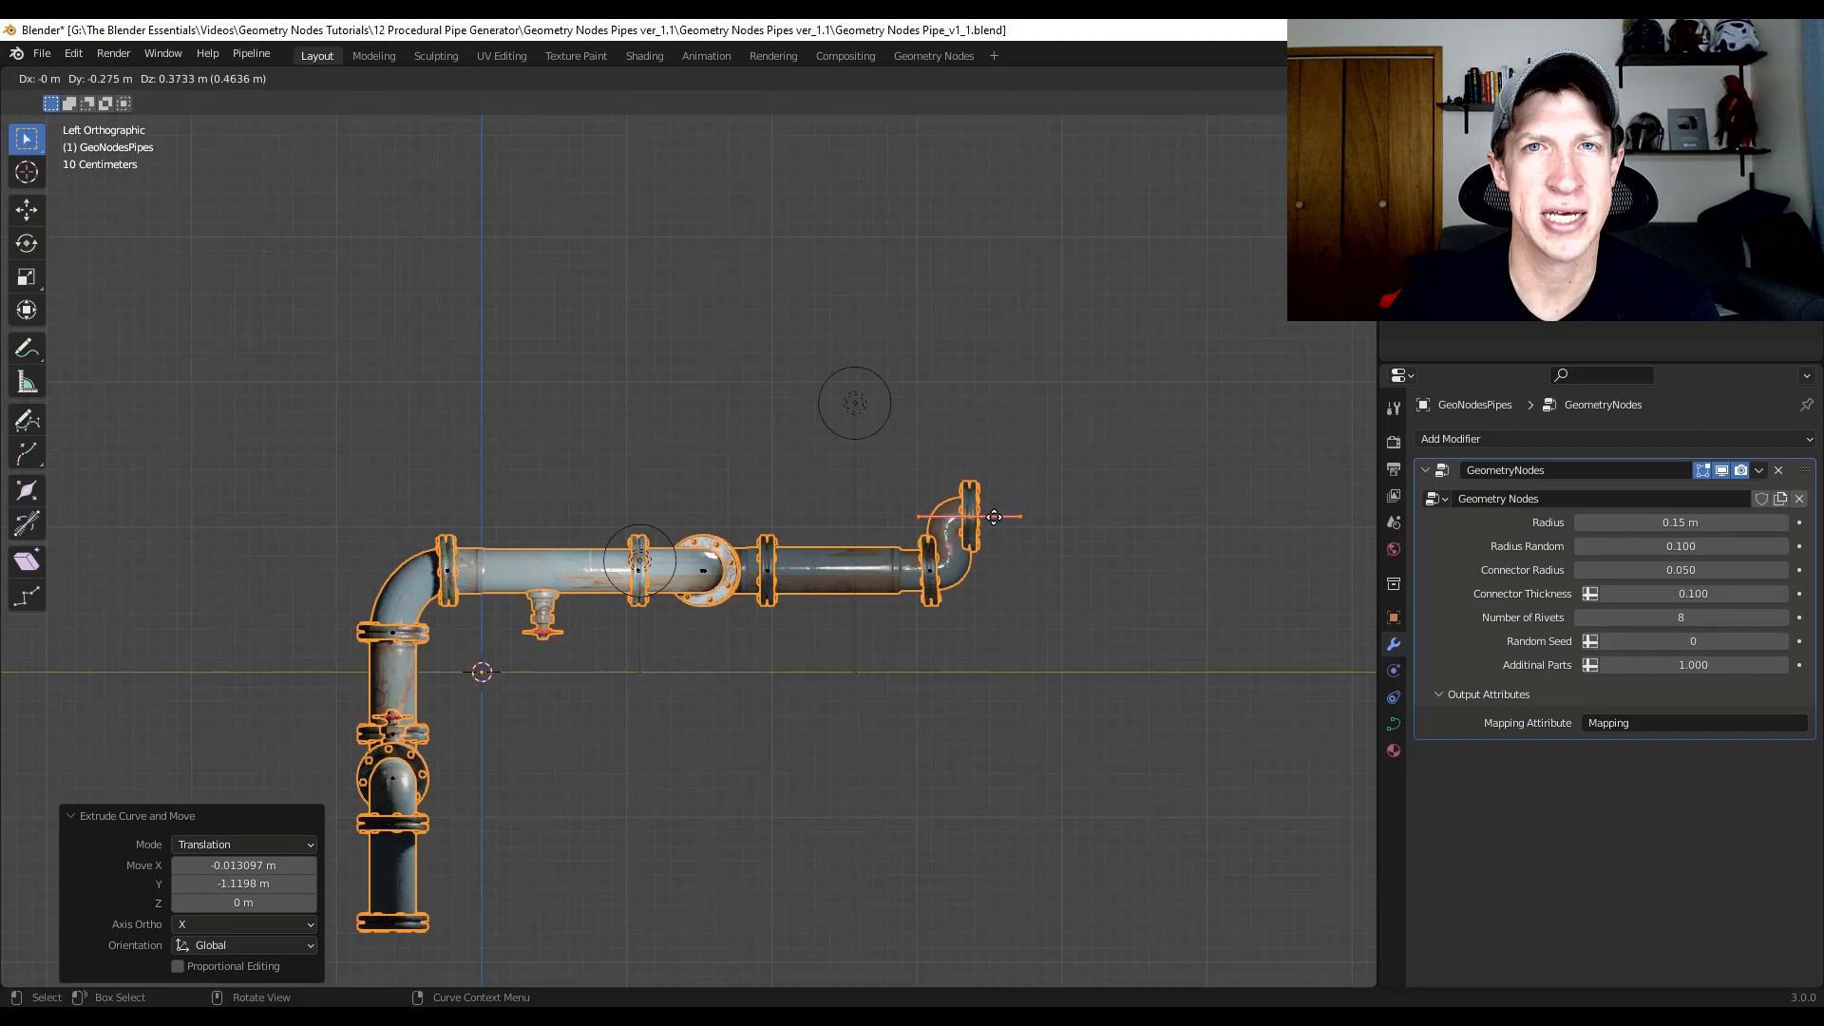
# Step: Confirm the new elbow pipe segment extruded from the curve's right end
pyautogui.press('r')
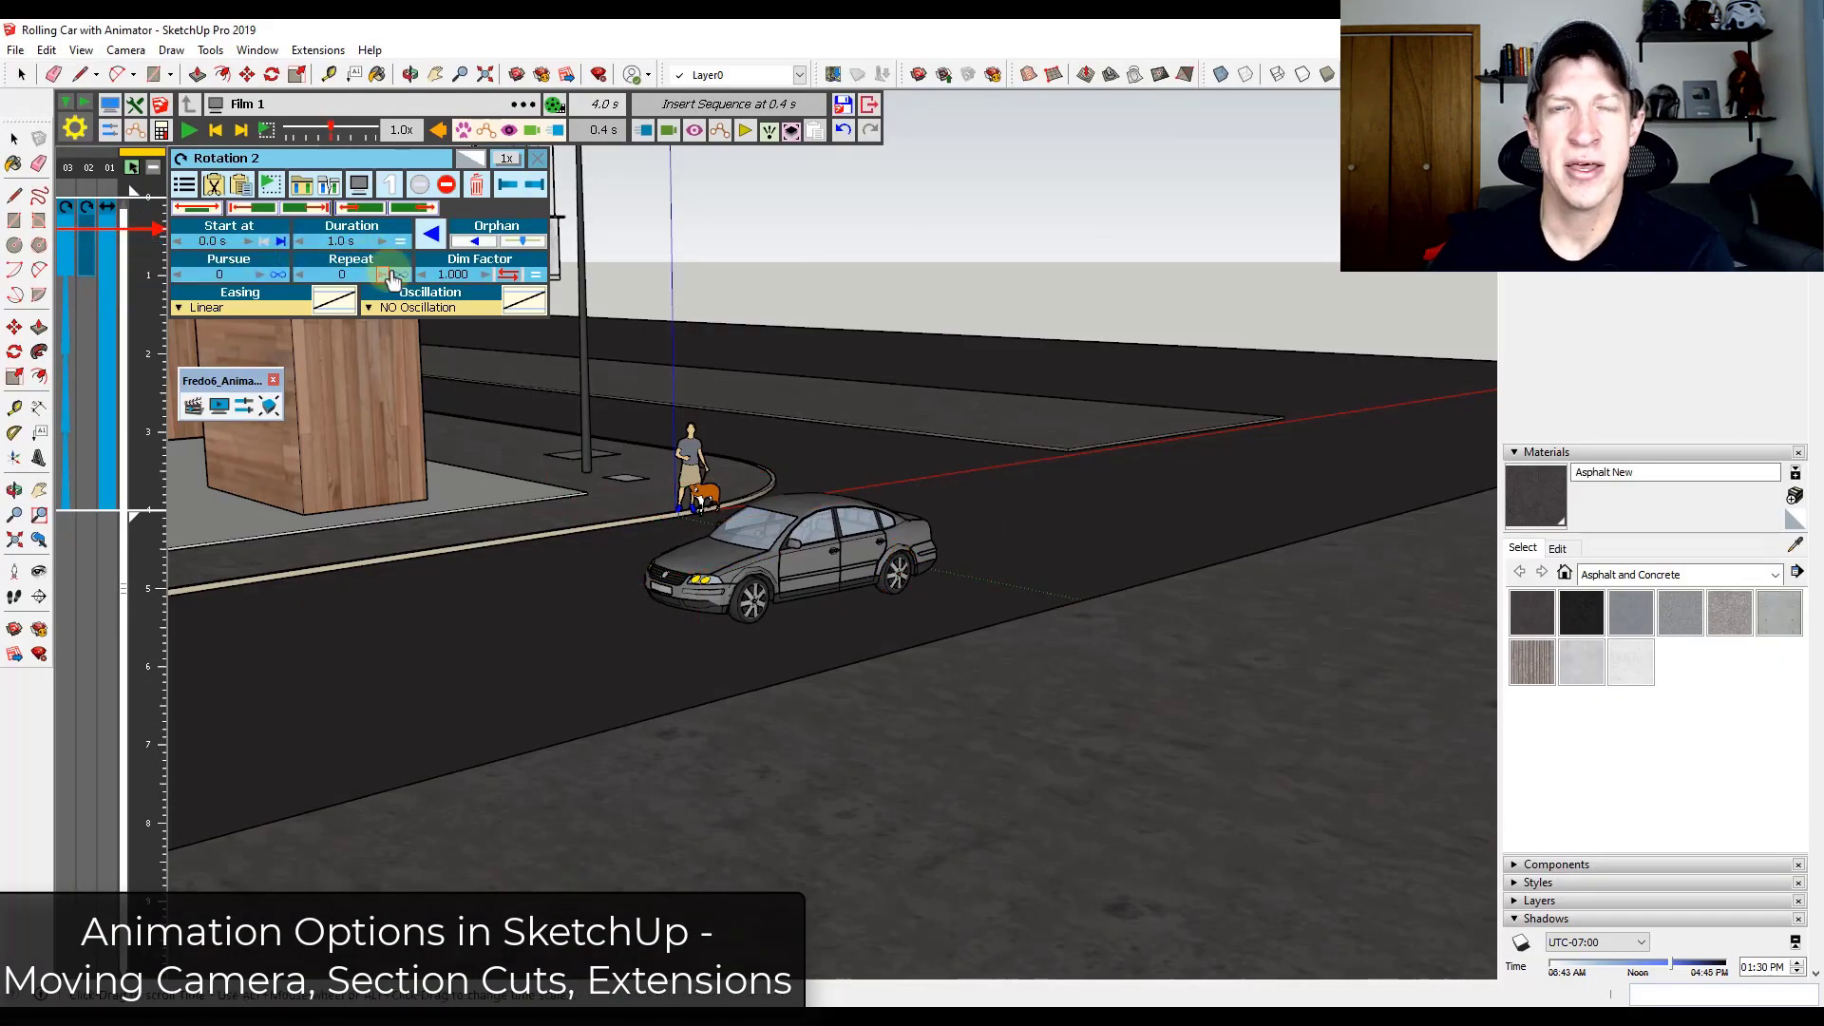
# Step: Change the Repeat count for Rotation 2 in the Fredo6 Animator film settings
pyautogui.click(359, 274)
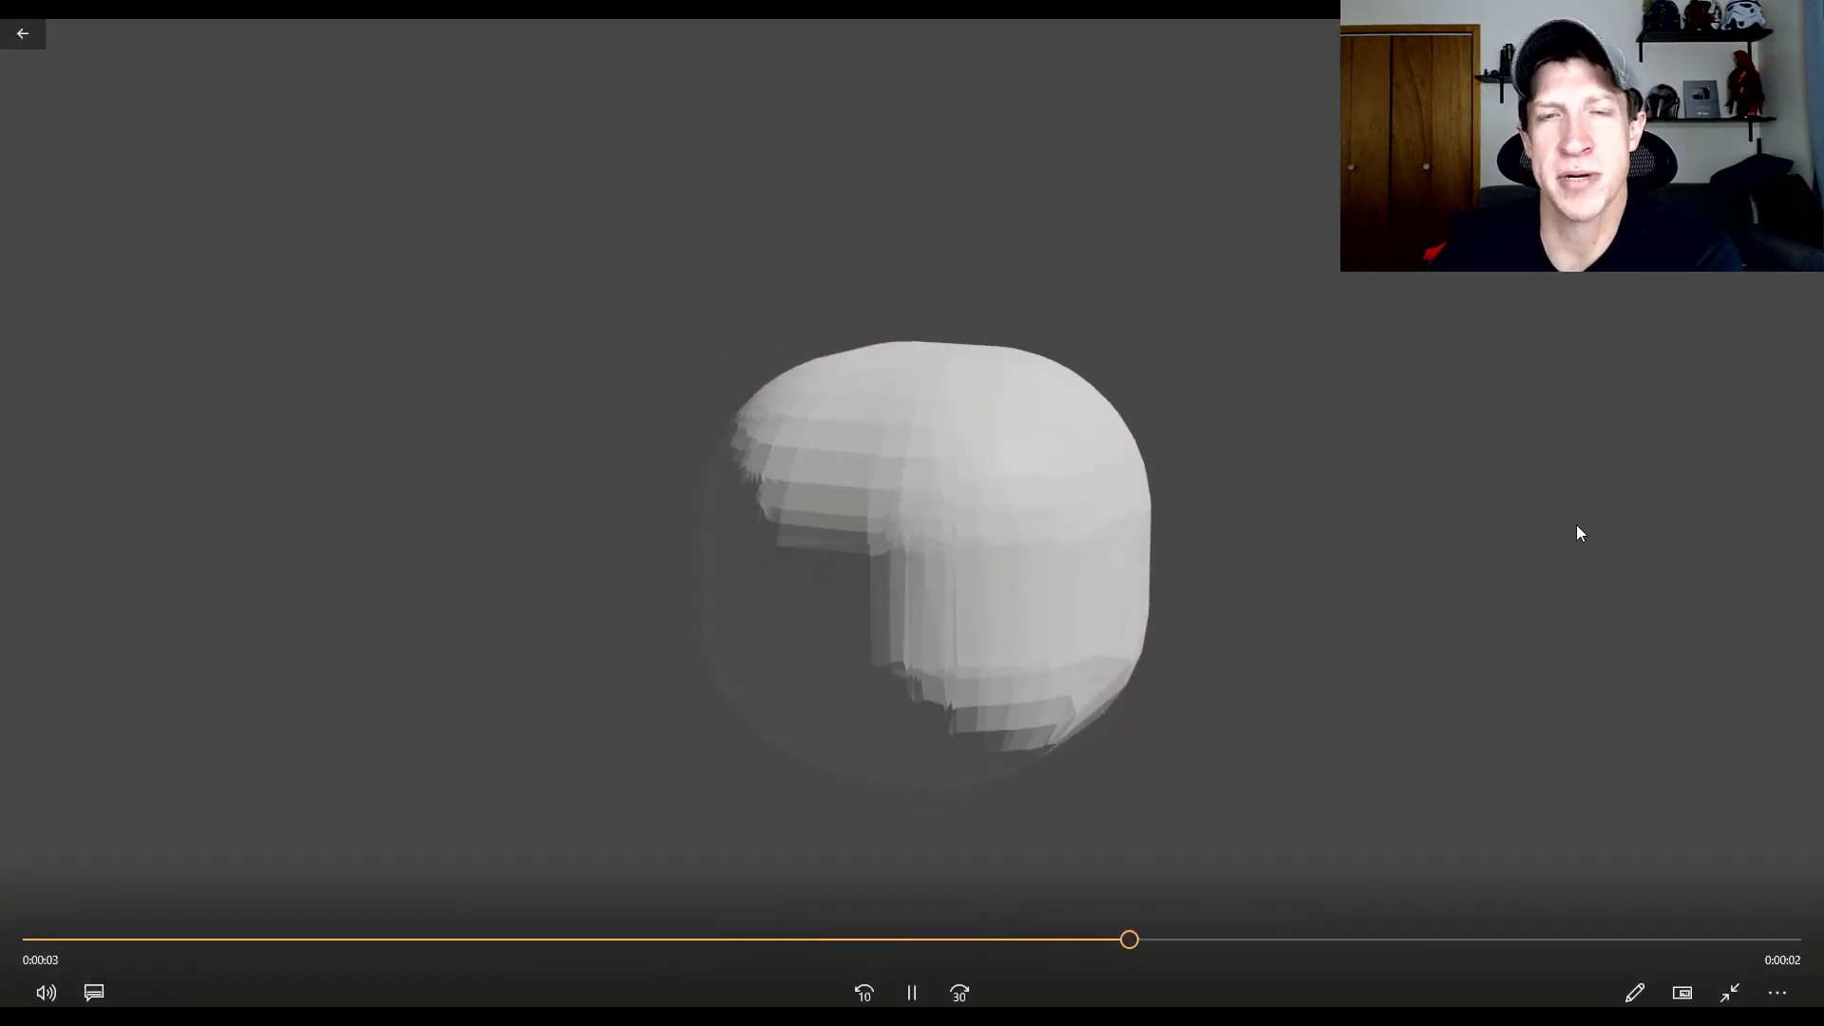
# Step: Play the rendered blob clip, then the 0001-0120 cube animation
pyautogui.click(913, 992)
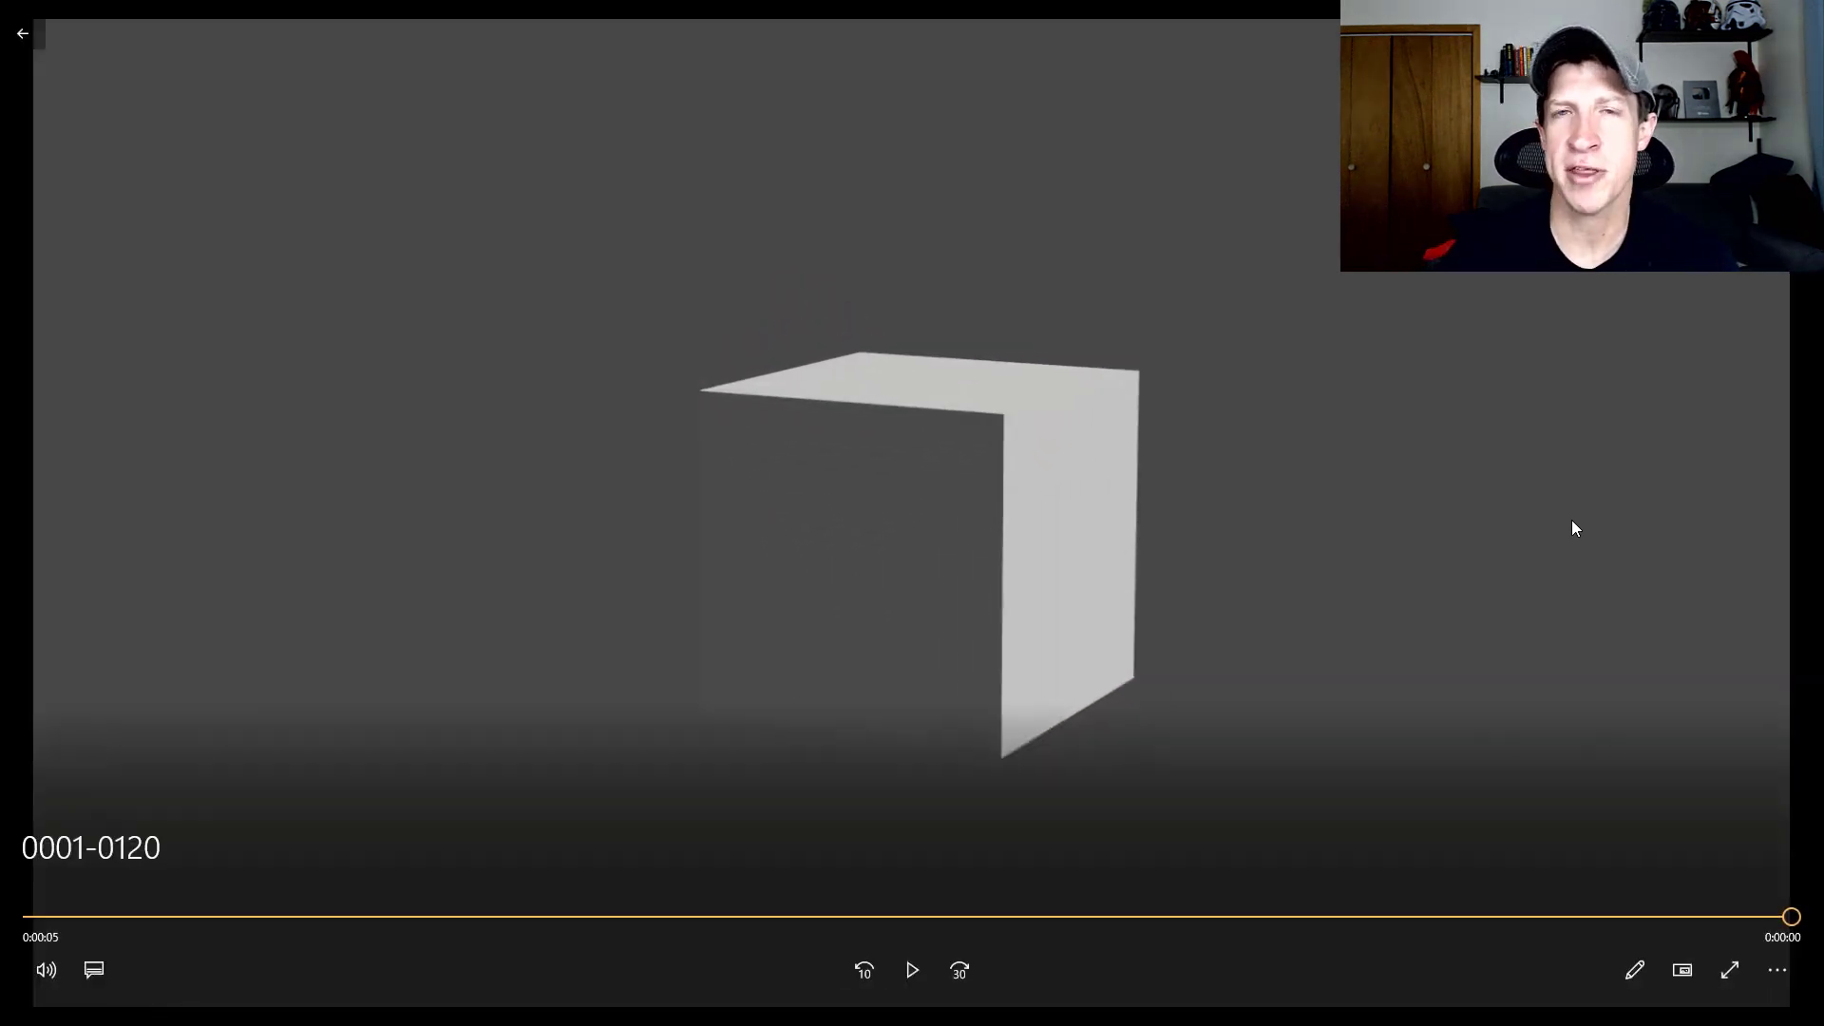
pyautogui.click(912, 969)
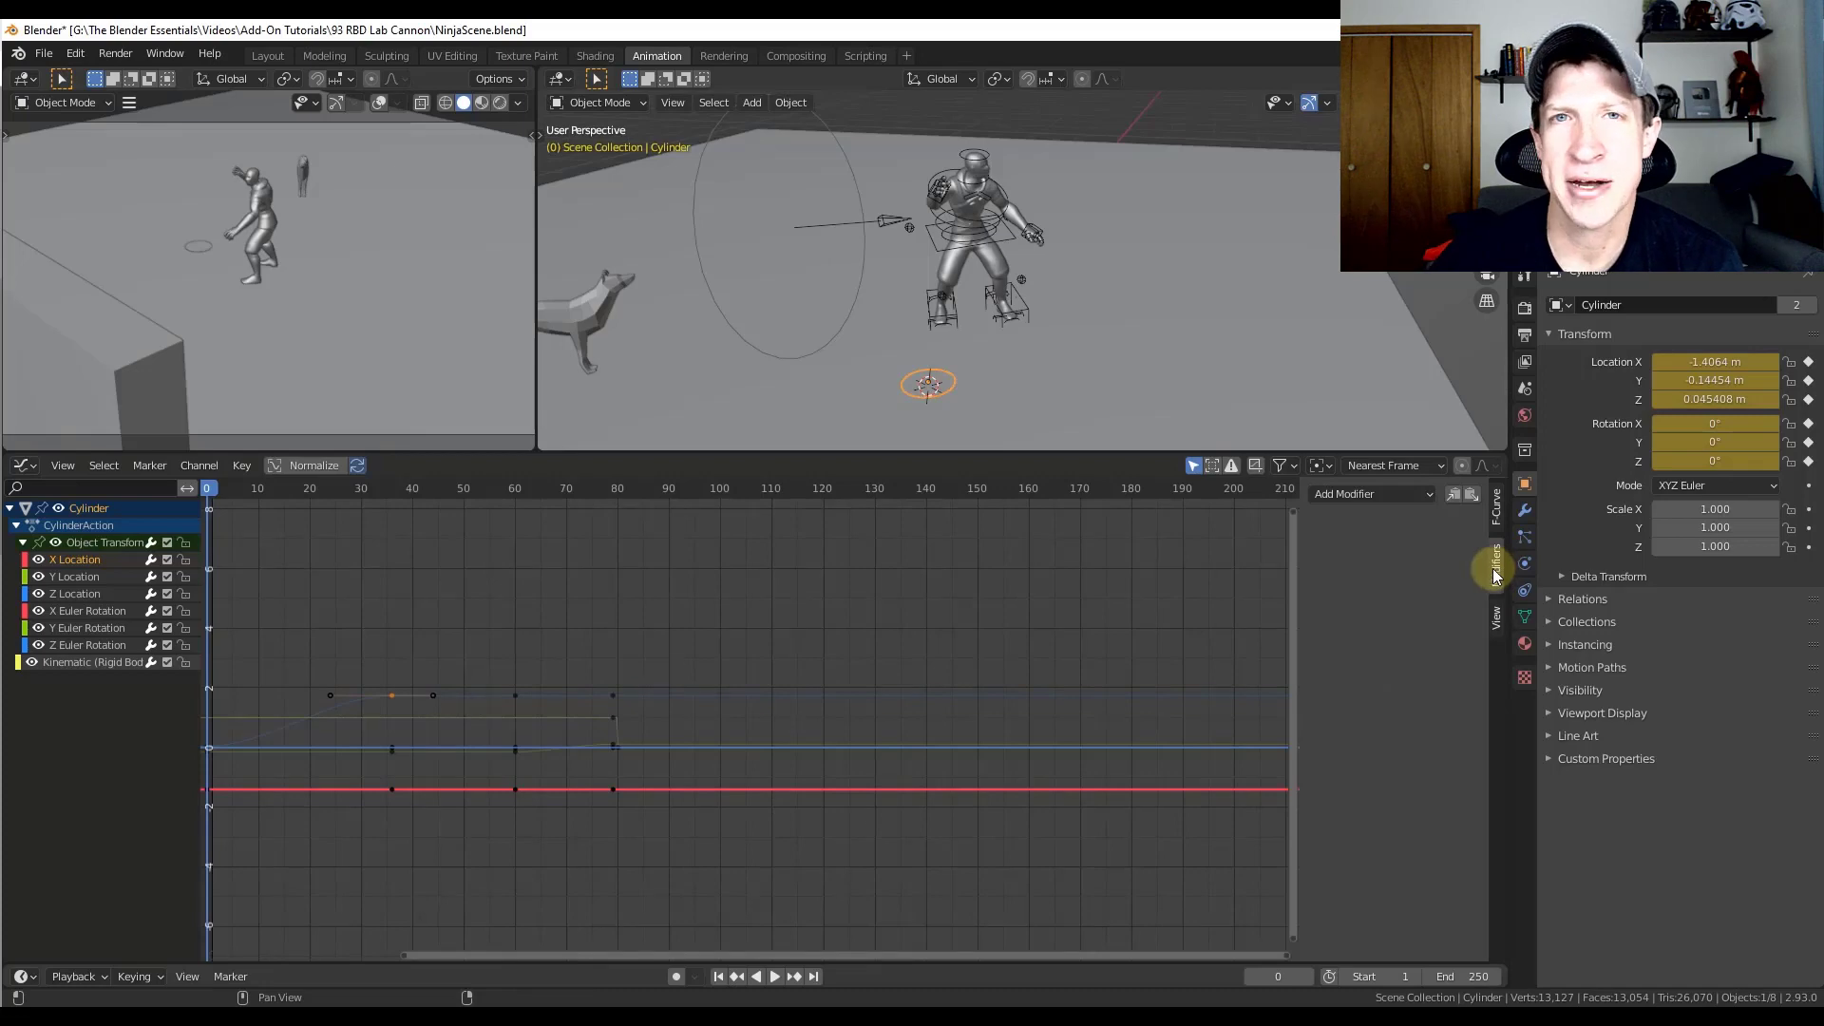
# Step: Add a Noise modifier to the cylinder's animation curves in the Graph Editor
pyautogui.click(1372, 494)
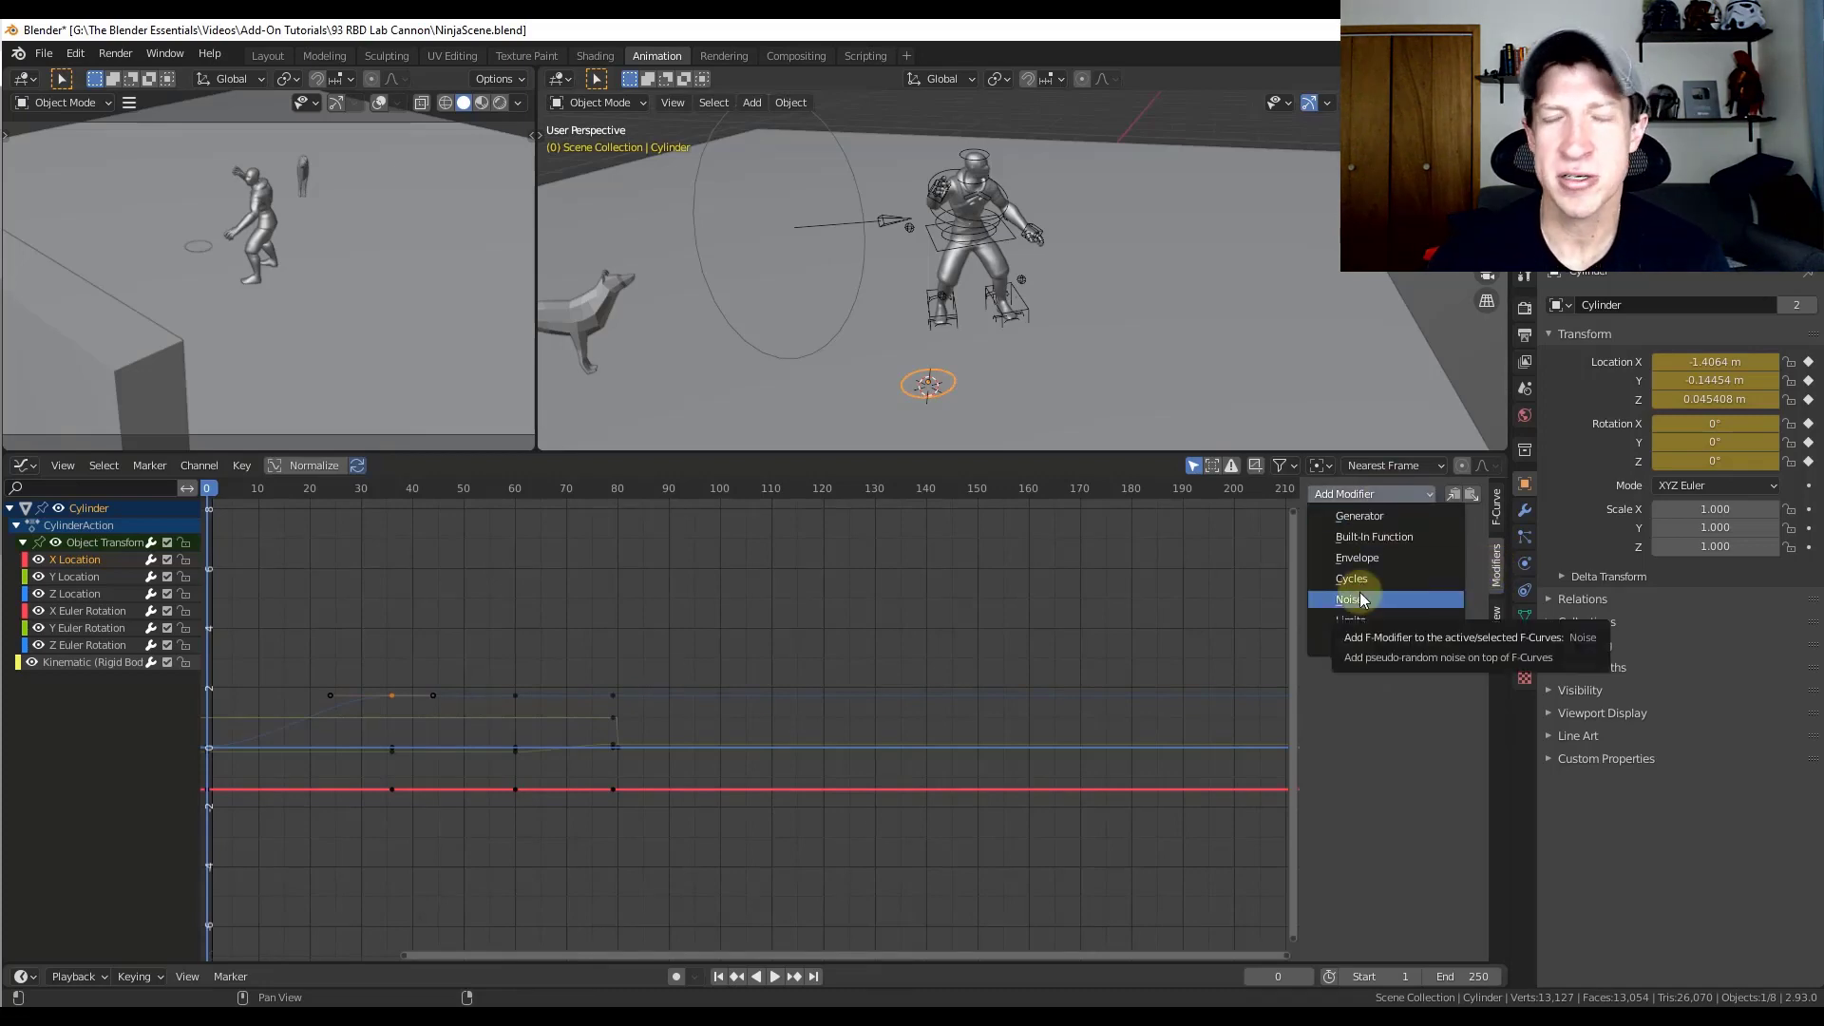
pyautogui.click(1350, 599)
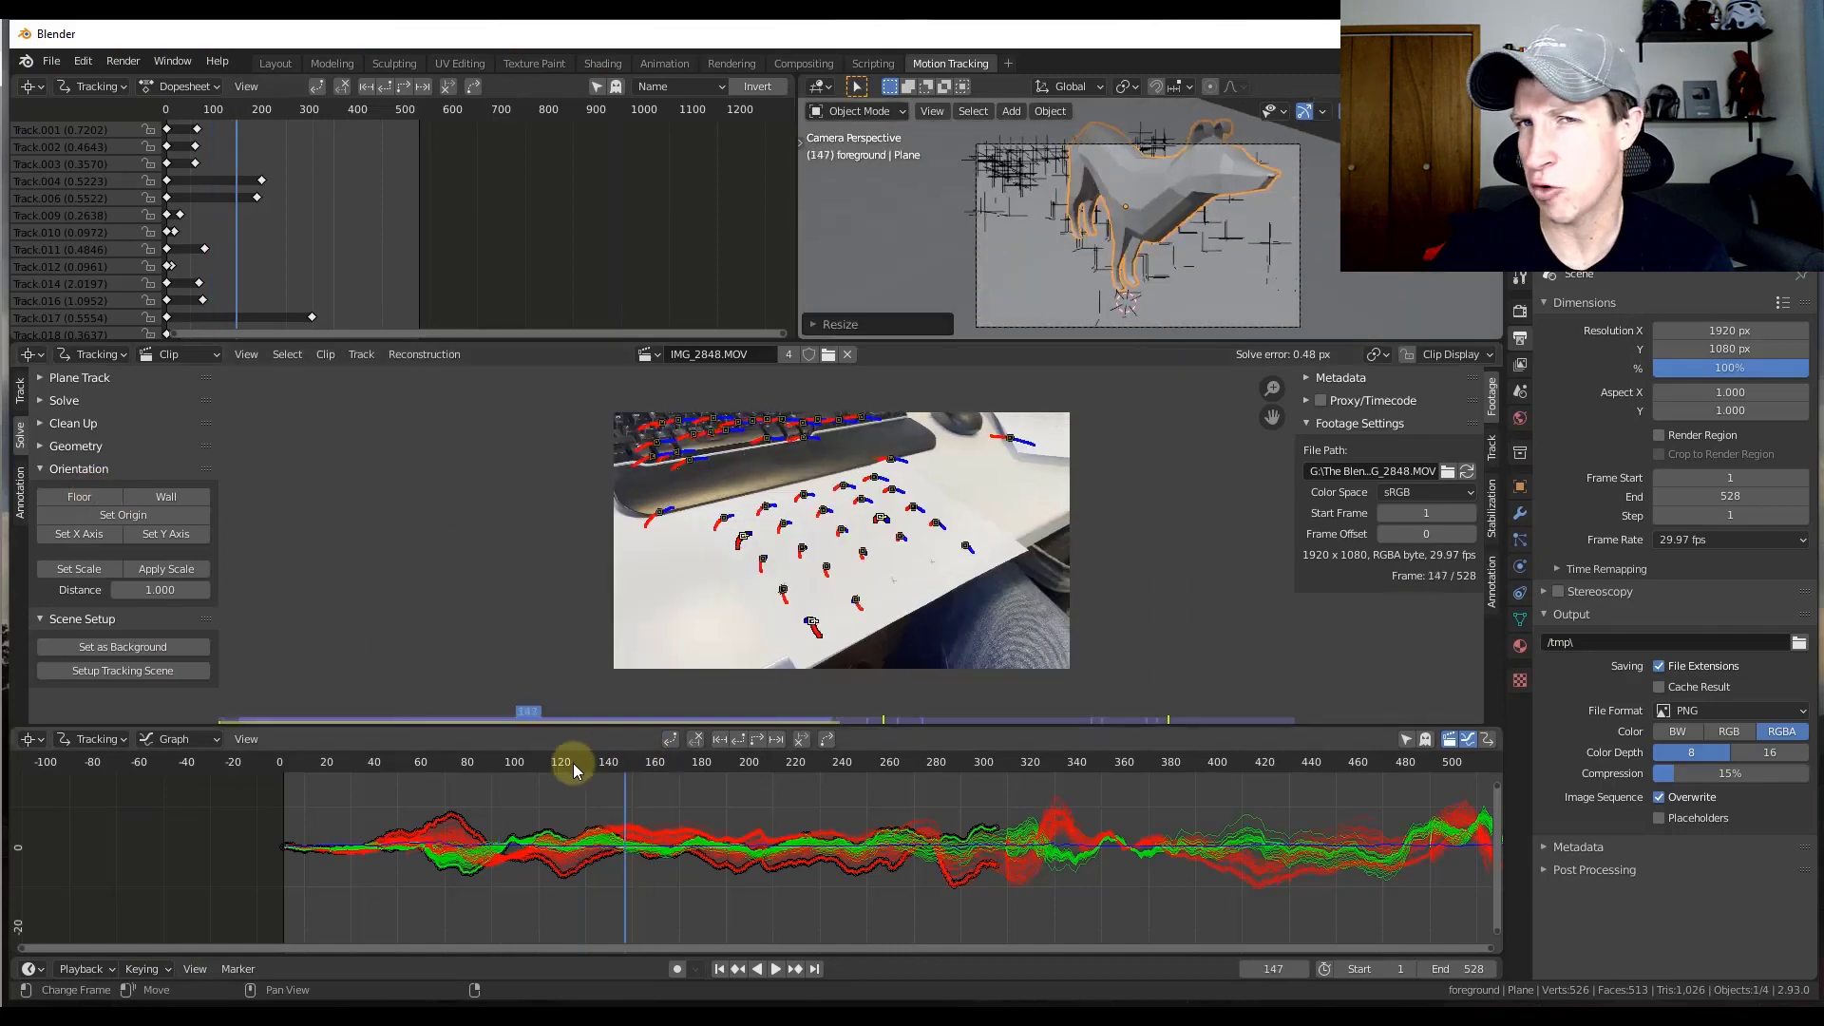
# Step: Scrub the camera-tracked desk footage and view the low-poly dog composited from the Layout workspace
pyautogui.click(500, 767)
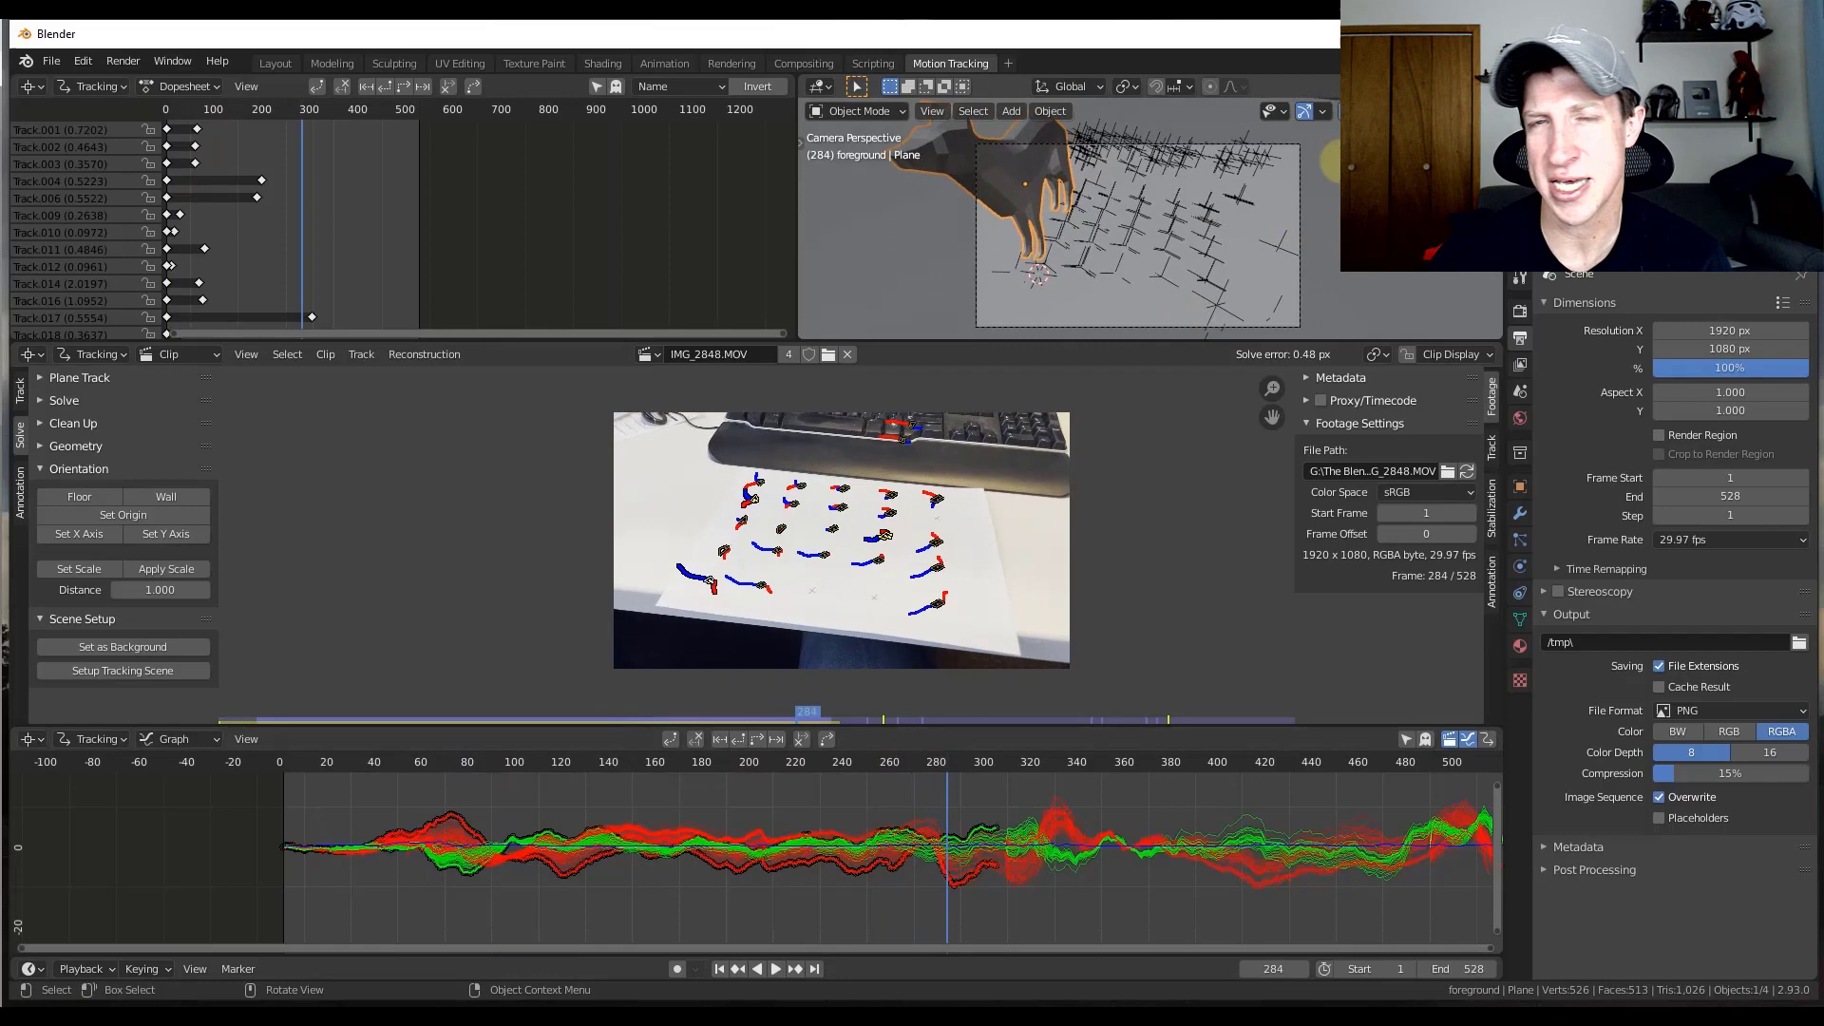
pyautogui.click(273, 63)
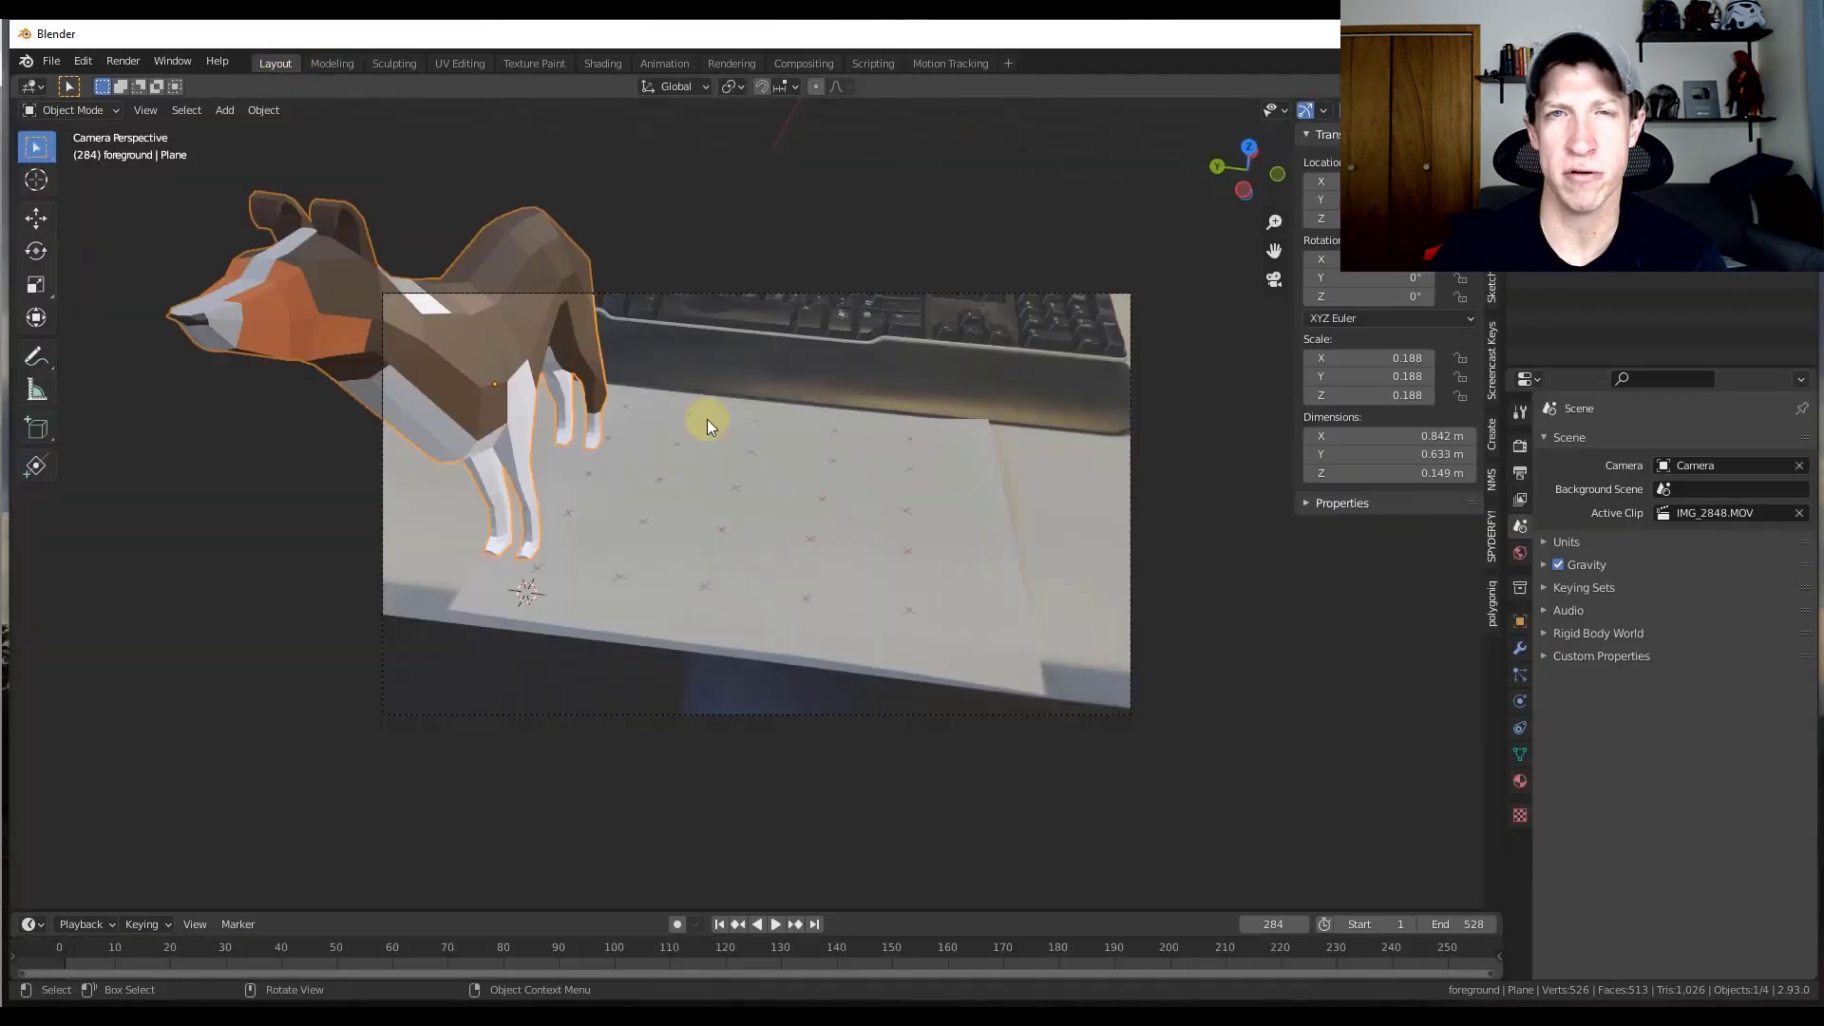
pyautogui.click(776, 924)
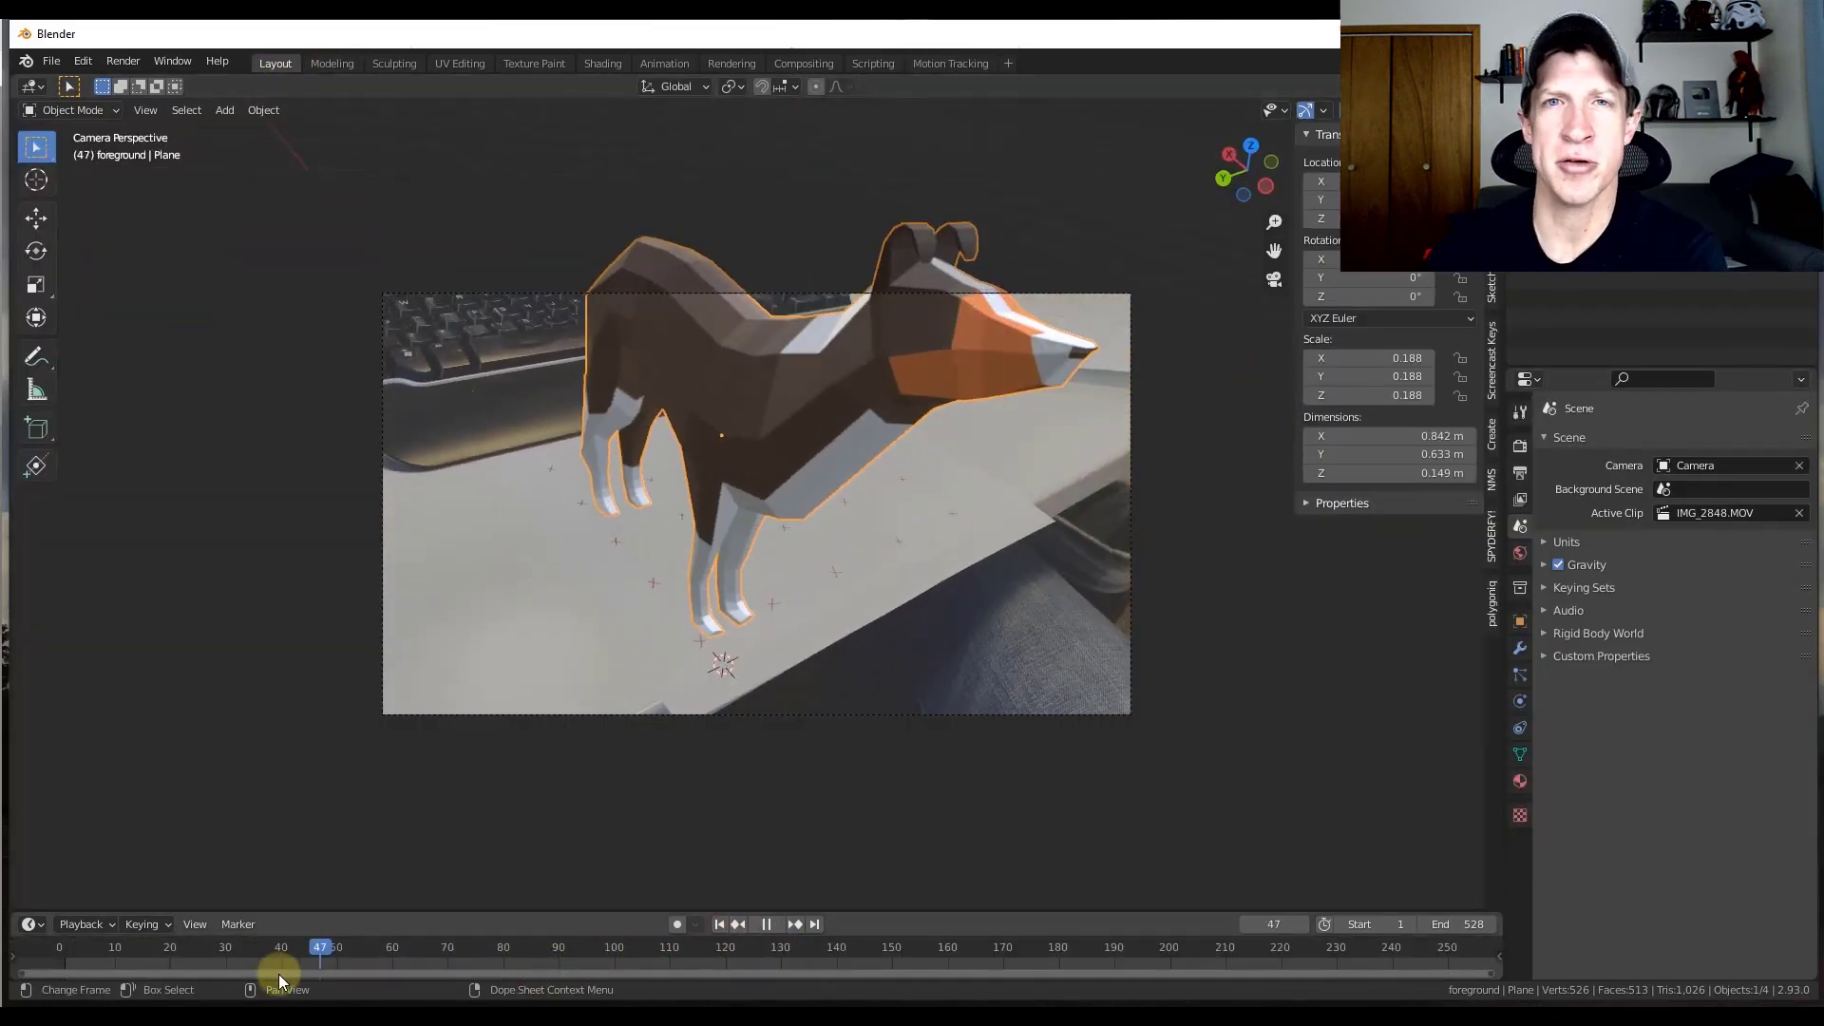